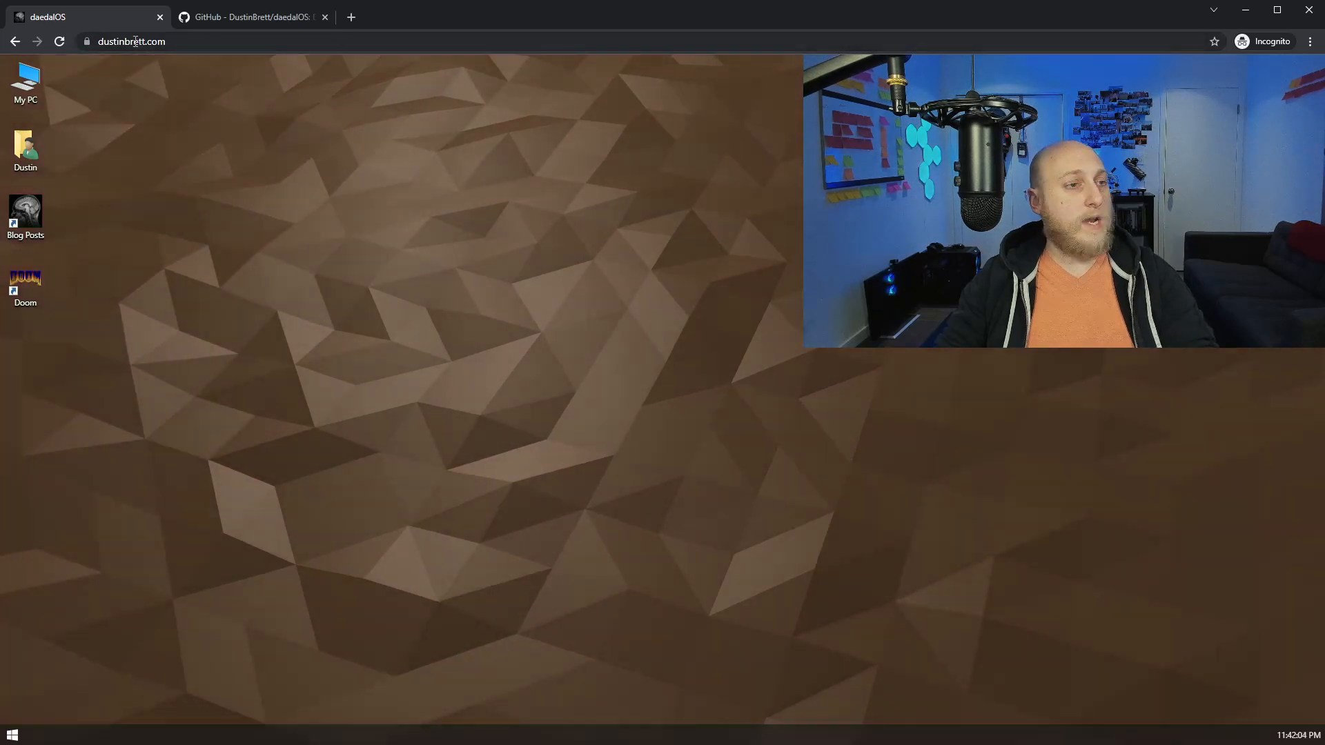
- Open the Blog Posts folder and launch the Finding Happiness post in TinyMCE
right_click(290, 183)
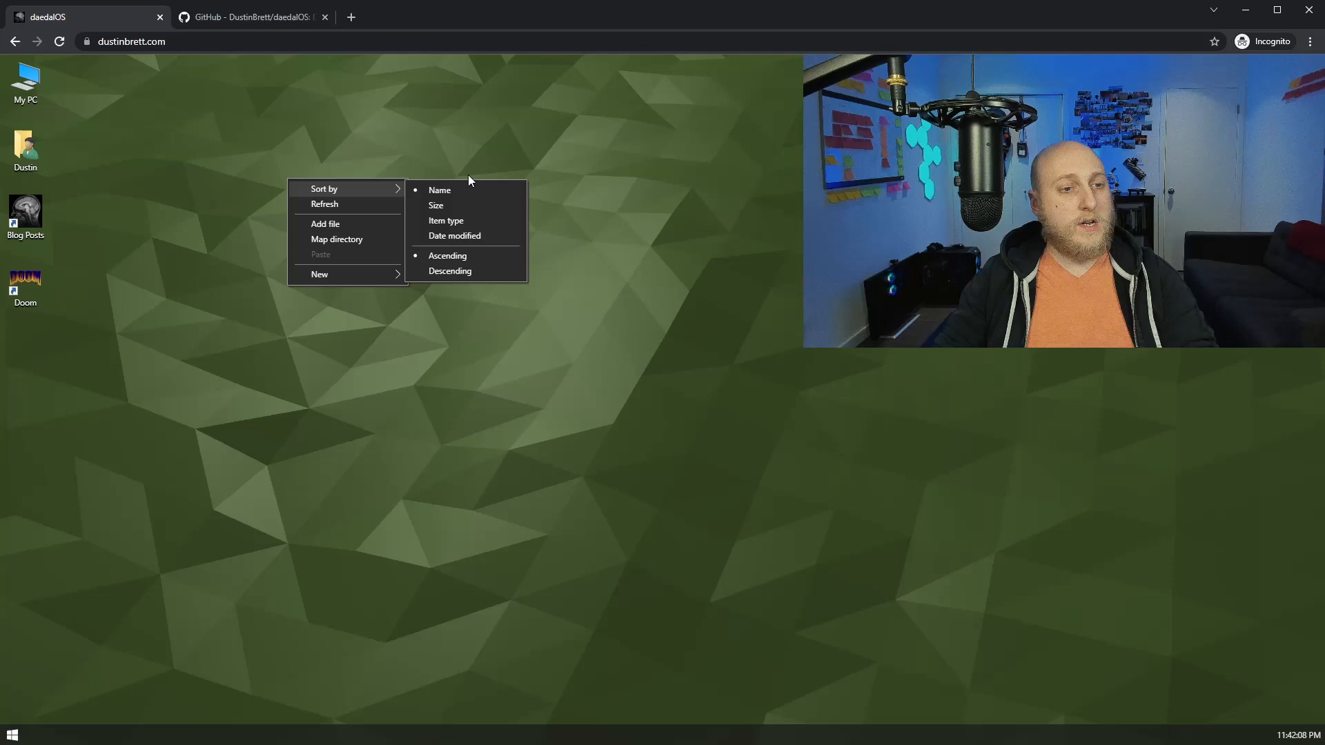
double_click(26, 215)
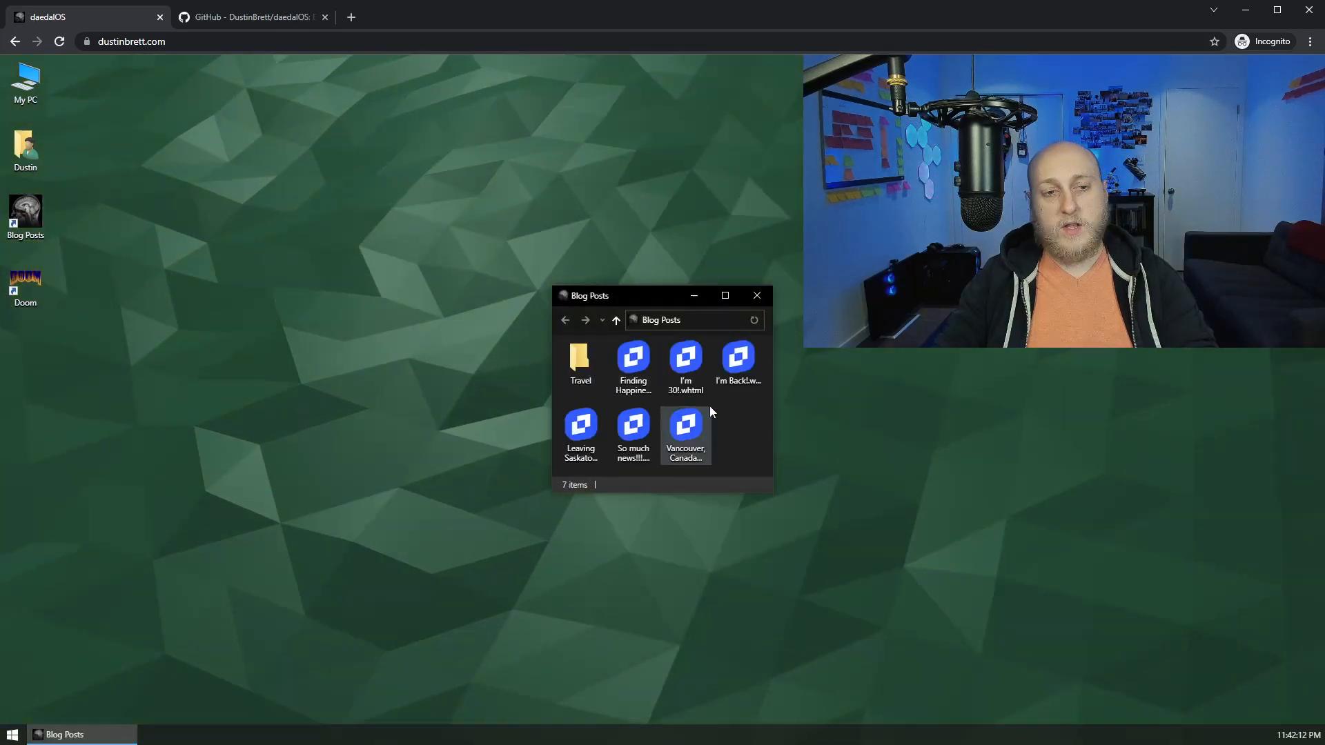
right_click(632, 356)
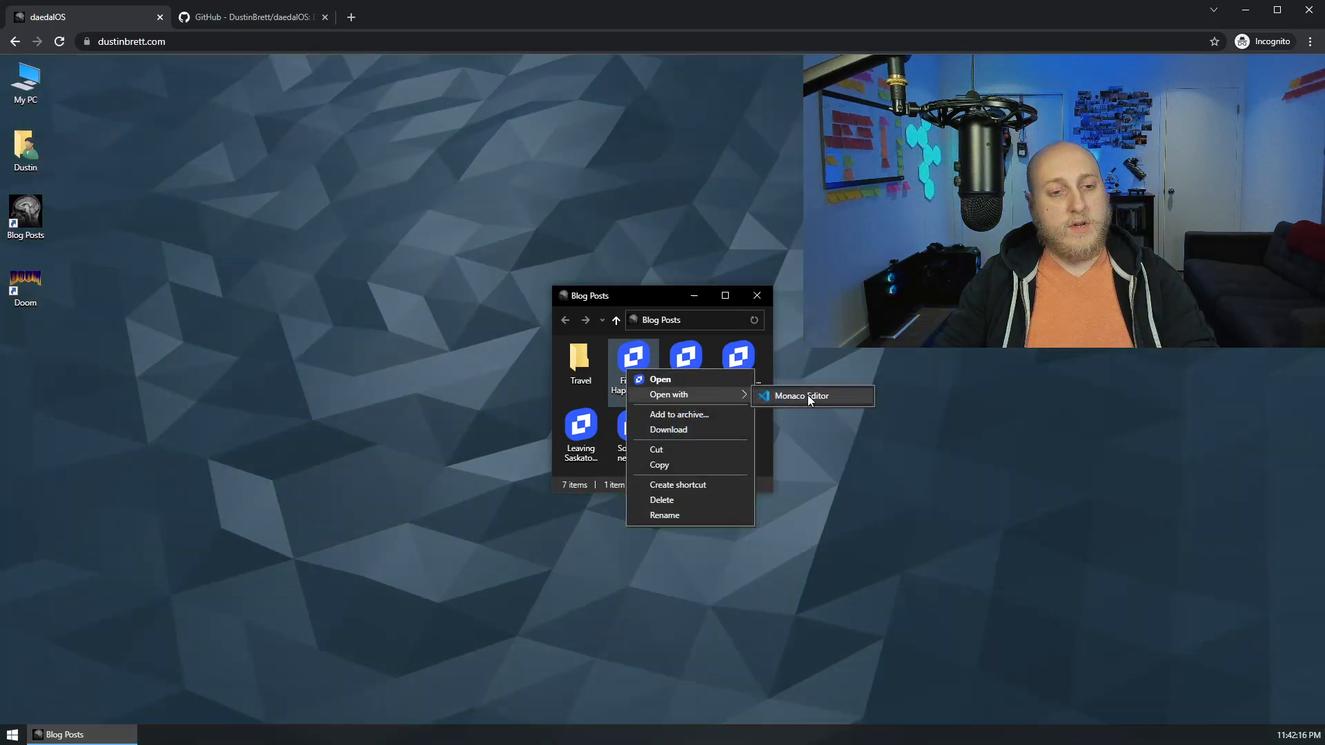
left_click(801, 395)
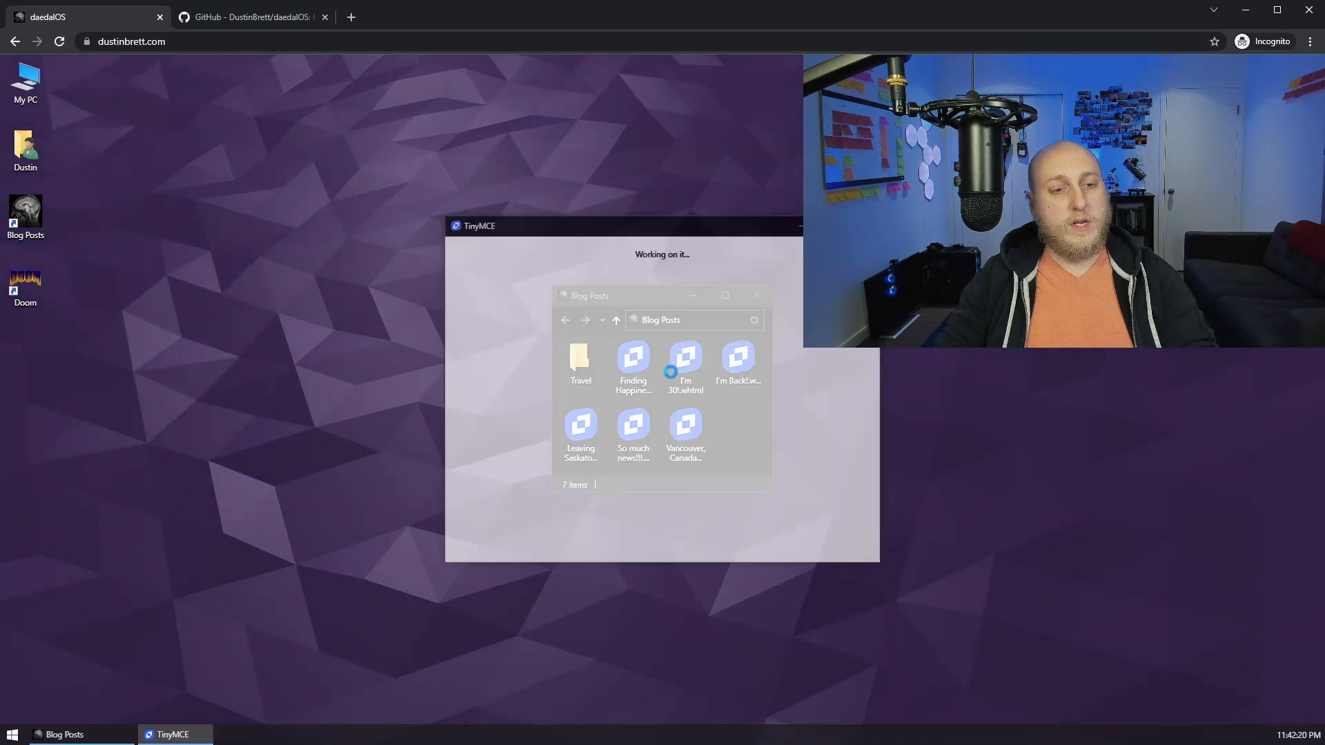
- View the Finding Happiness photo in Photos, enter design mode, and close TinyMCE
double_click(633, 354)
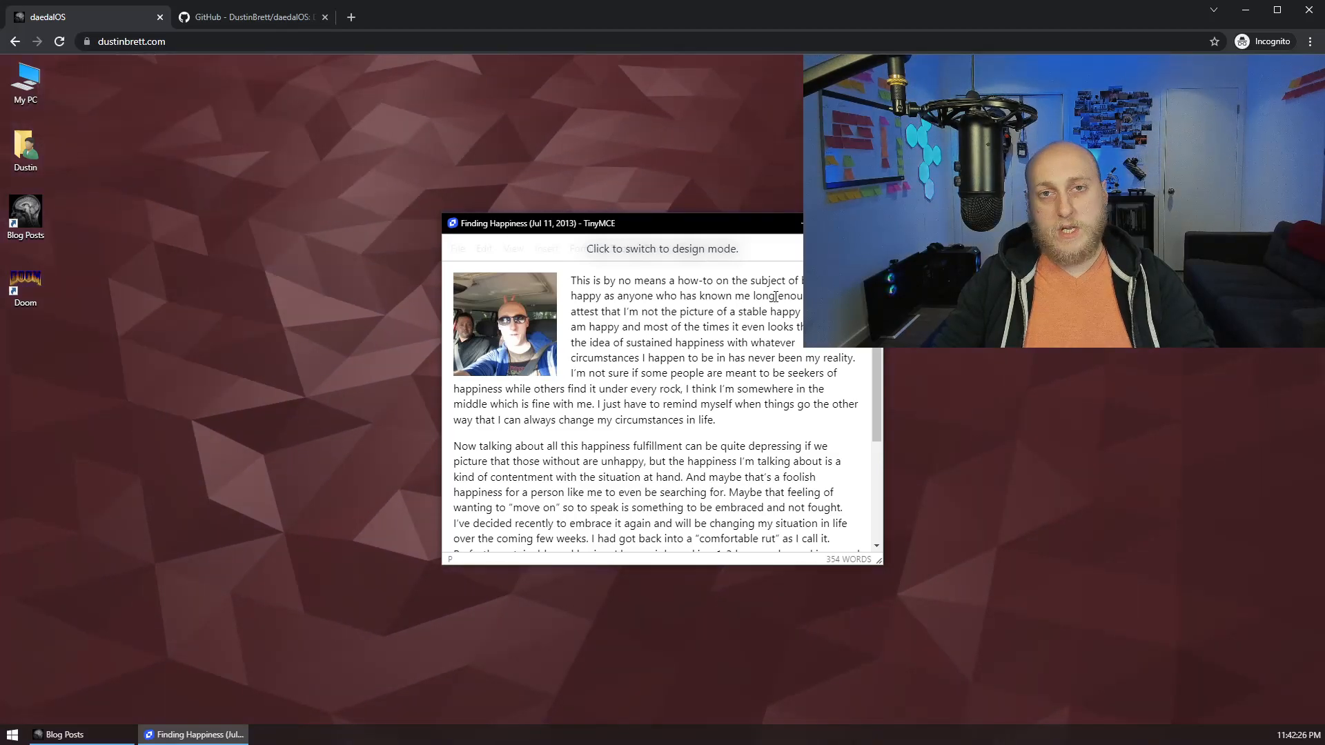
left_click(504, 324)
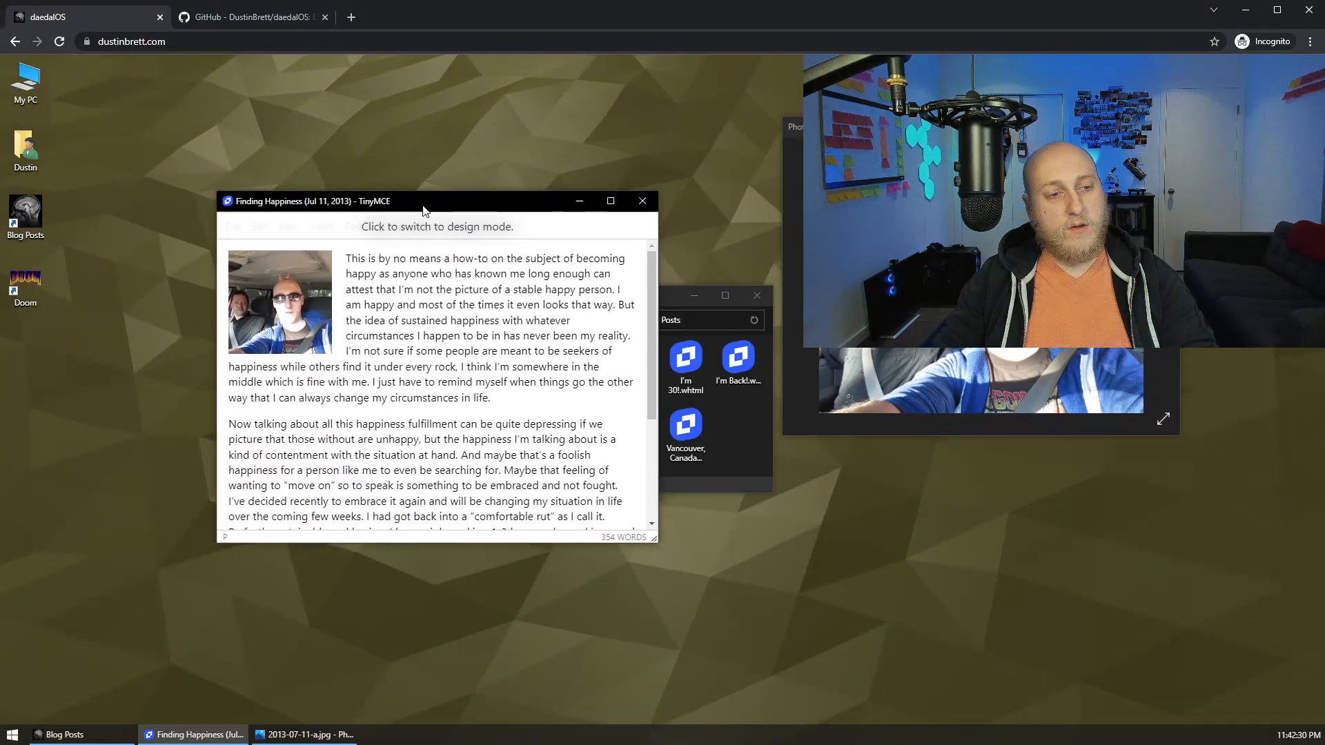
left_click(435, 226)
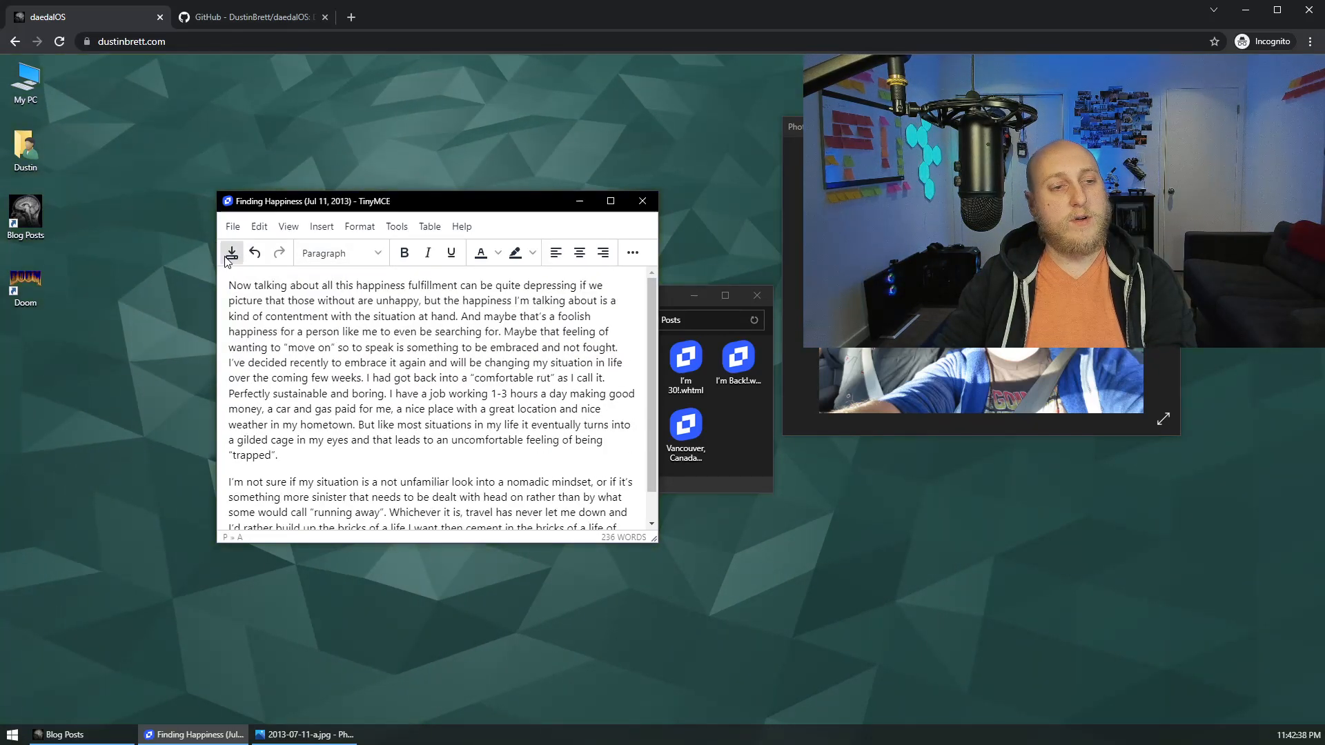
left_click(643, 201)
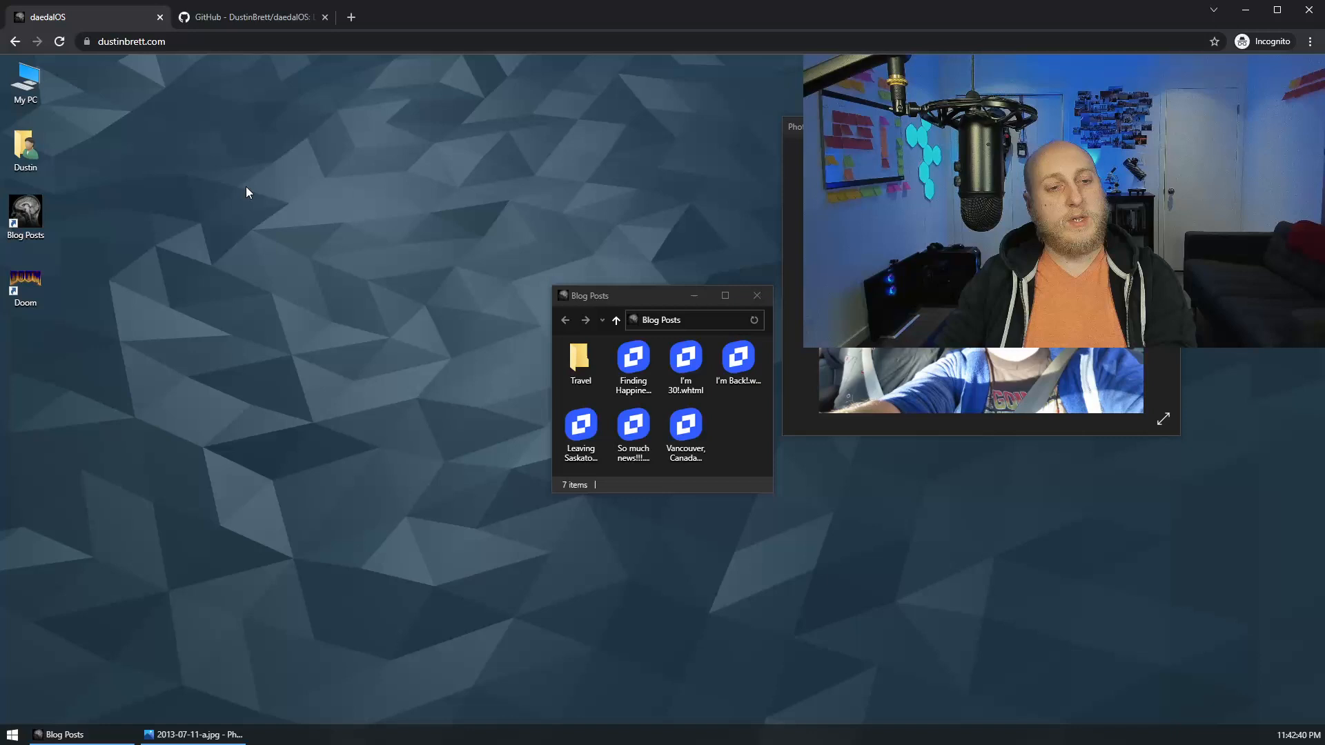
- Close Photos, then reopen and close the Finding Happiness post
left_click(756, 295)
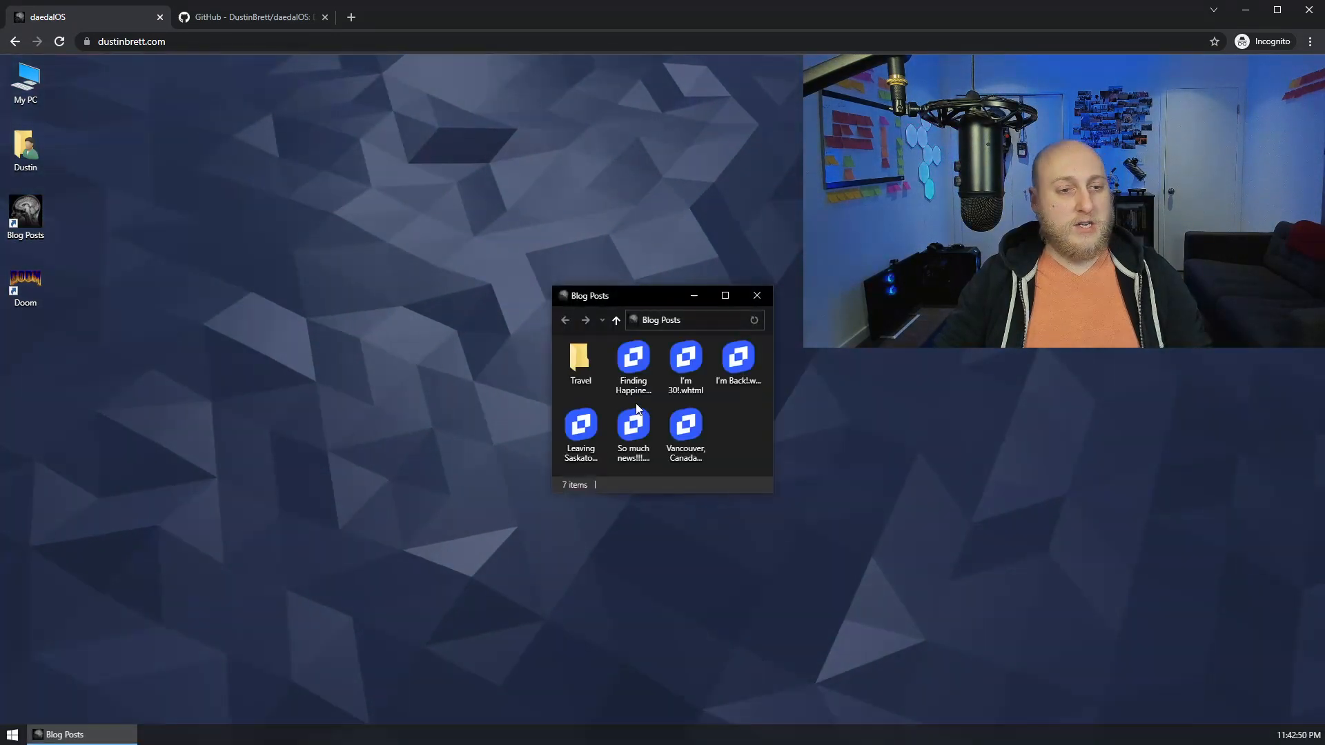
double_click(632, 355)
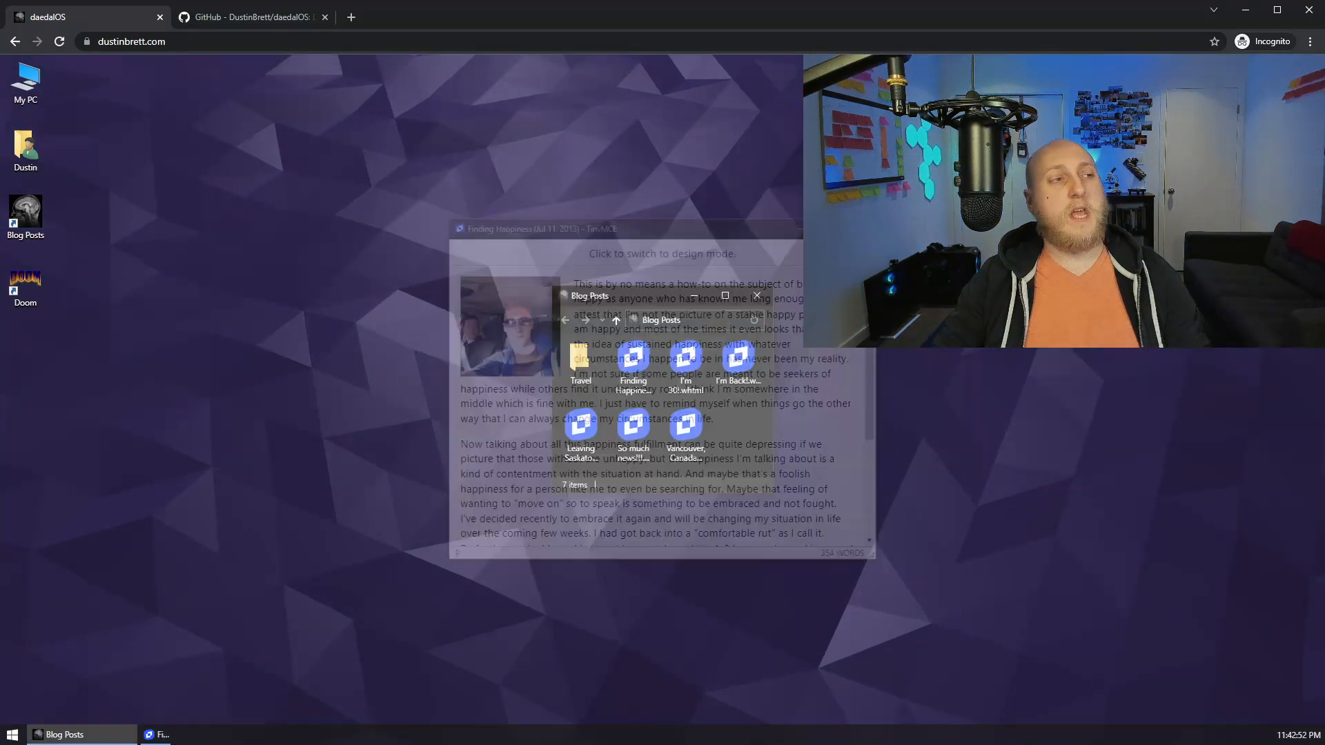
left_click(756, 296)
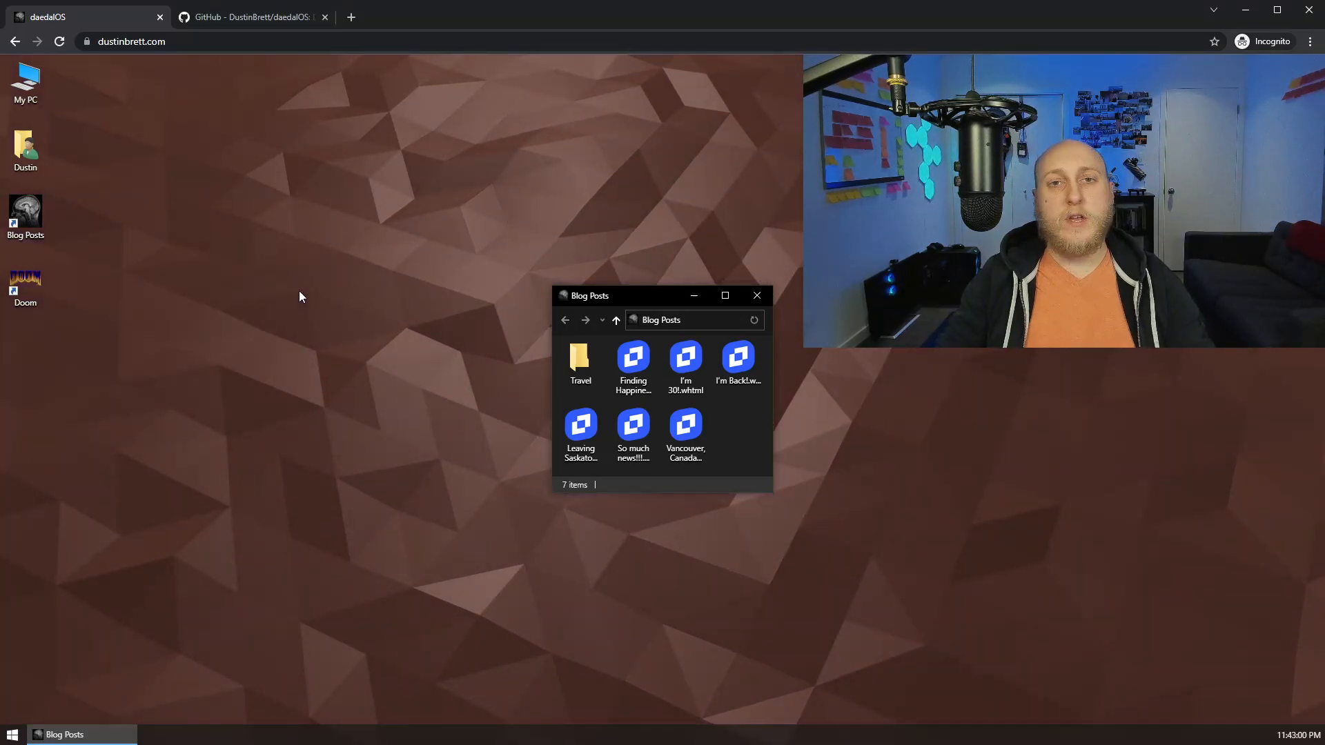
double_click(25, 282)
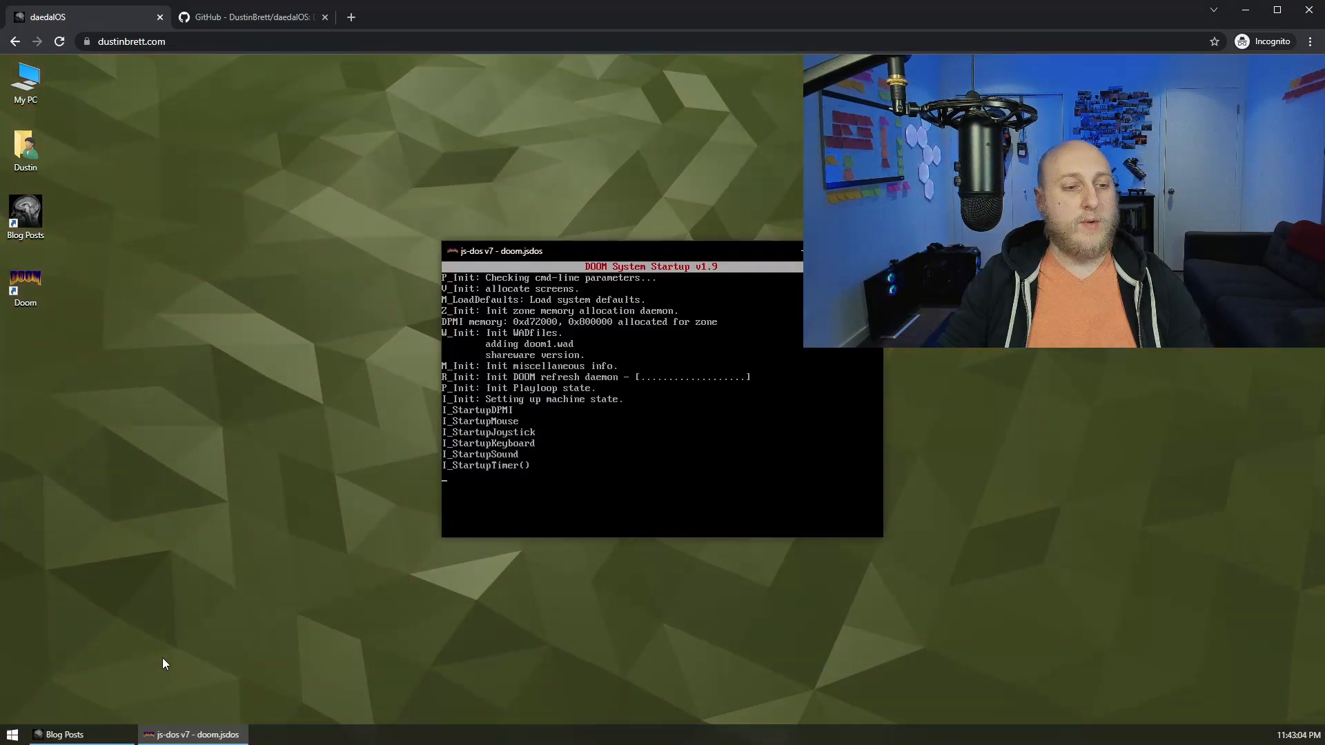
left_click(12, 734)
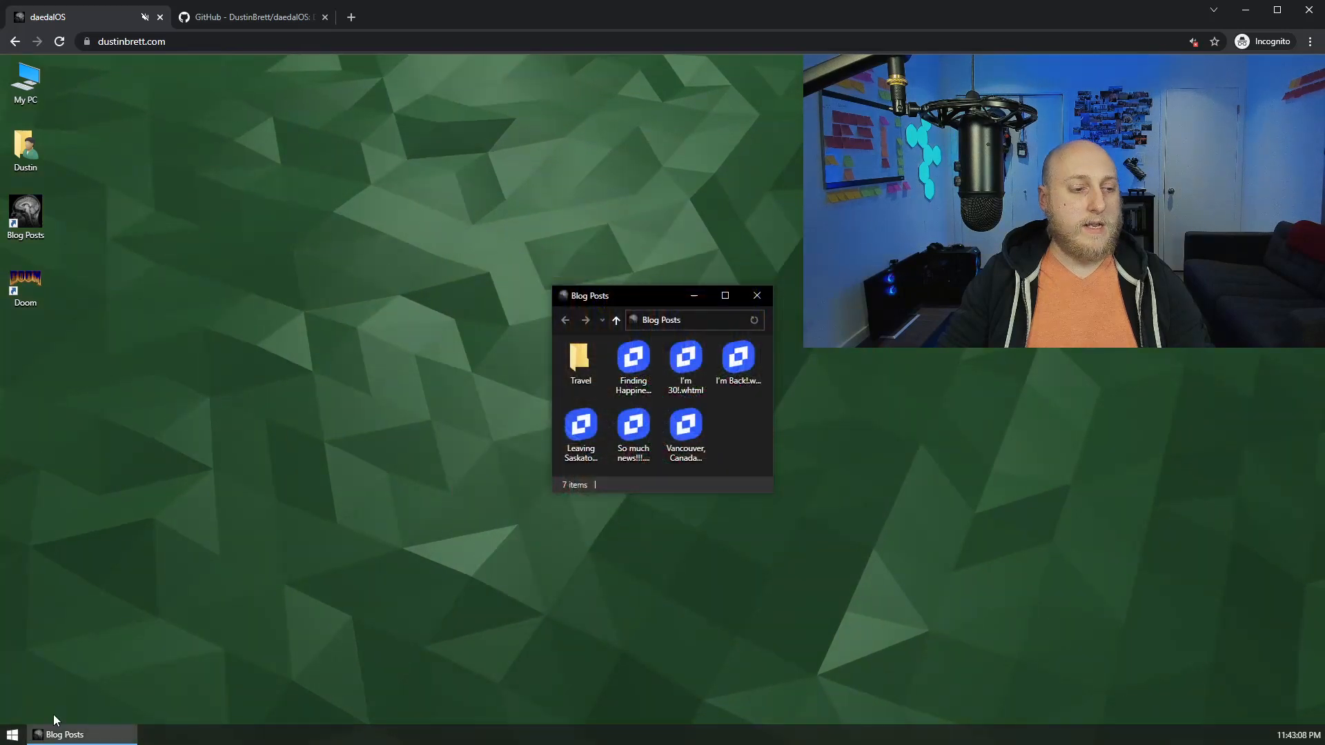
left_click(12, 733)
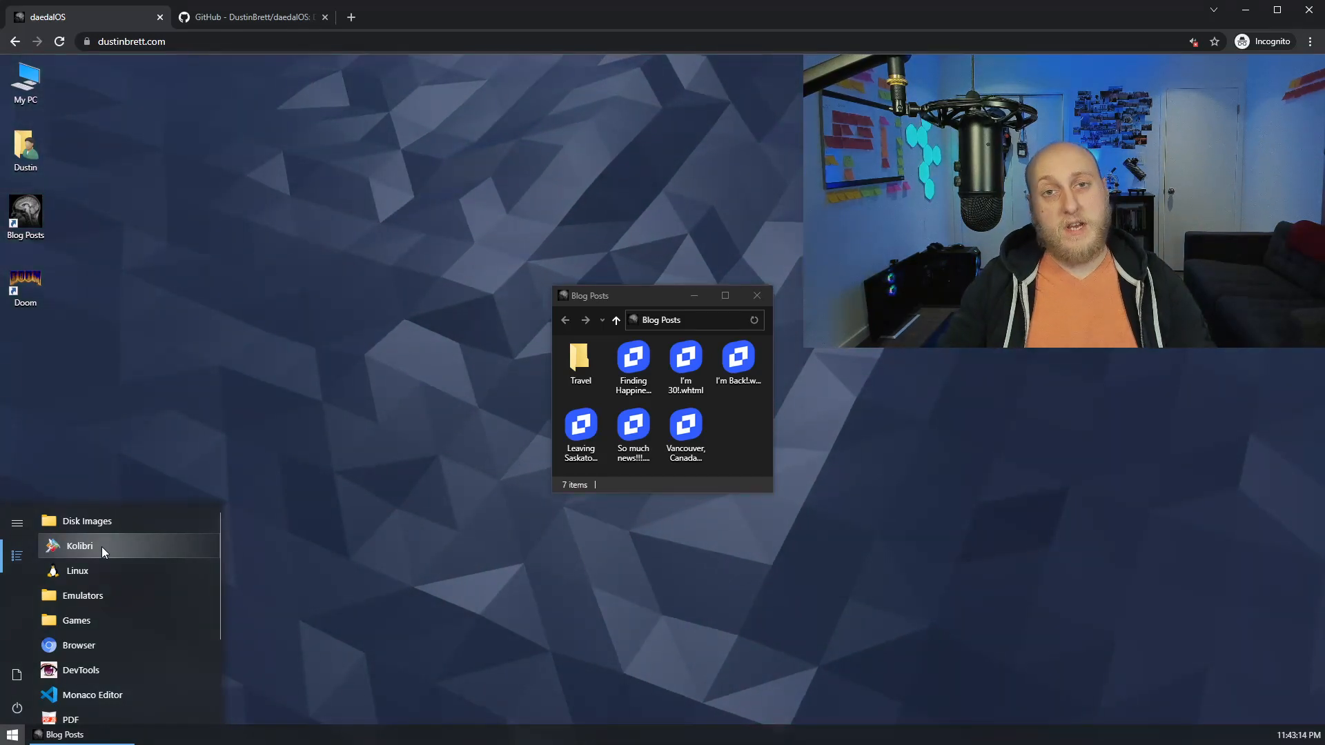
left_click(82, 595)
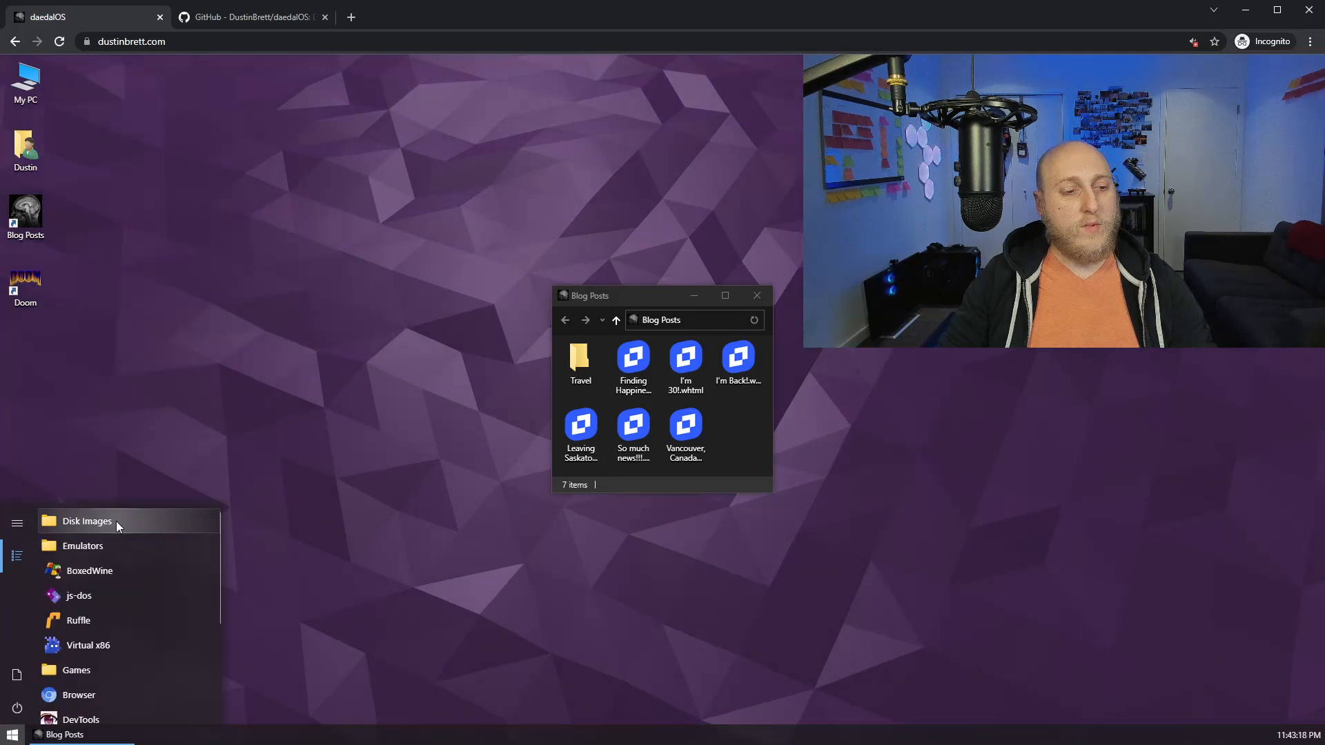
left_click(416, 640)
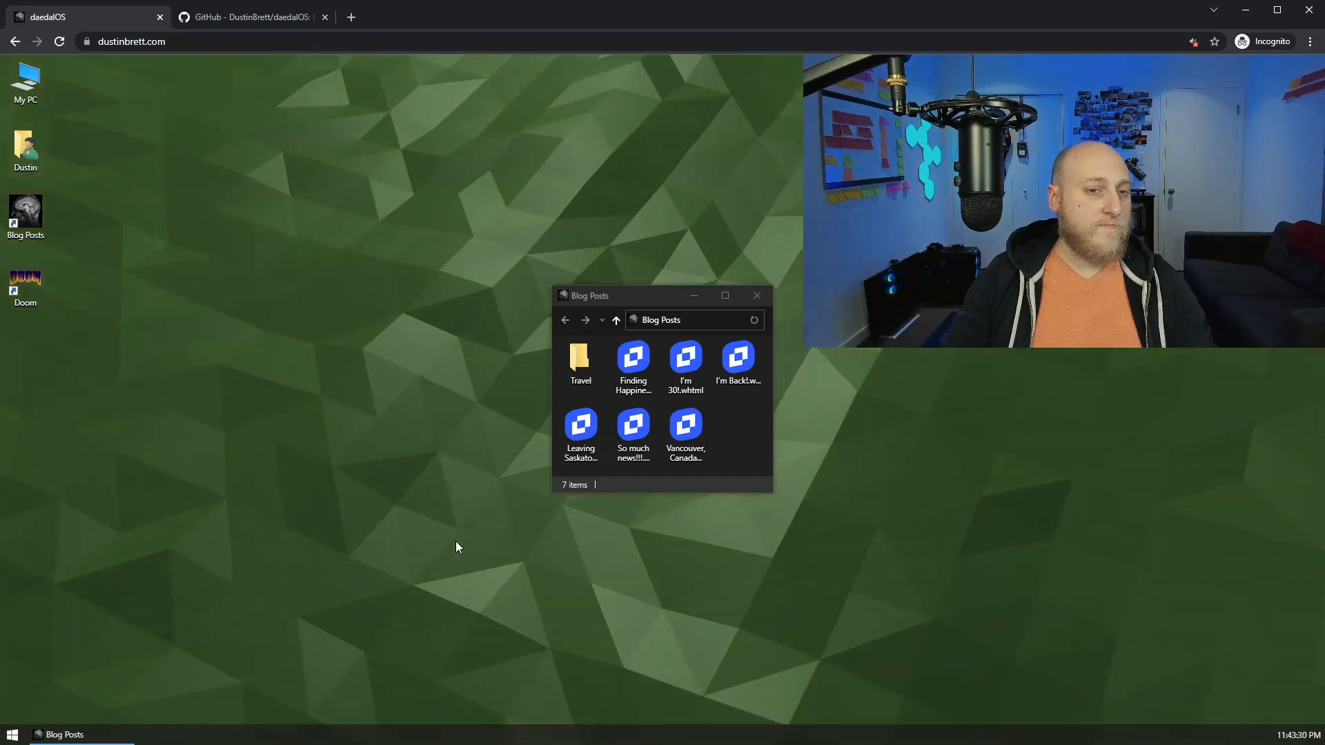
- Close the Blog Posts File Explorer window
left_click(756, 294)
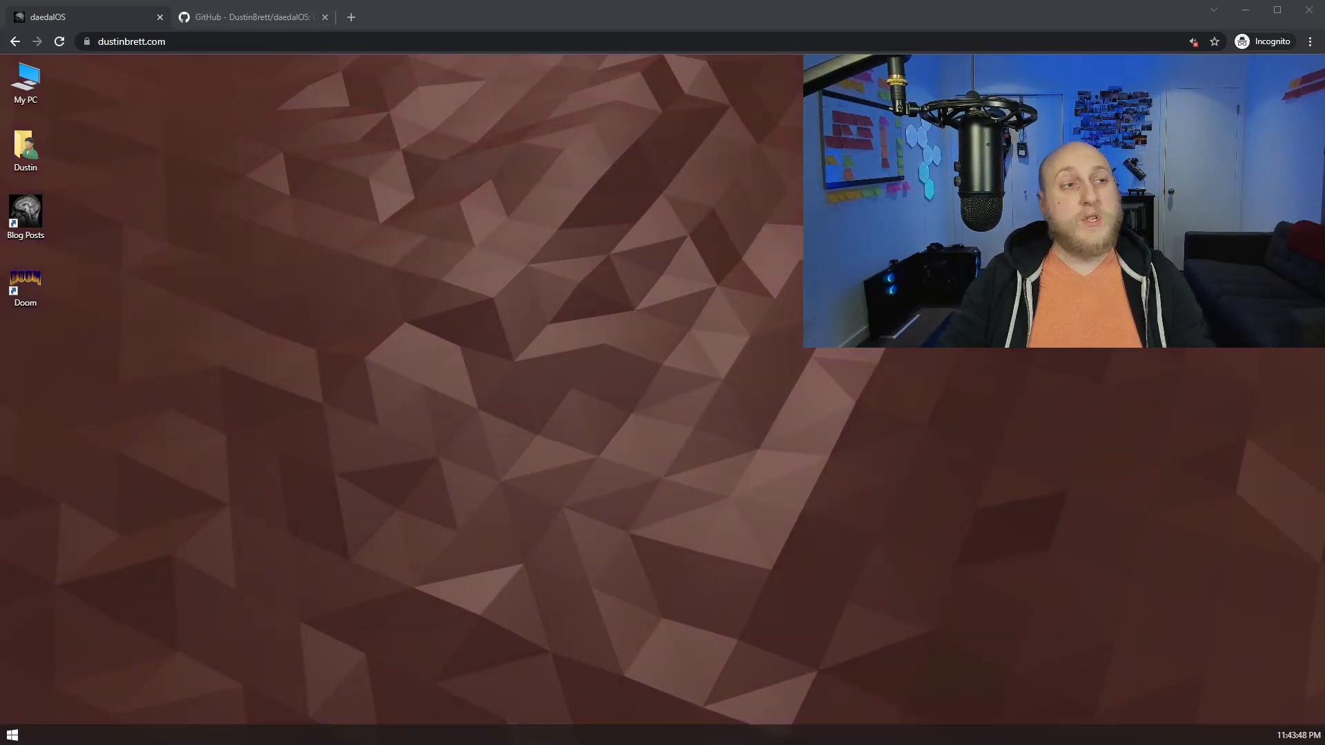
- Switch to the daedalOS GitHub tab and scroll the README down to Apps
left_click(251, 16)
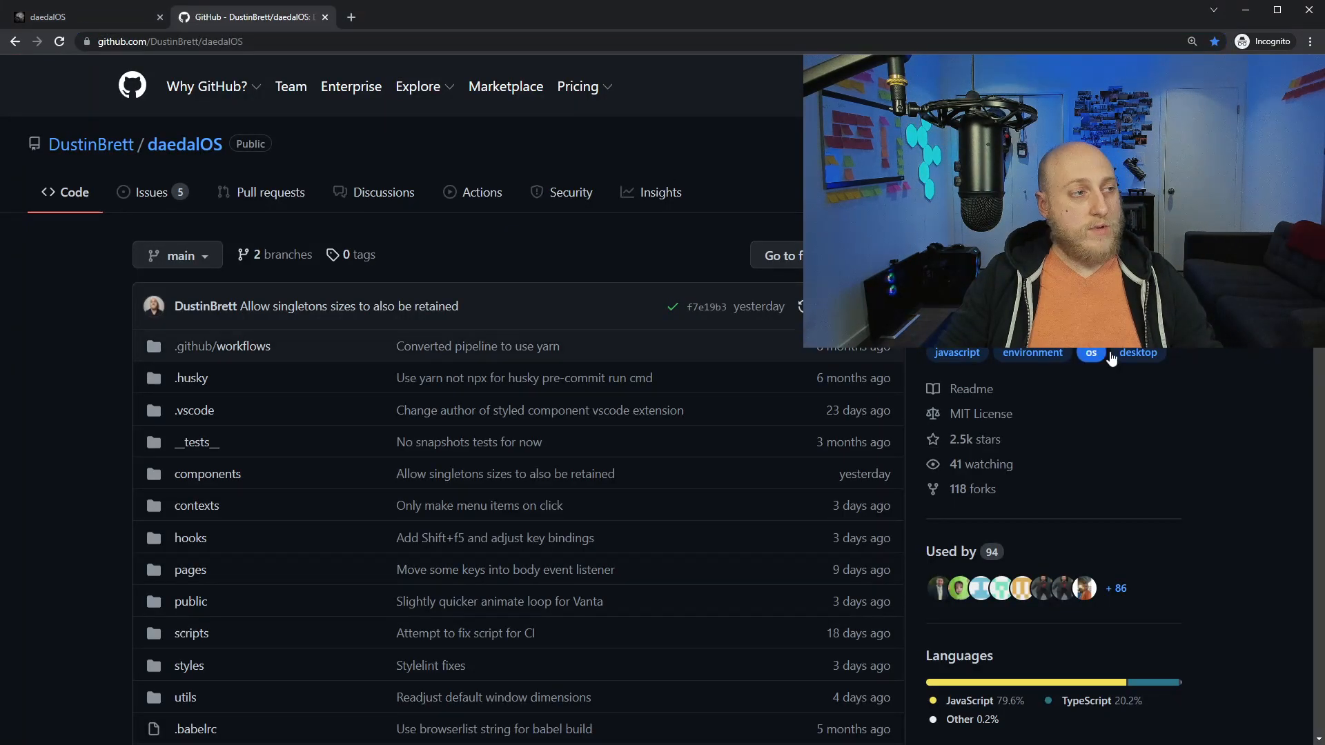
mouse_move(942, 455)
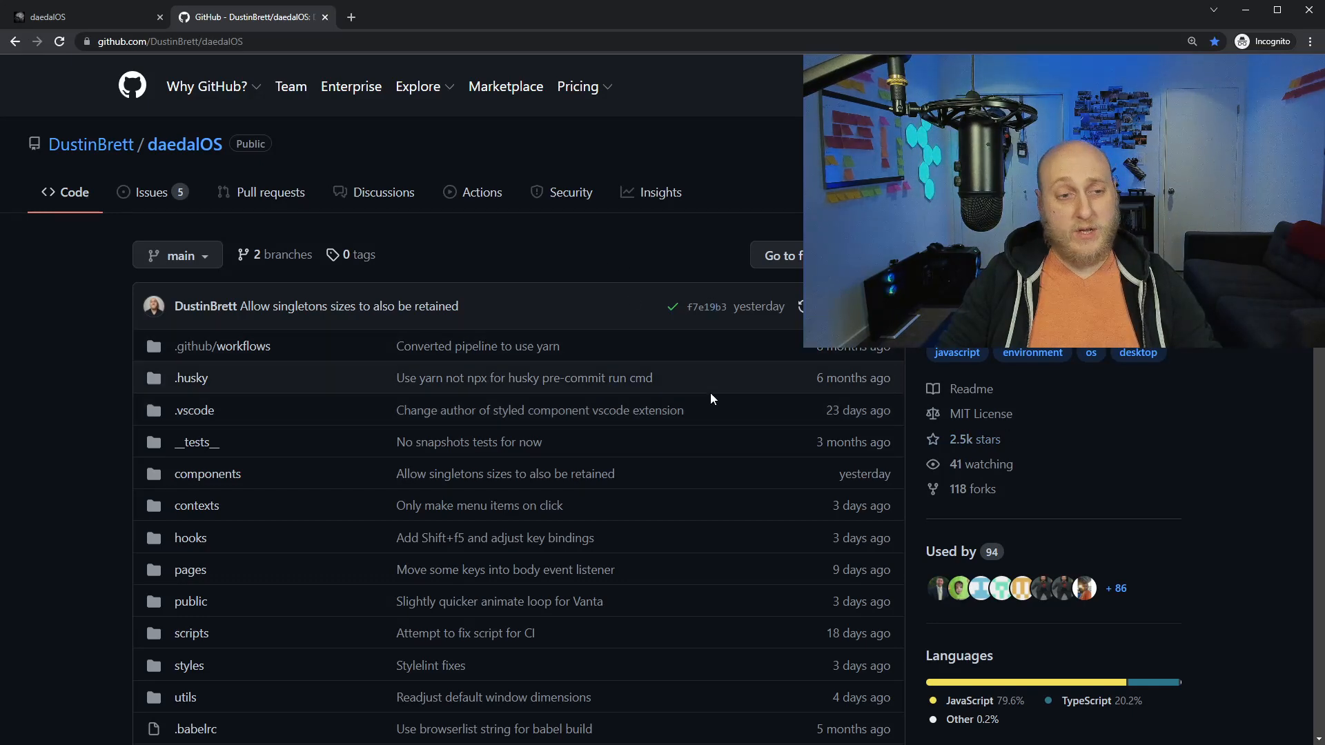
scroll("down", 3)
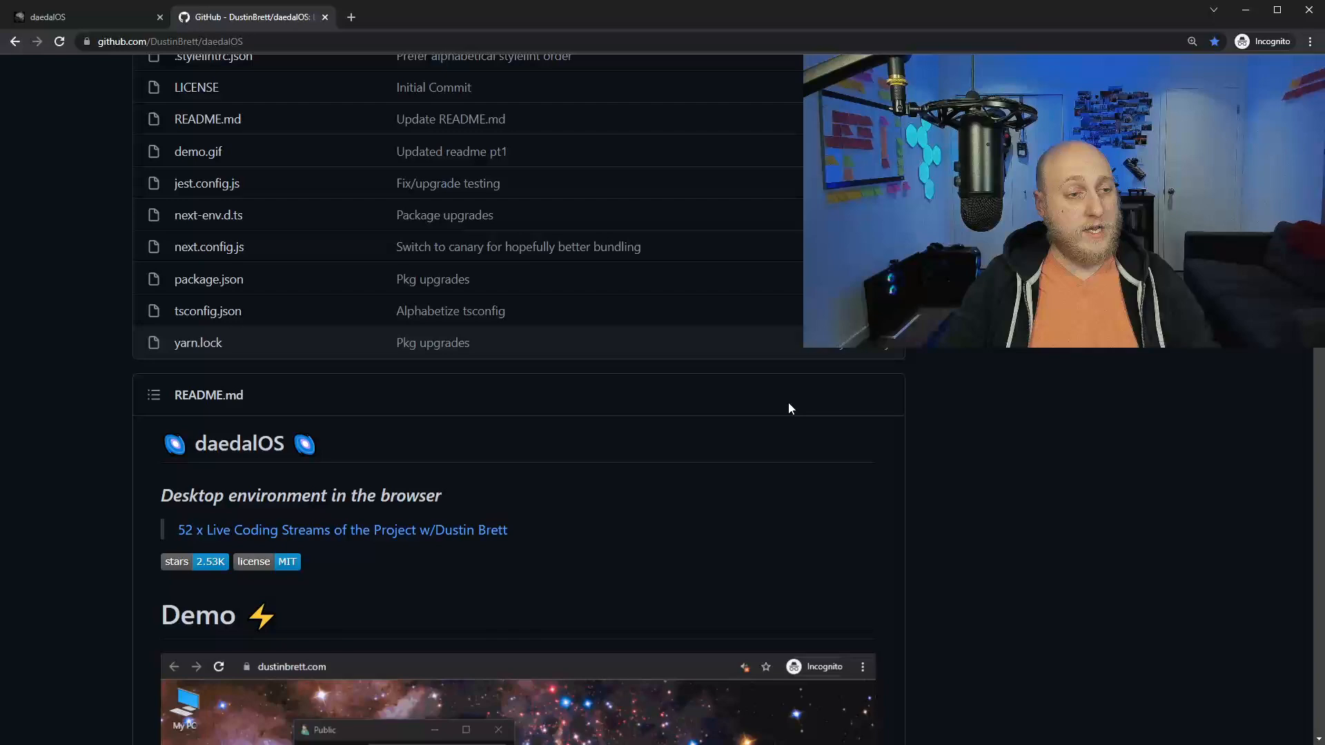
scroll("down", 3)
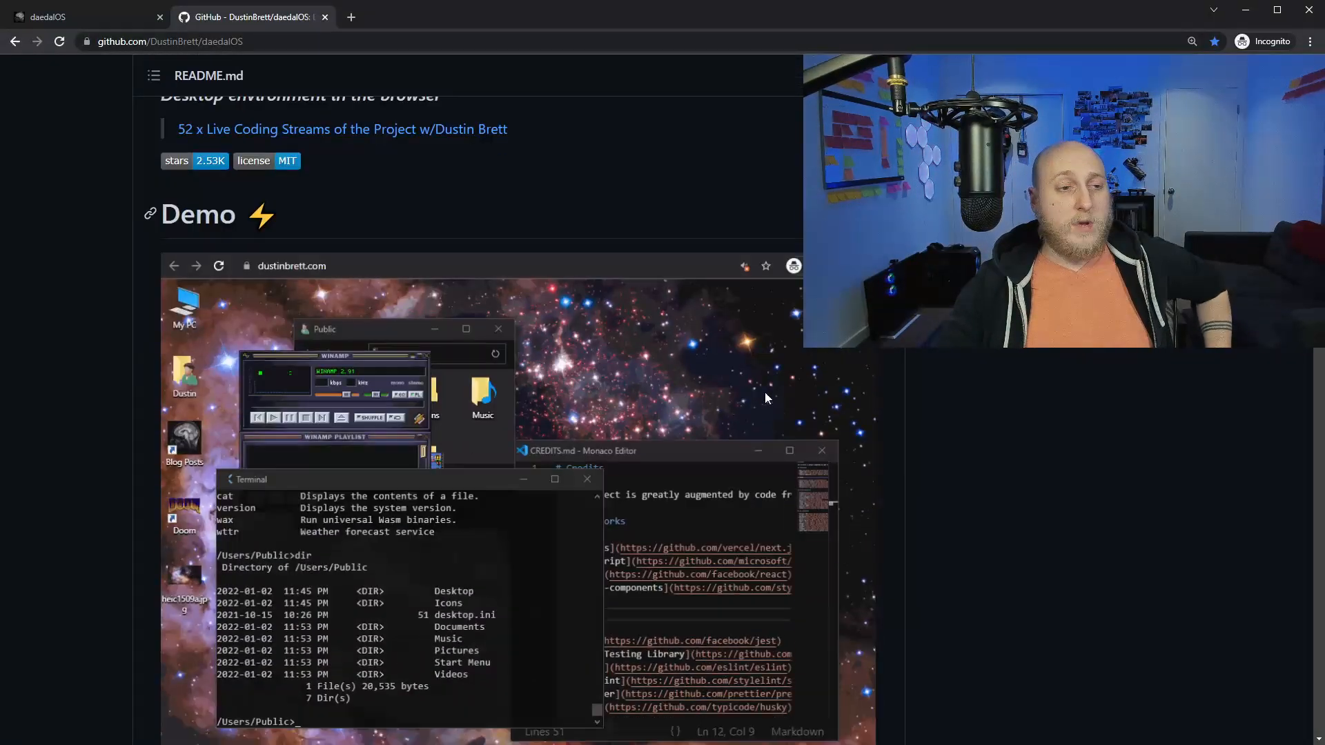
scroll("down", 3)
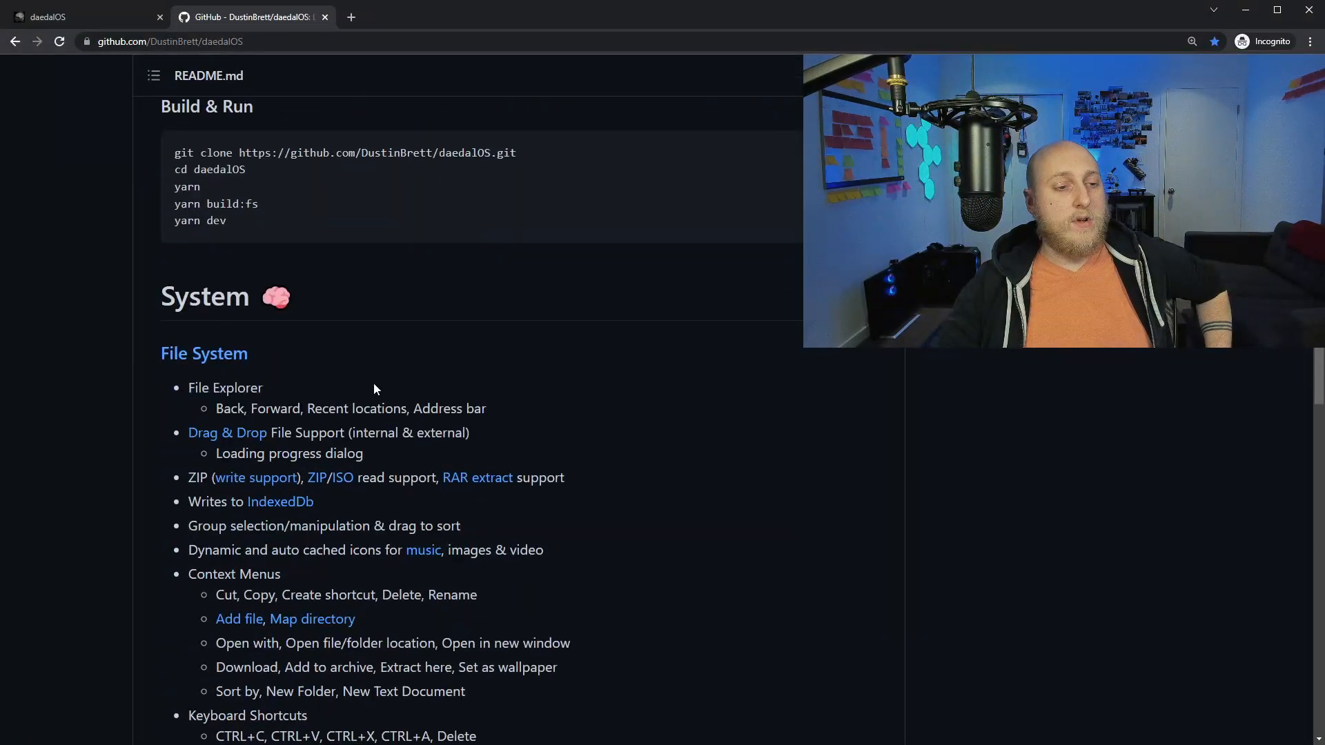
scroll("down", 3)
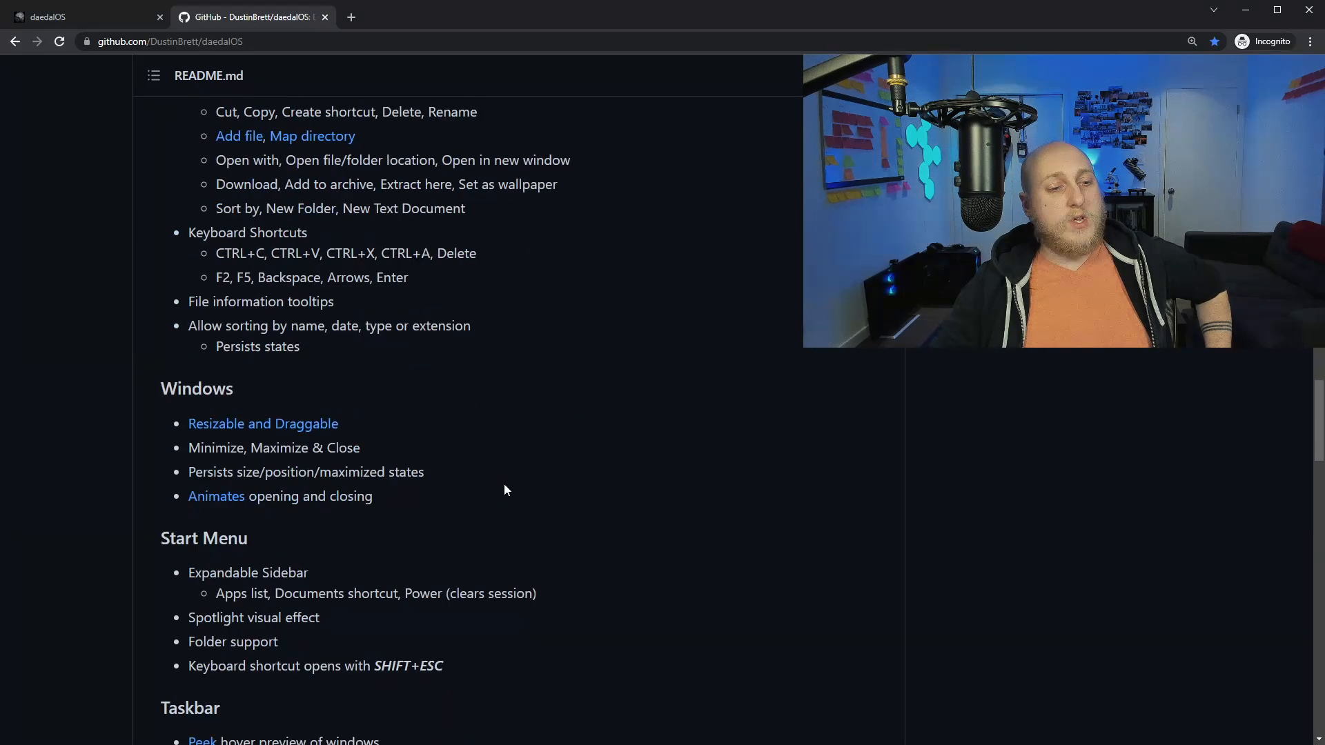
scroll("down", 3)
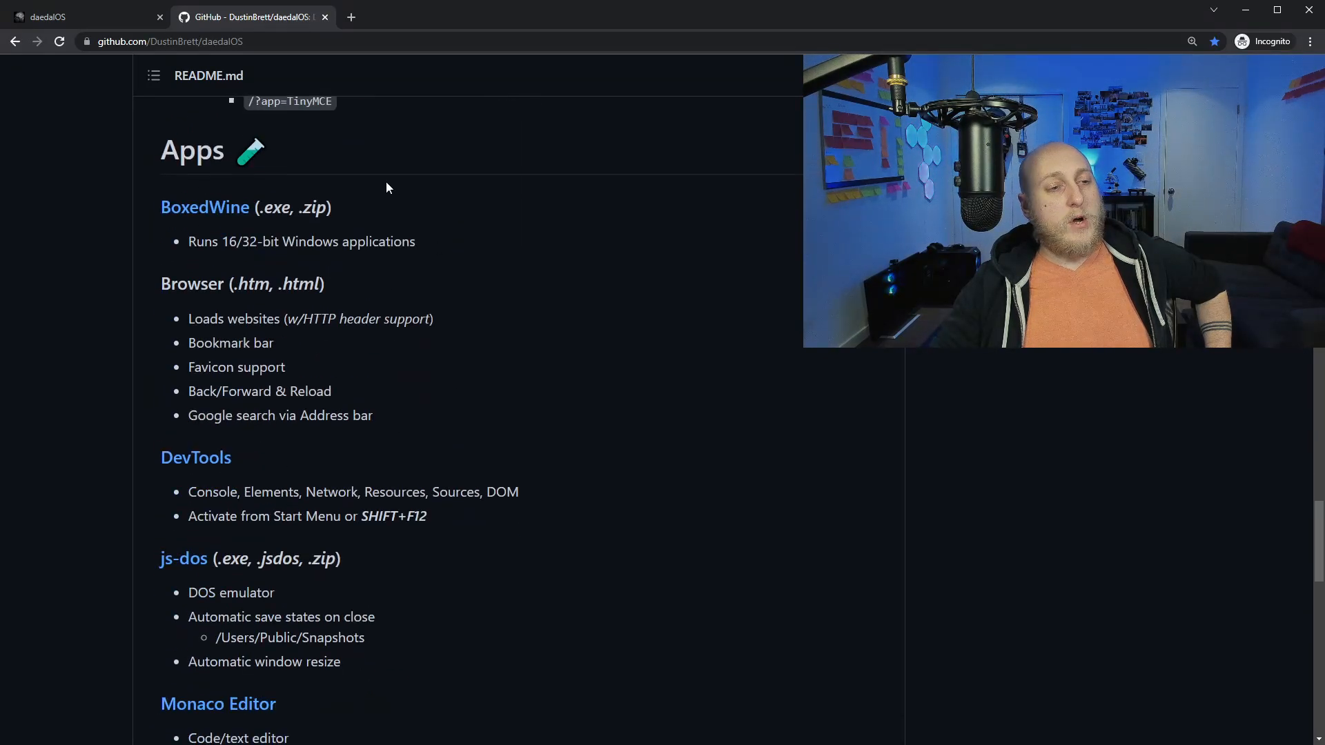
scroll("down", 3)
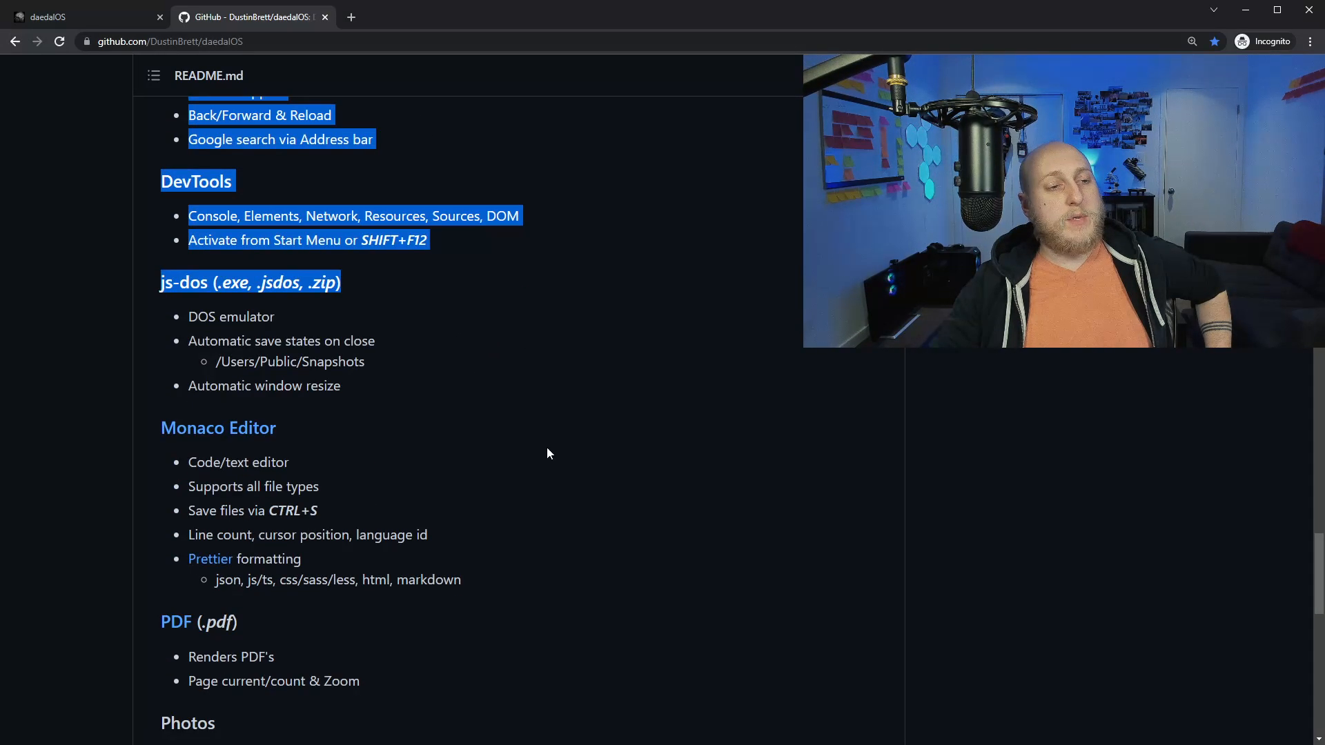
scroll("down", 3)
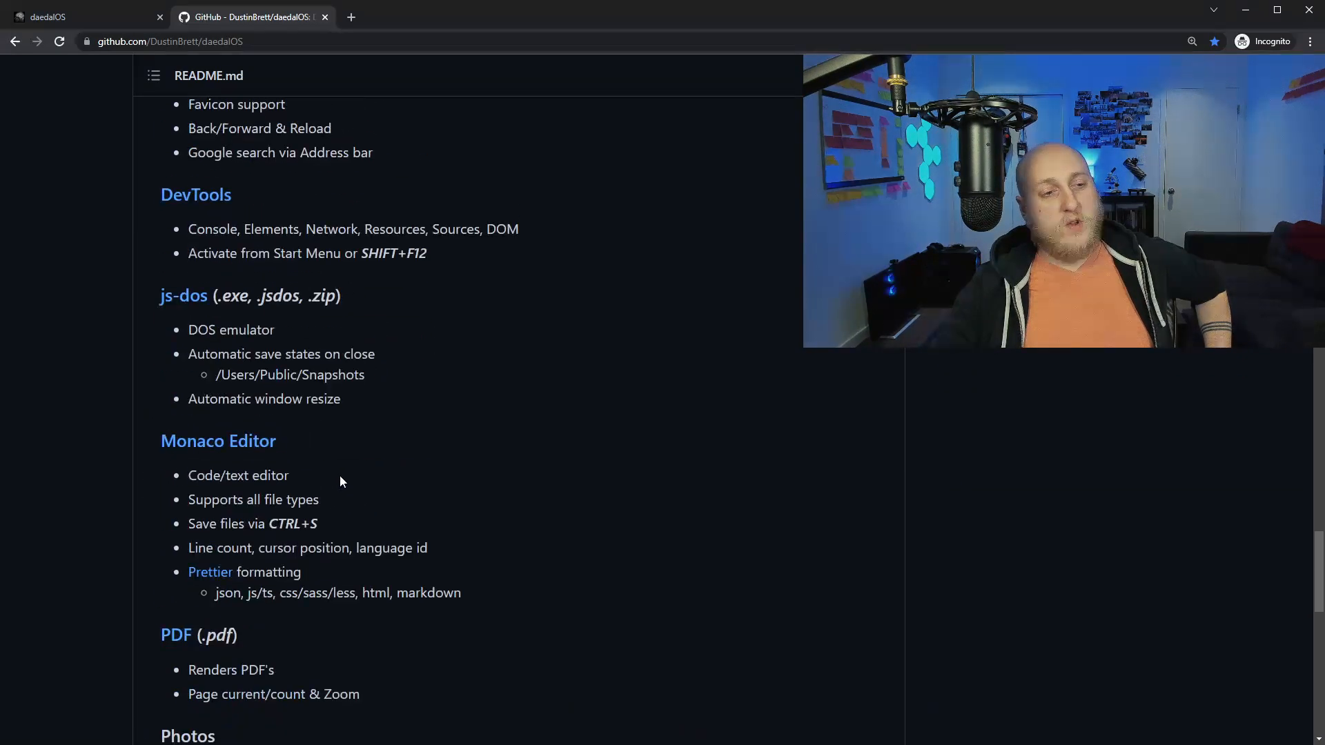
scroll("up", 3)
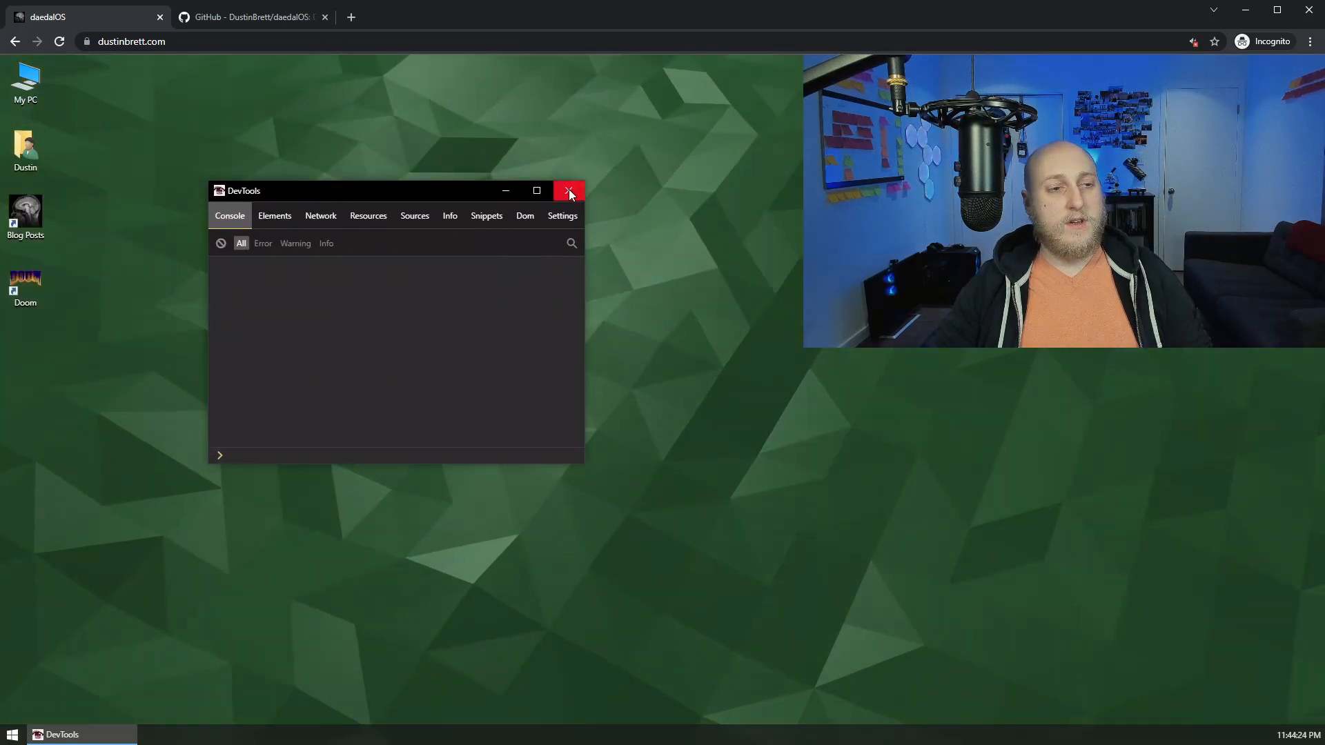
left_click(568, 191)
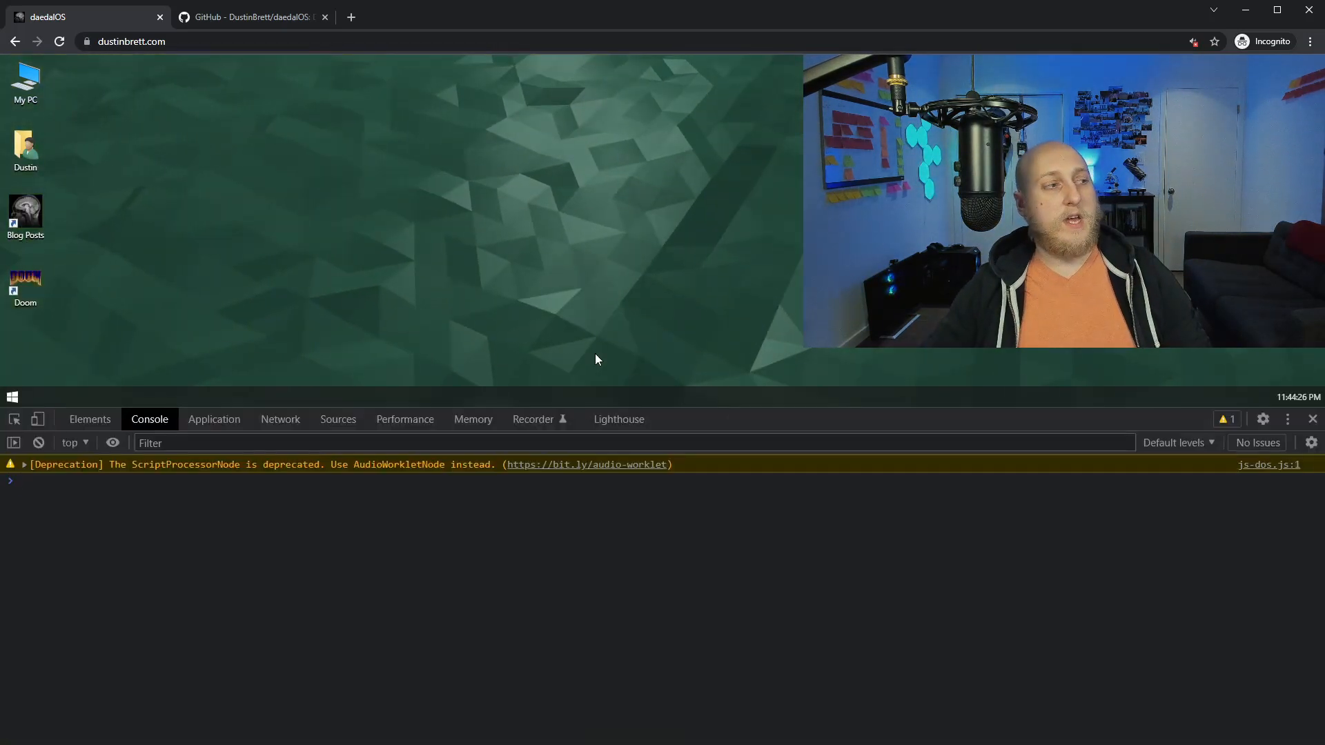
left_click(1312, 419)
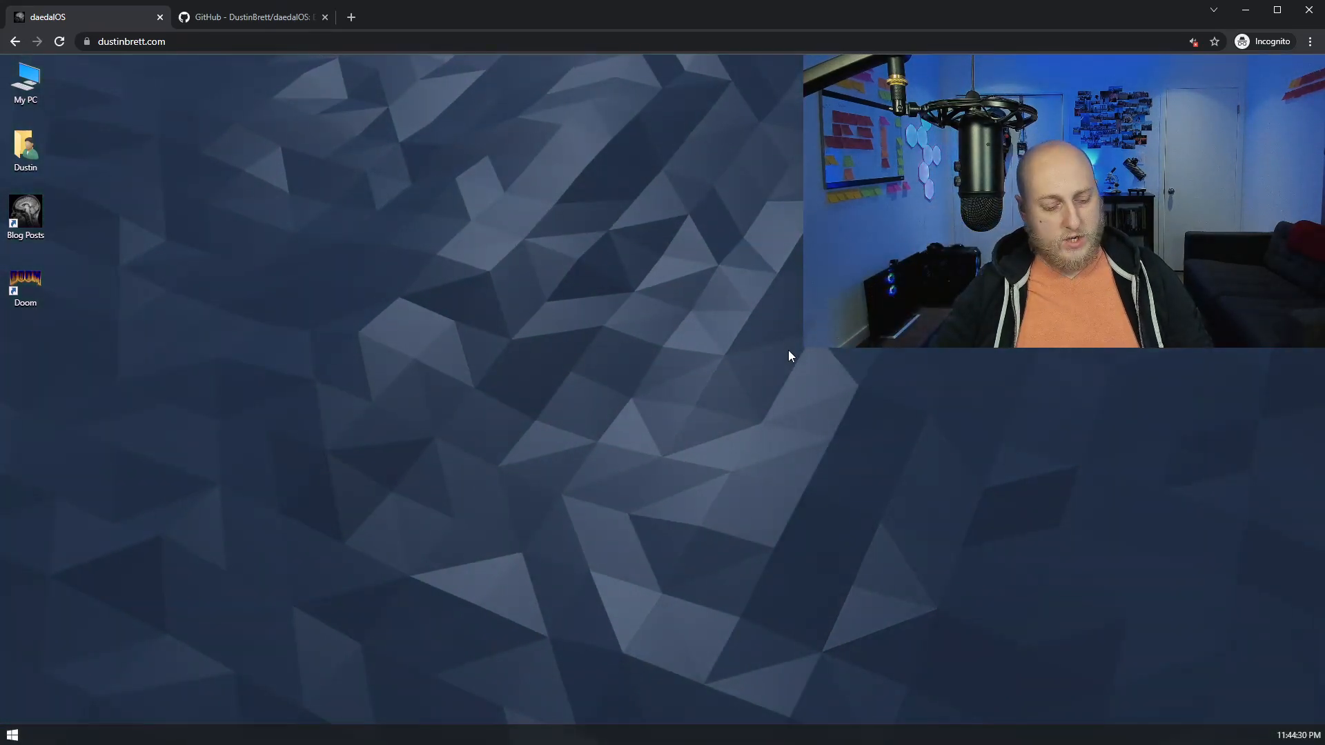
left_click(12, 734)
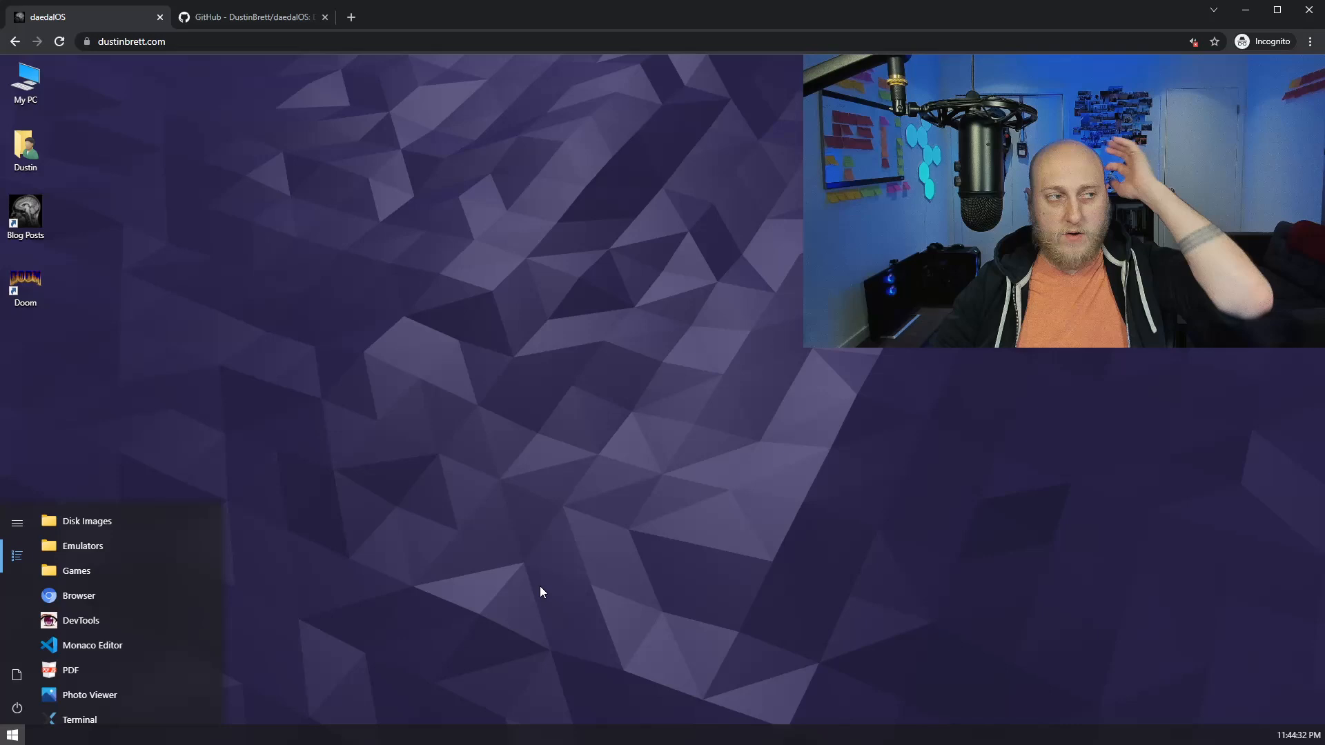
left_click(561, 568)
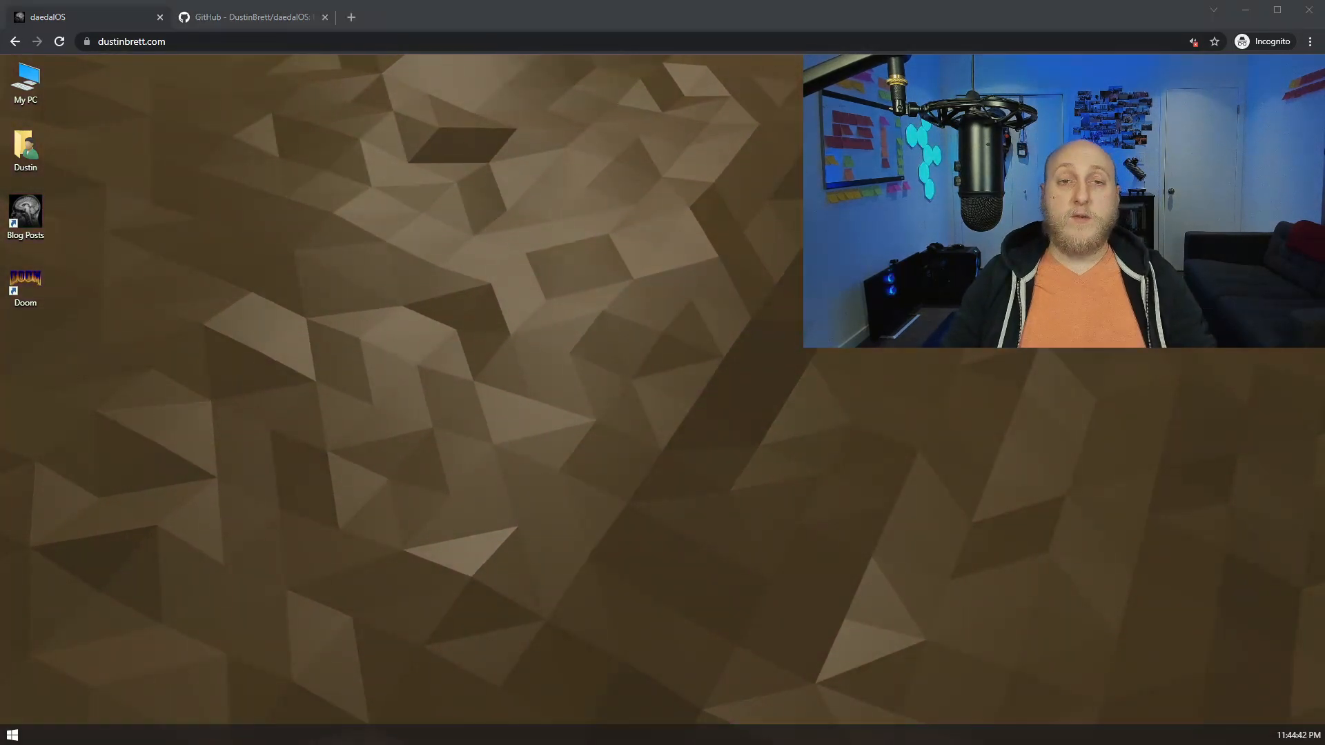
- Open My PC in File Explorer from its desktop icon
double_click(25, 80)
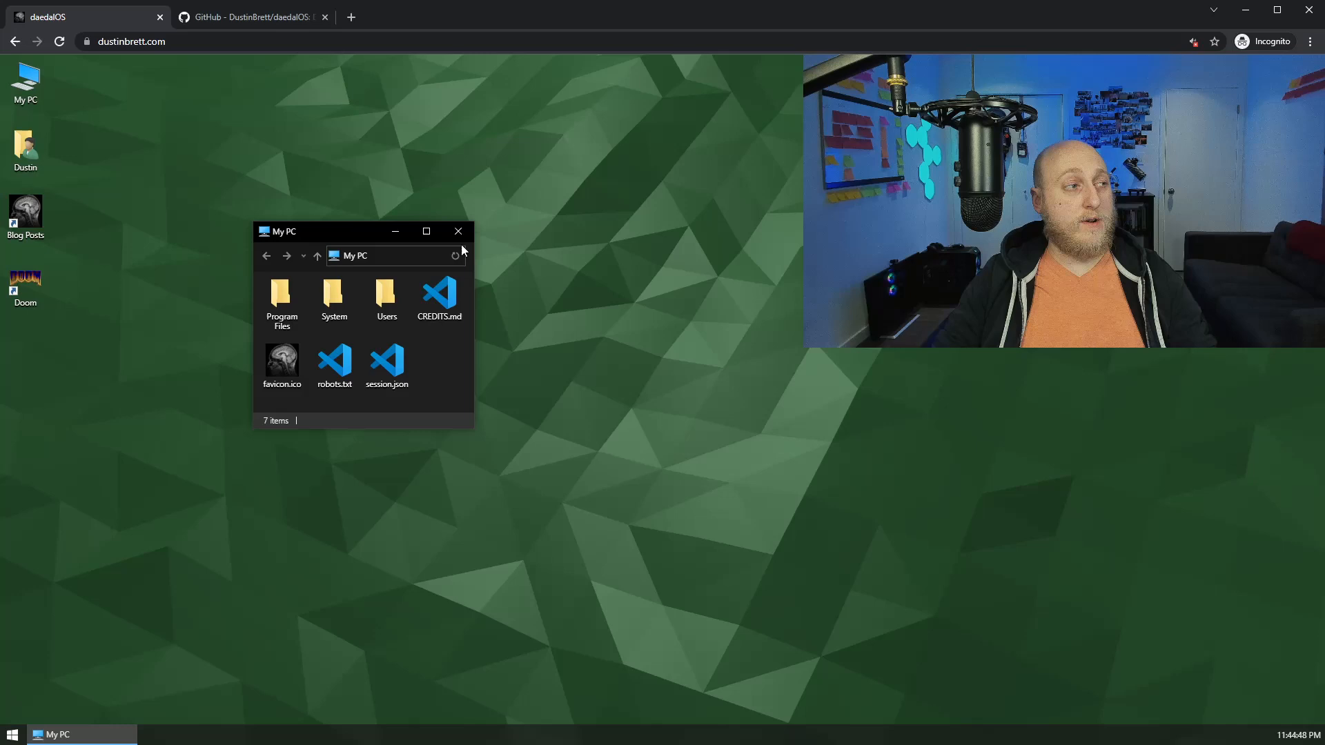
mouse_move(620, 467)
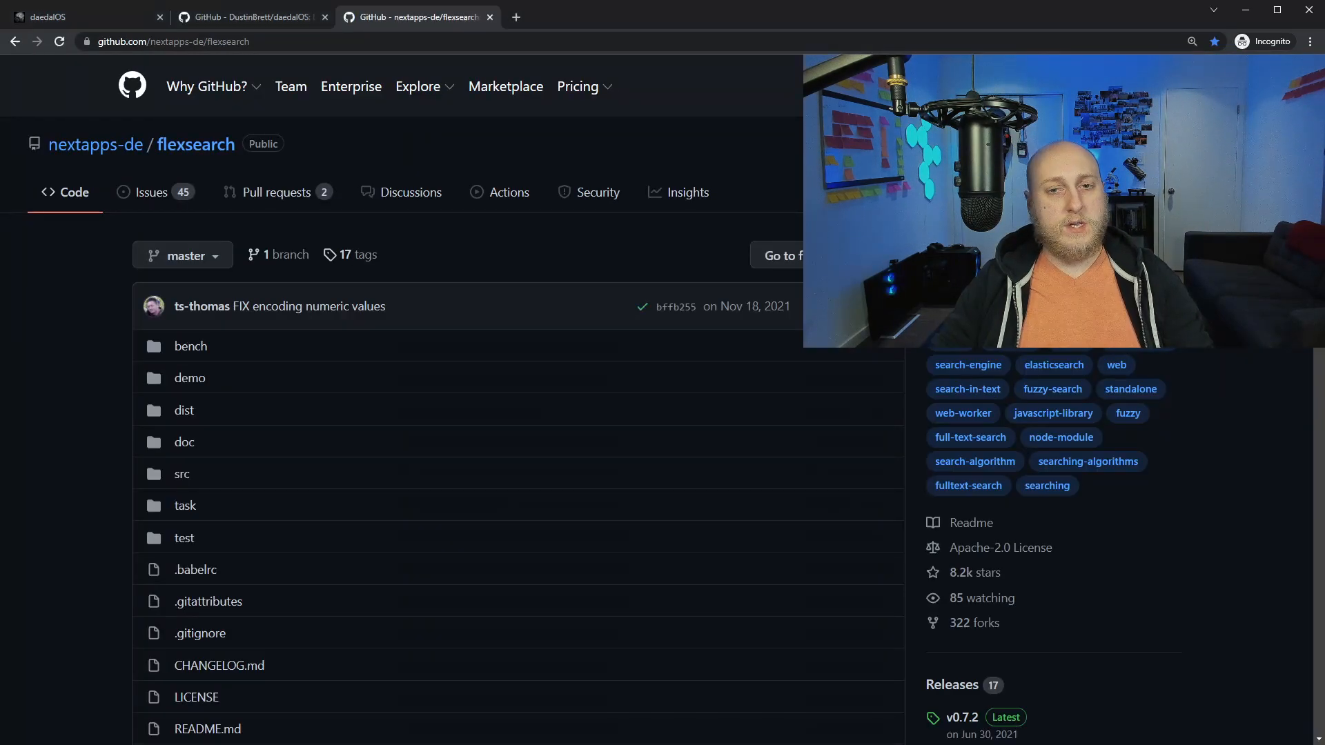
- Scroll through the flexsearch repository page
scroll("down", 3)
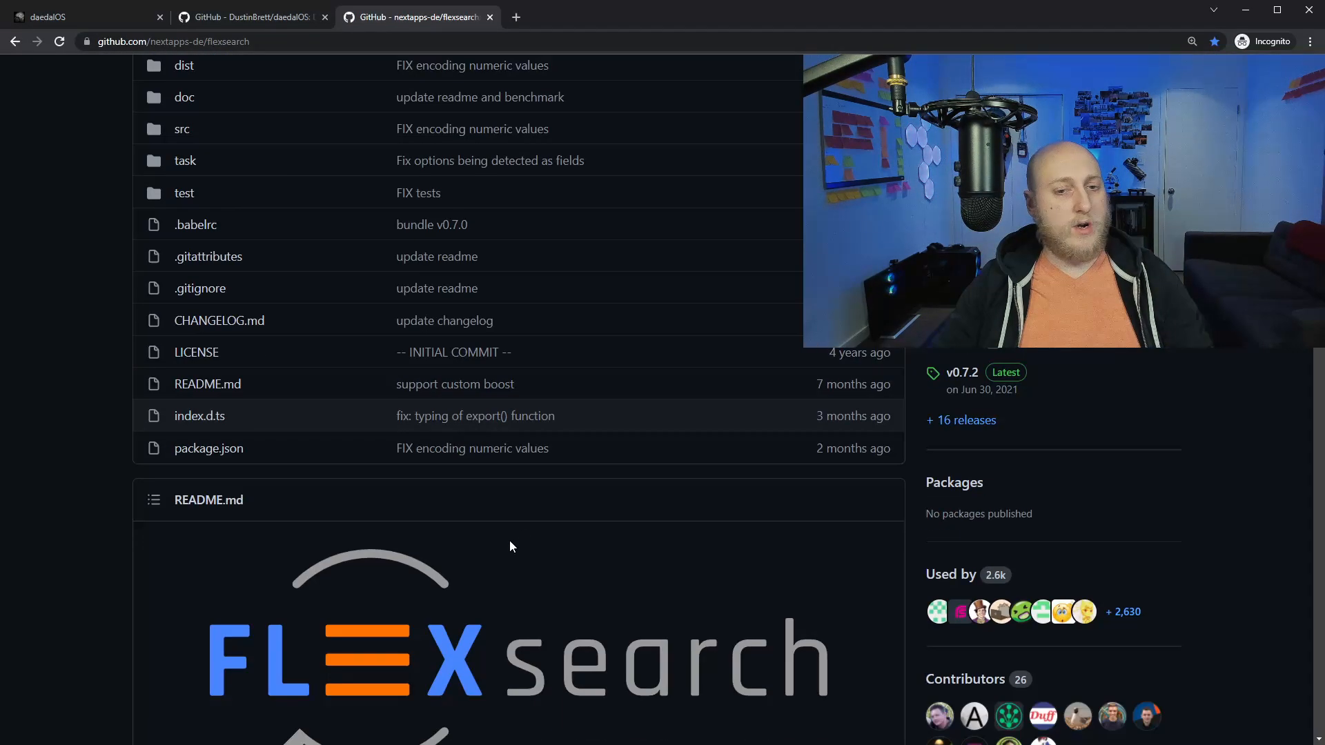
scroll("up", 3)
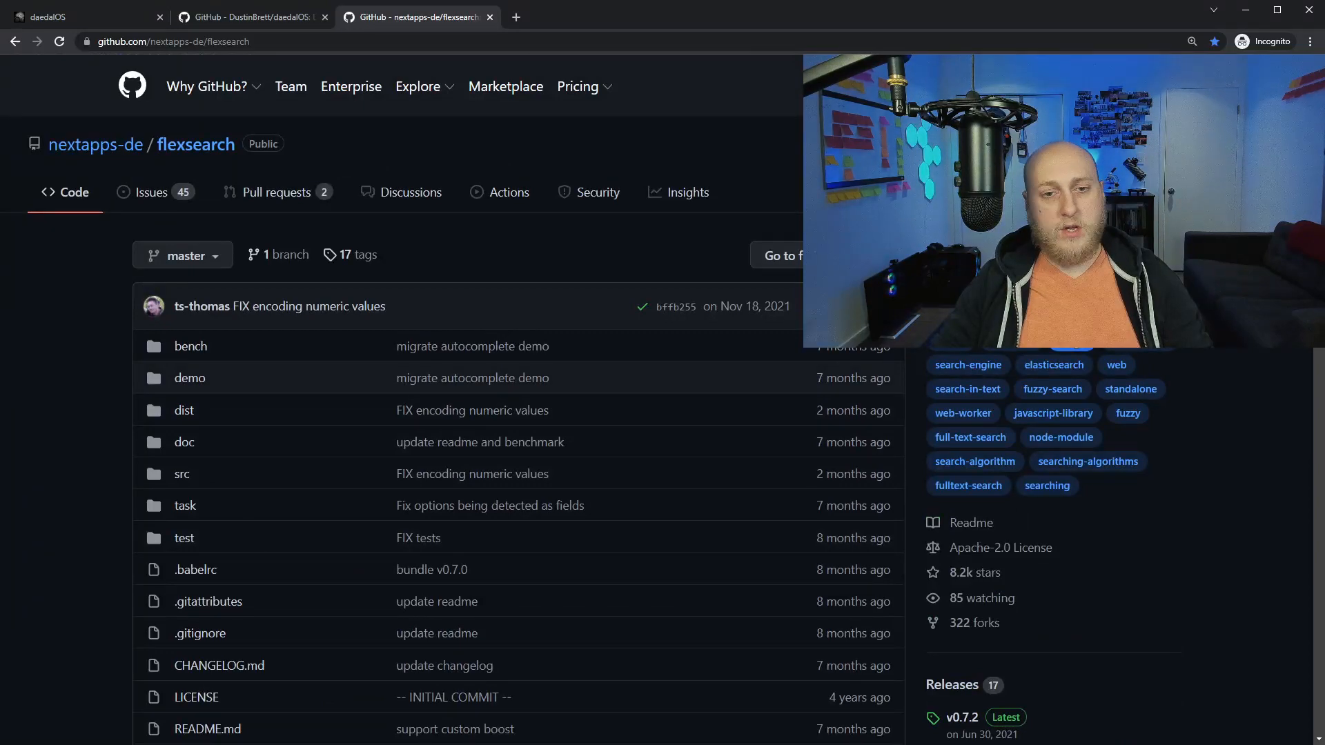
scroll("down", 3)
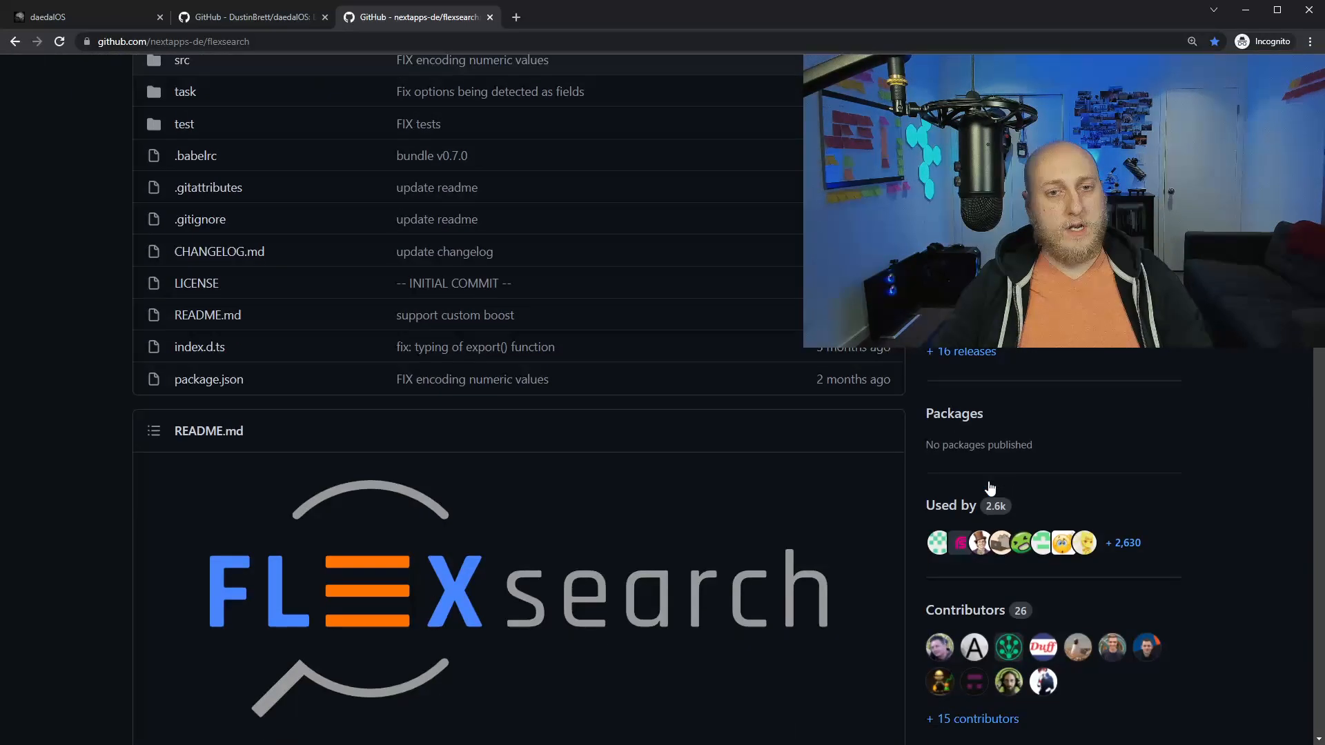
scroll("down", 3)
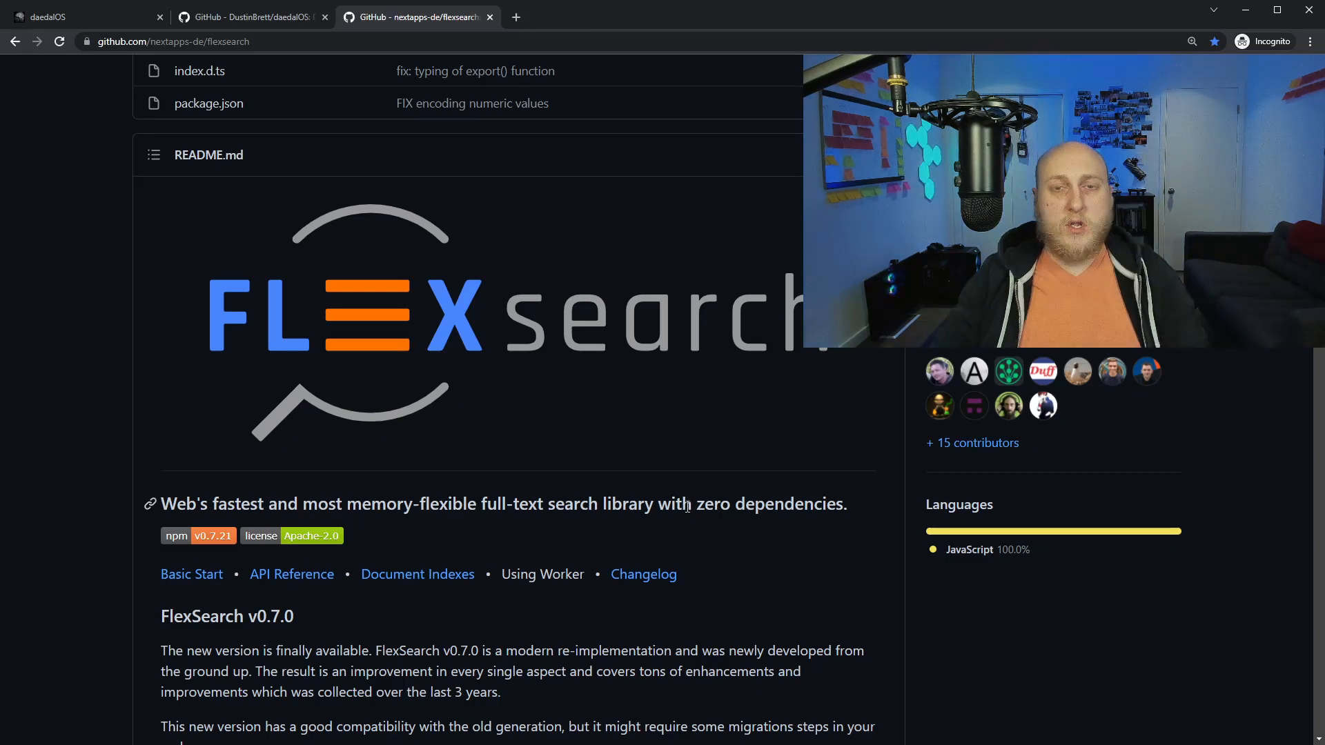
- Go to github.com/krisk/fuse and scroll the Fuse repository
type("https://github.com/krisk/fuse")
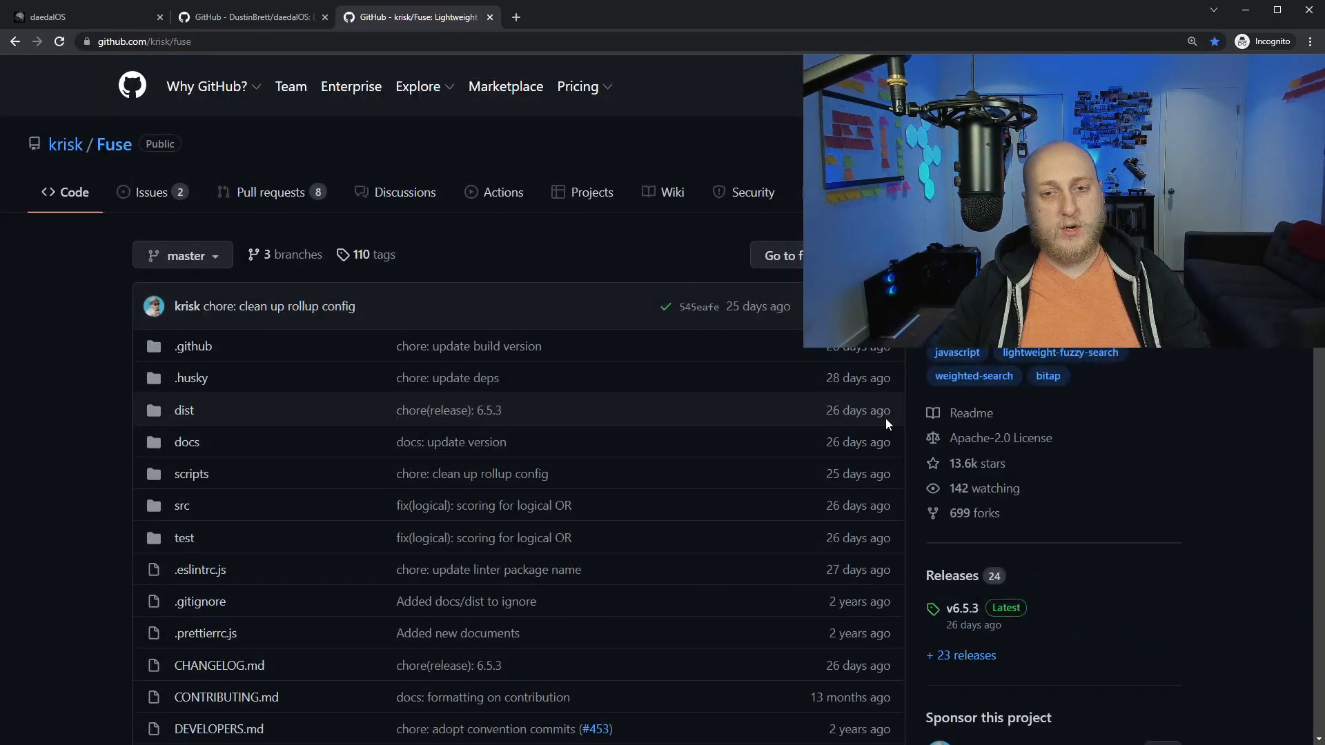
scroll("down", 3)
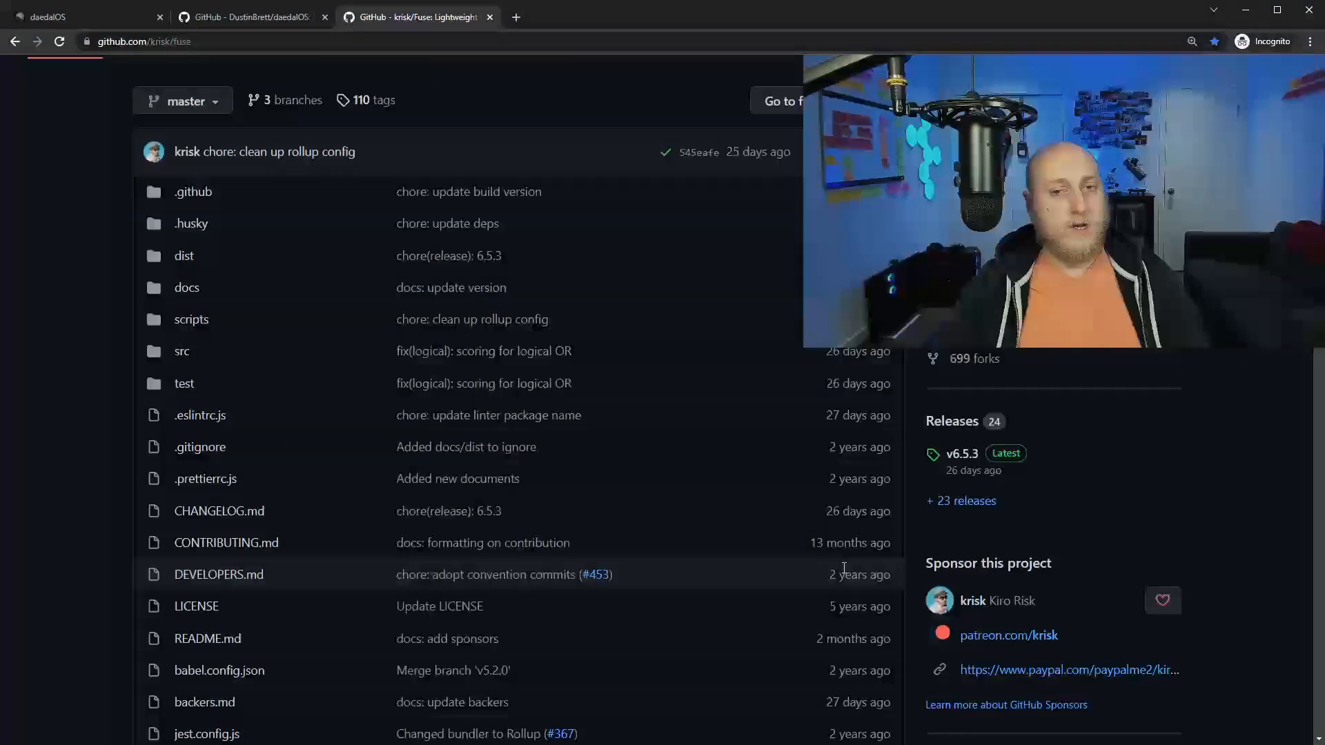
scroll("up", 3)
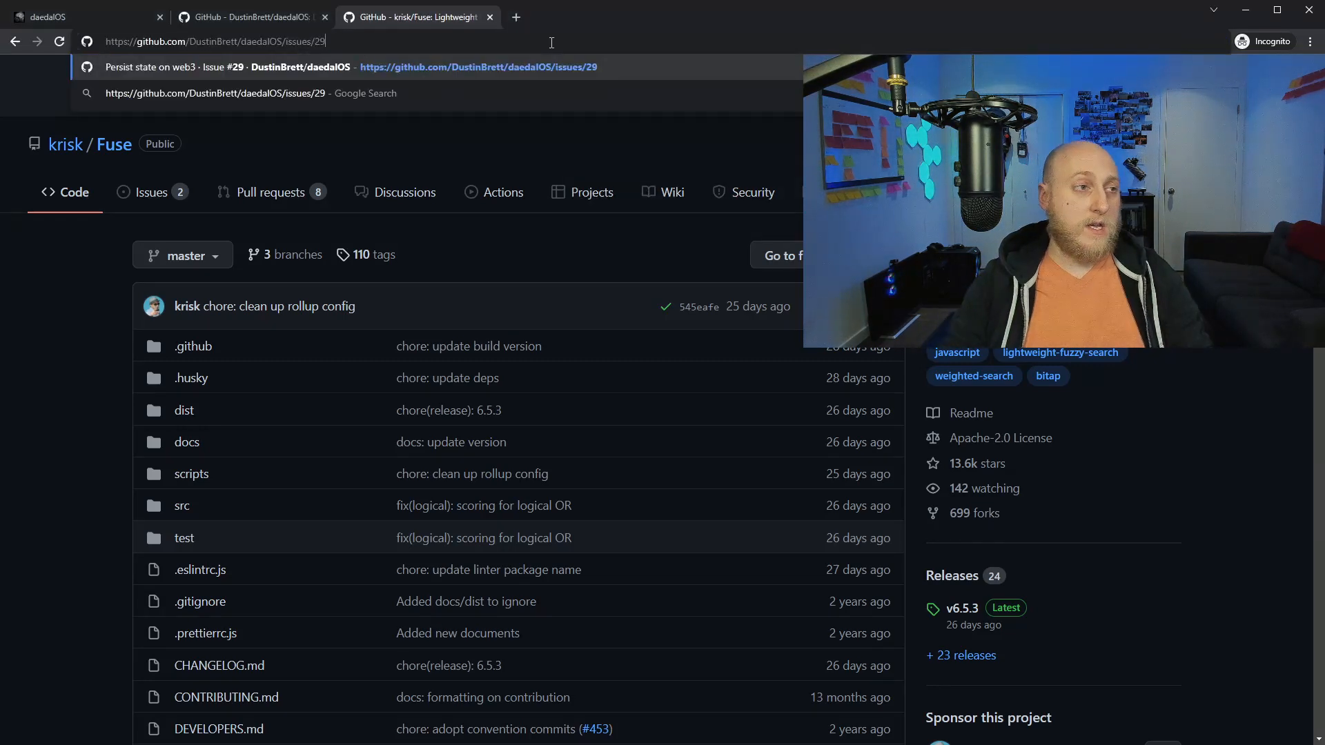
- Go to issue #29 'Persist state on web3' and scroll through its comments
left_click(338, 67)
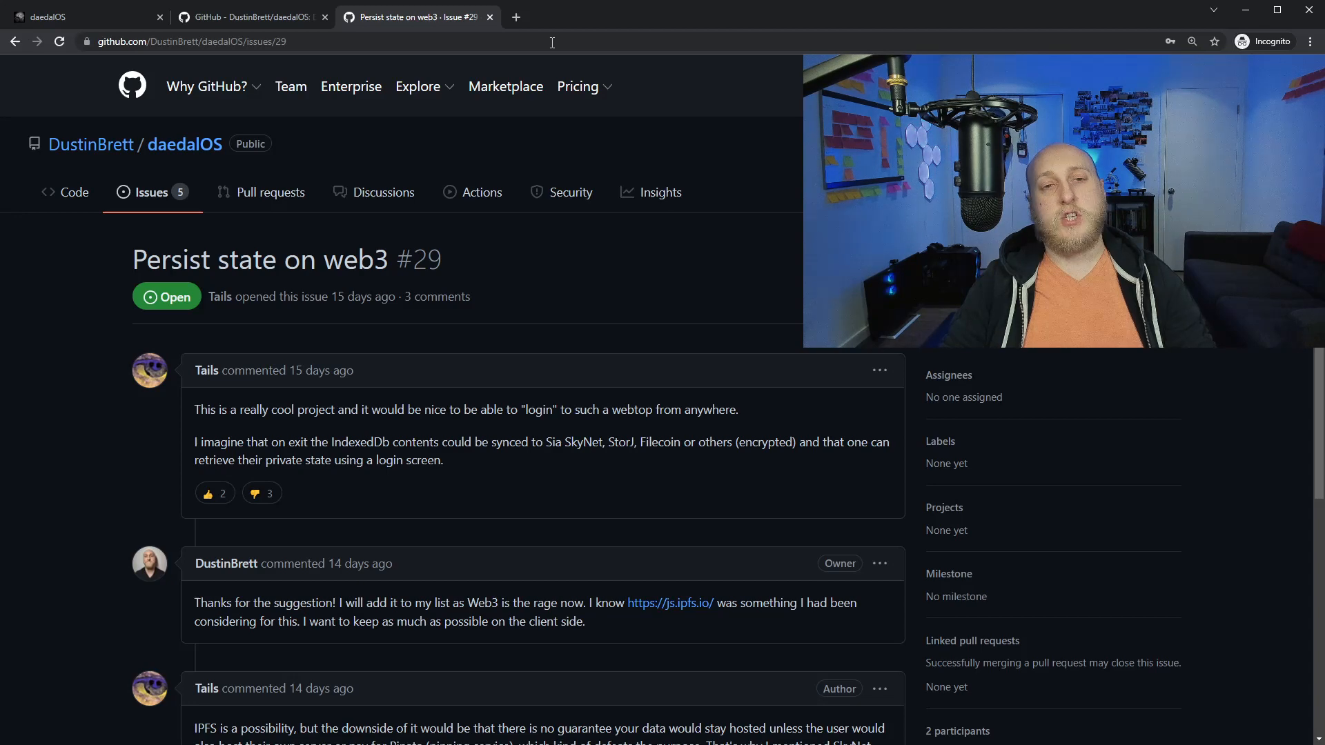
mouse_move(360, 377)
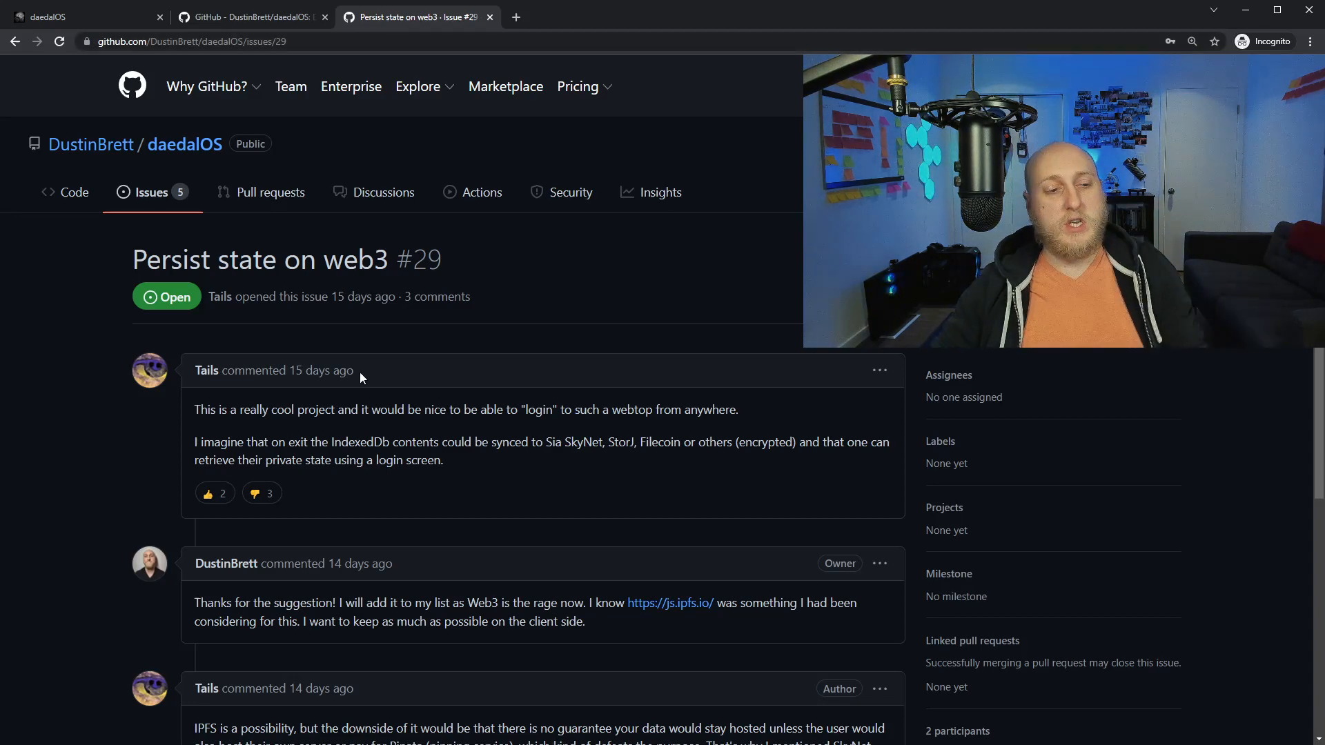
scroll("down", 3)
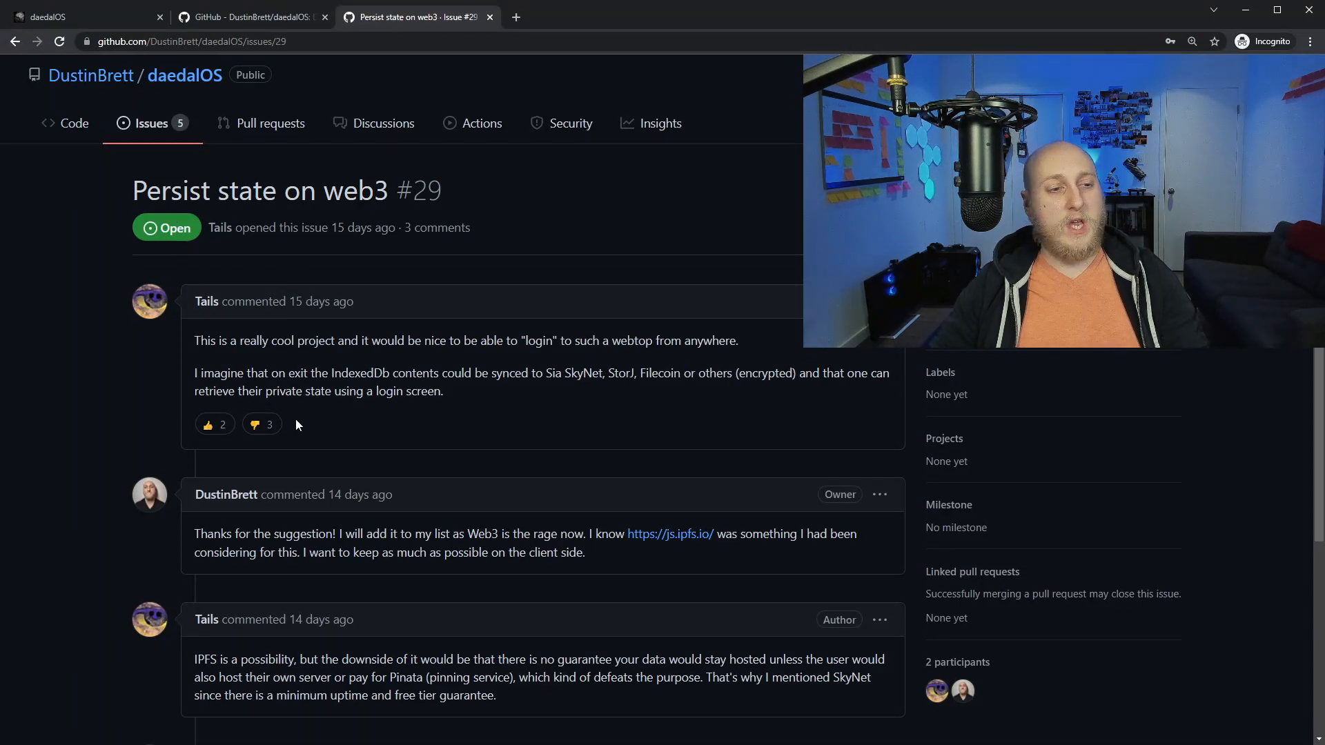
scroll("down", 3)
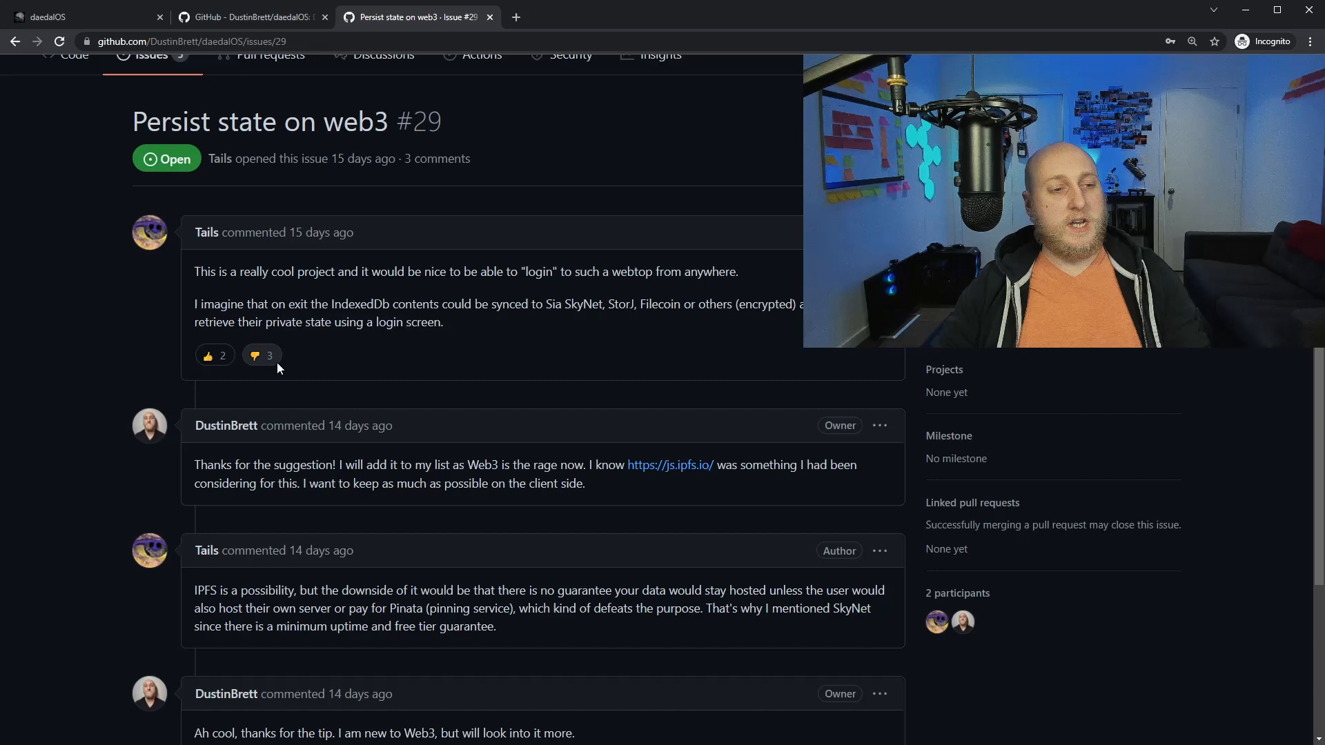
mouse_move(213, 355)
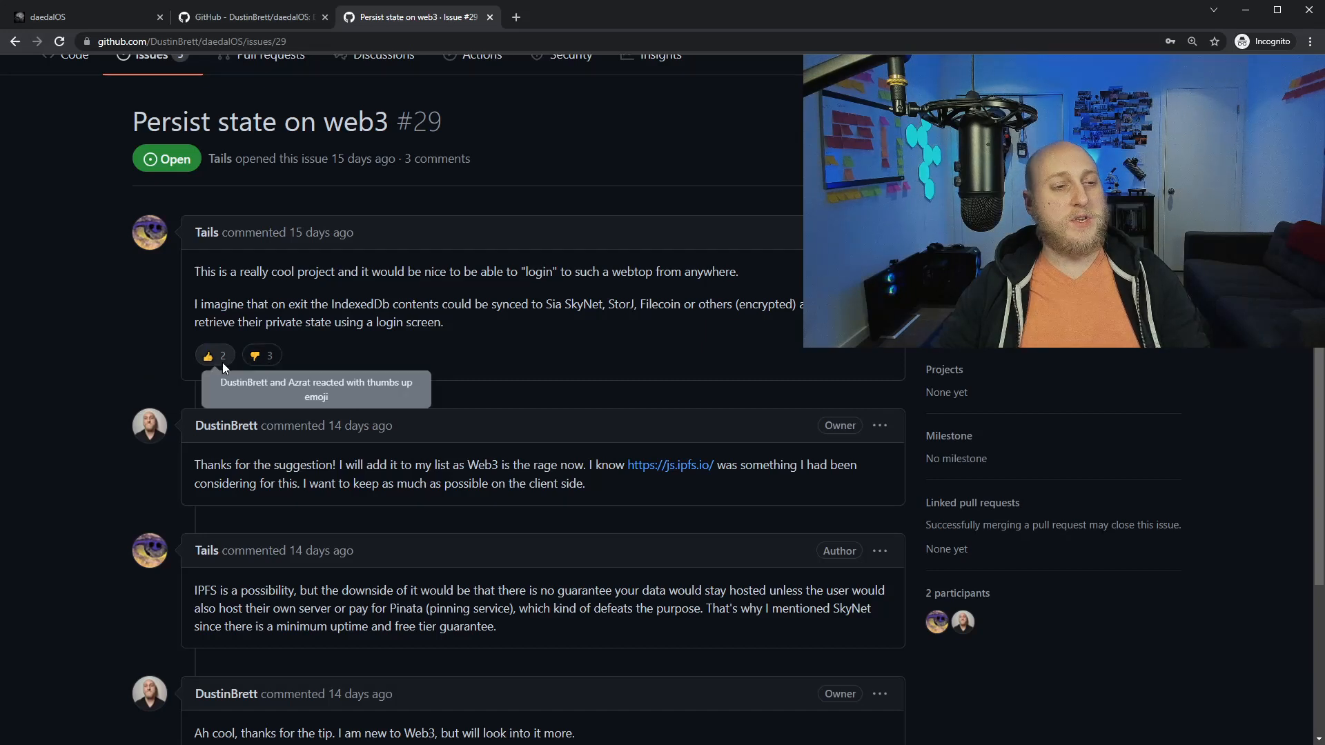
mouse_move(214, 354)
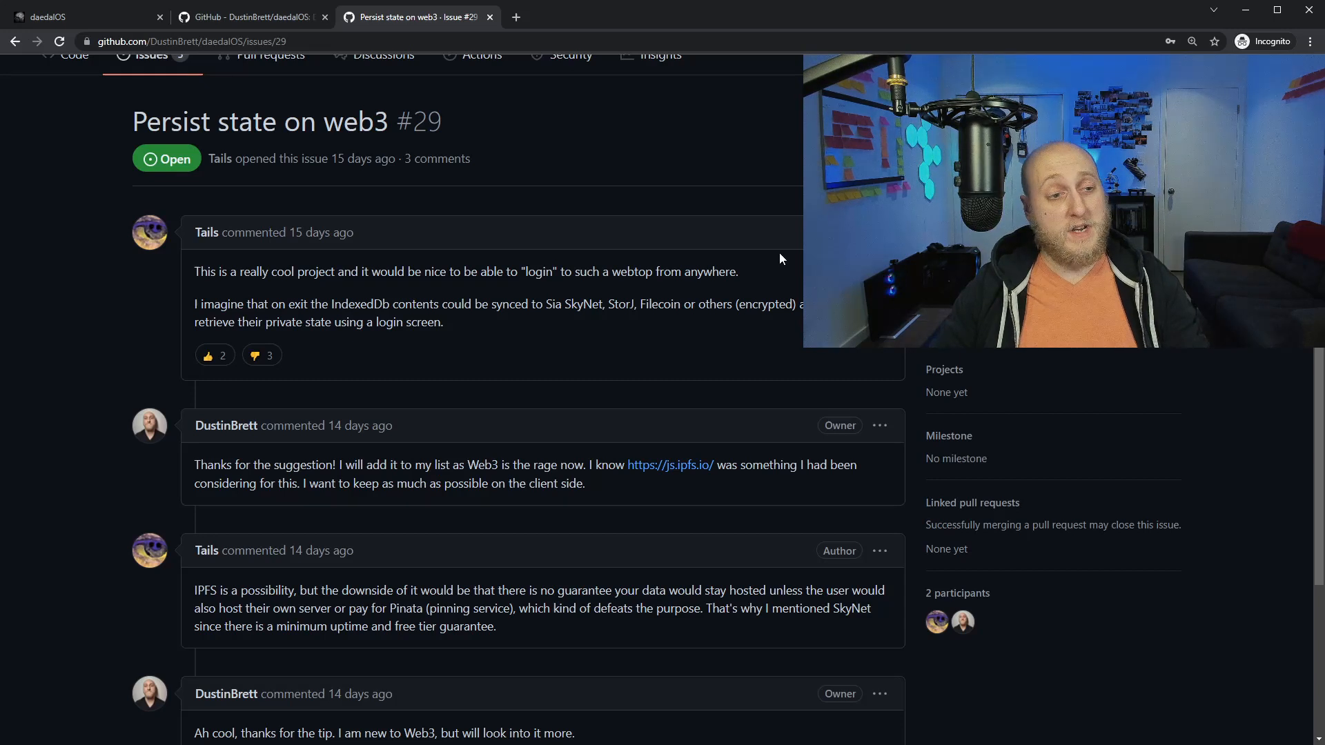
mouse_move(490, 340)
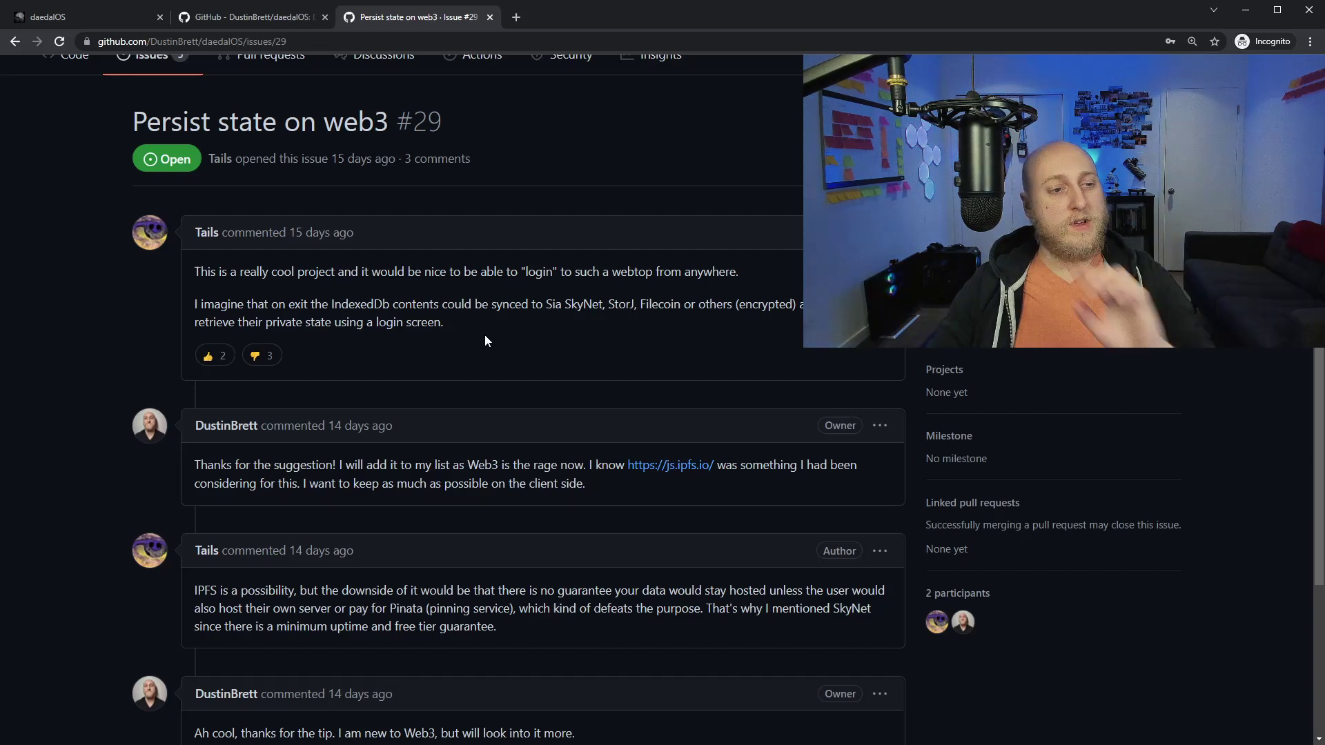
mouse_move(261, 354)
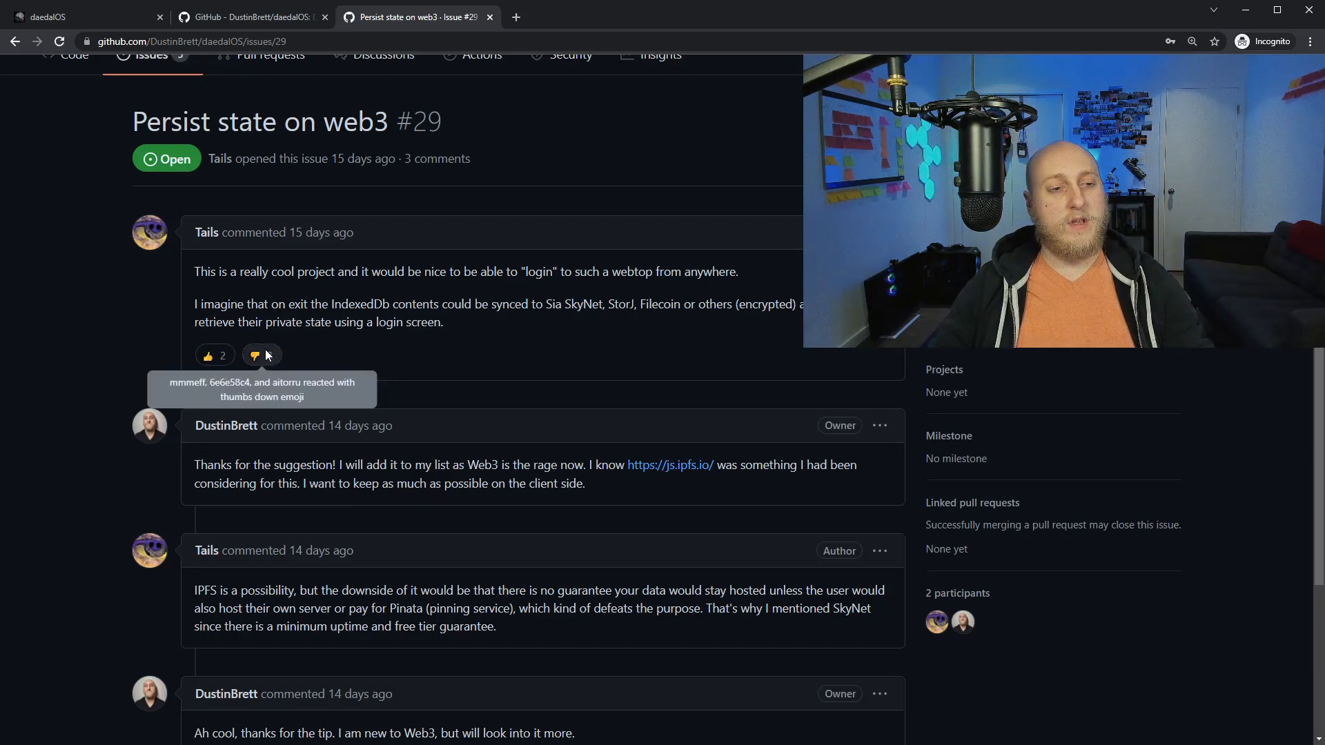
left_click(255, 355)
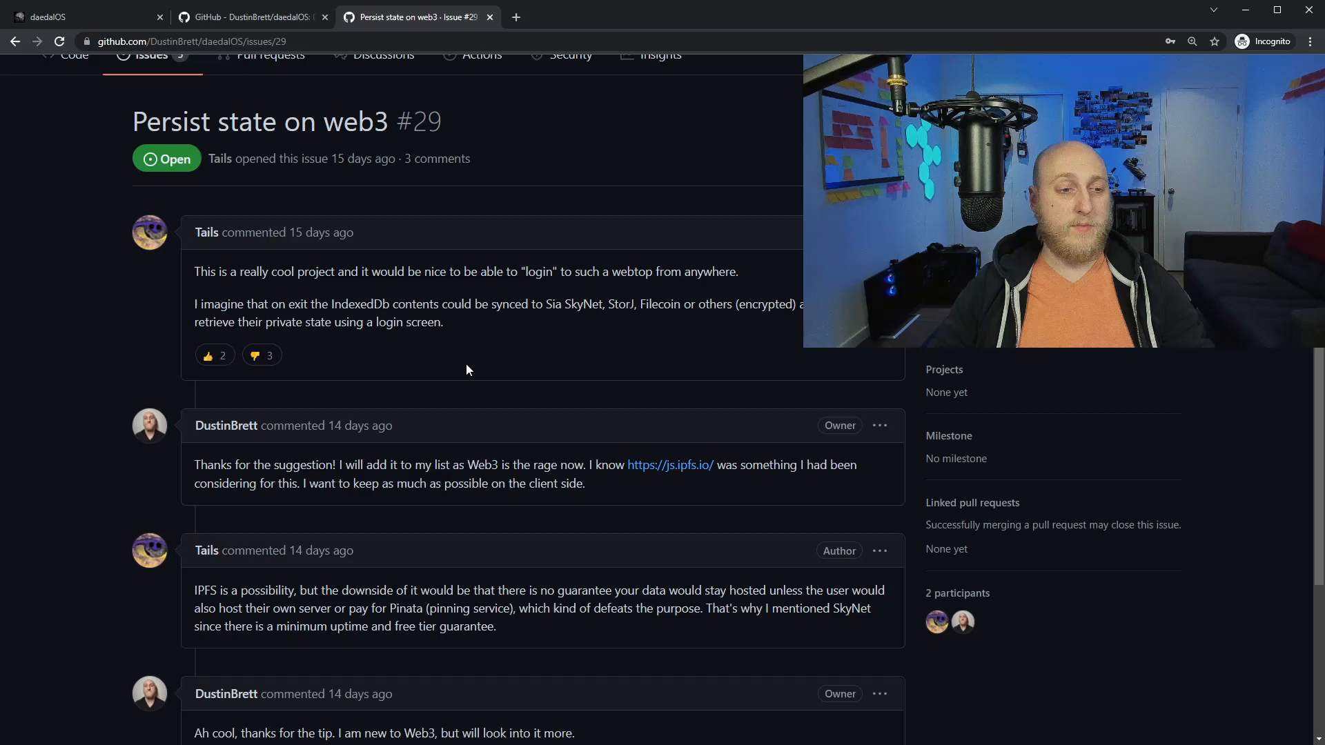
scroll("down", 3)
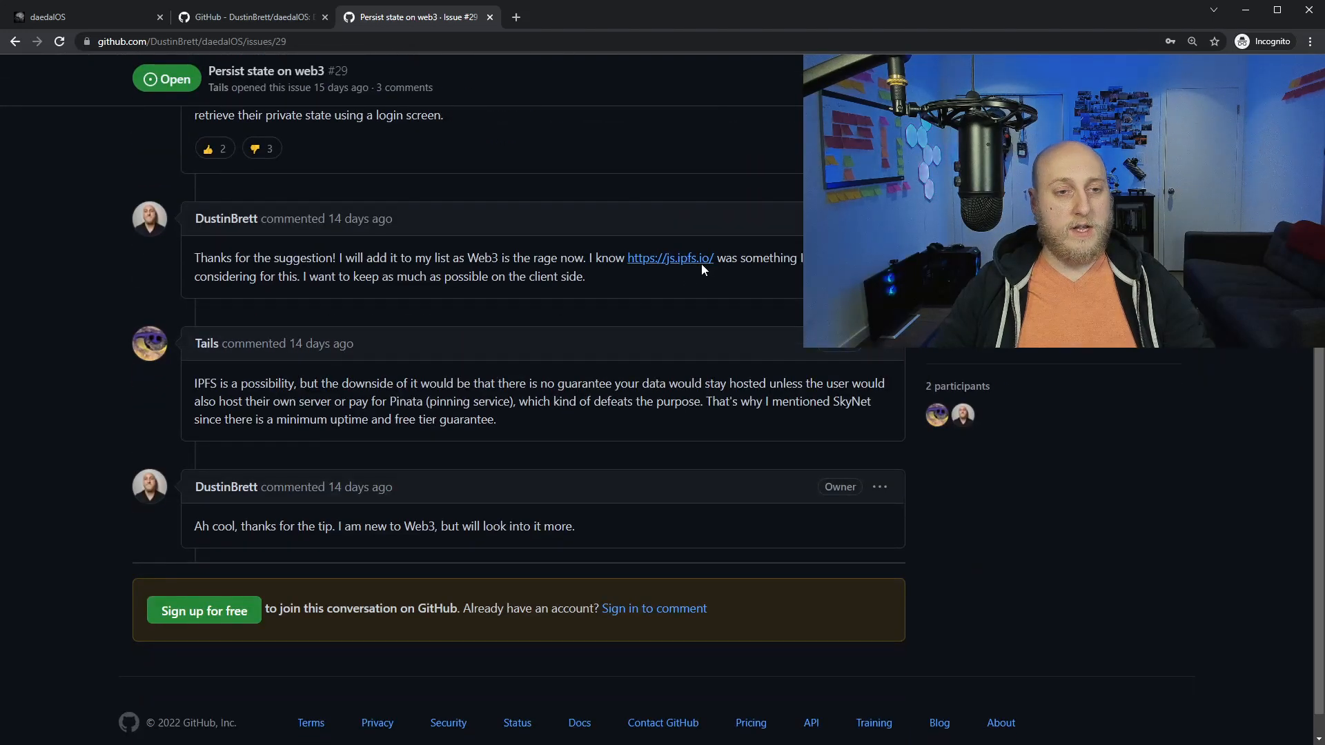
left_click(669, 257)
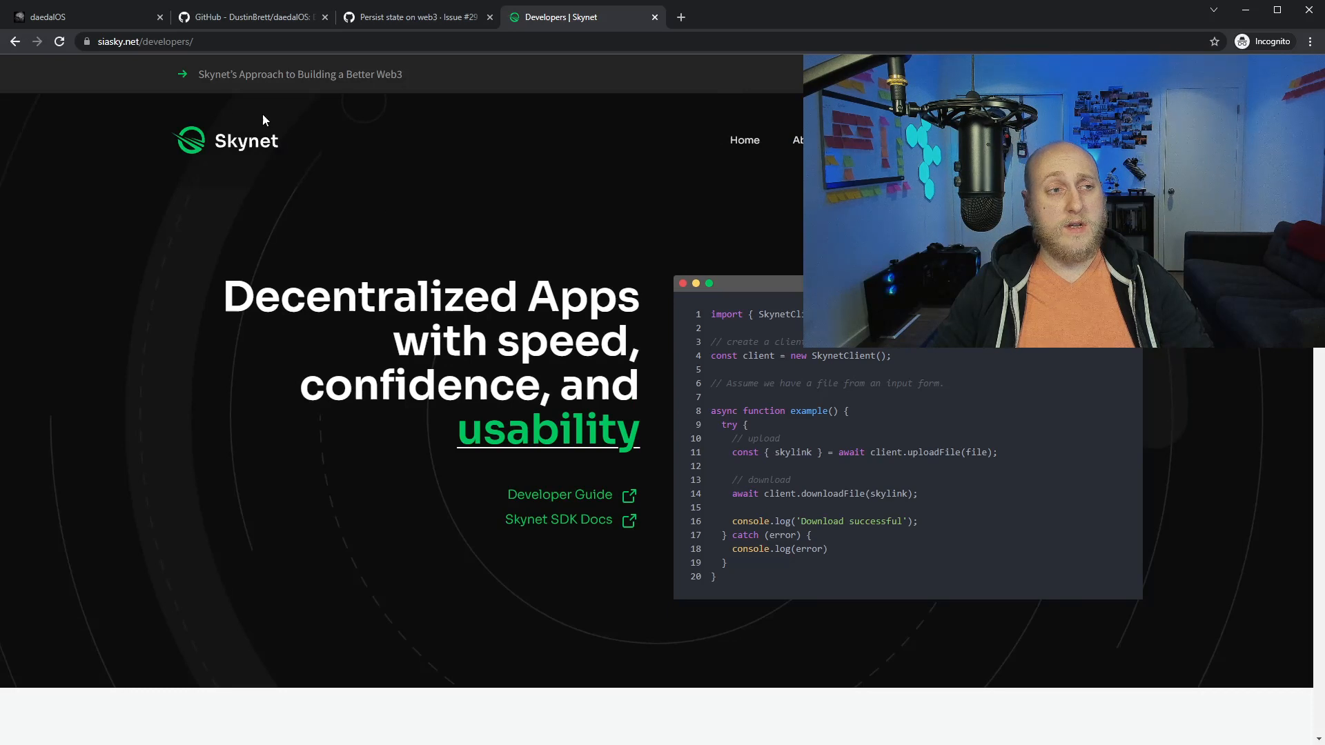
mouse_move(854, 390)
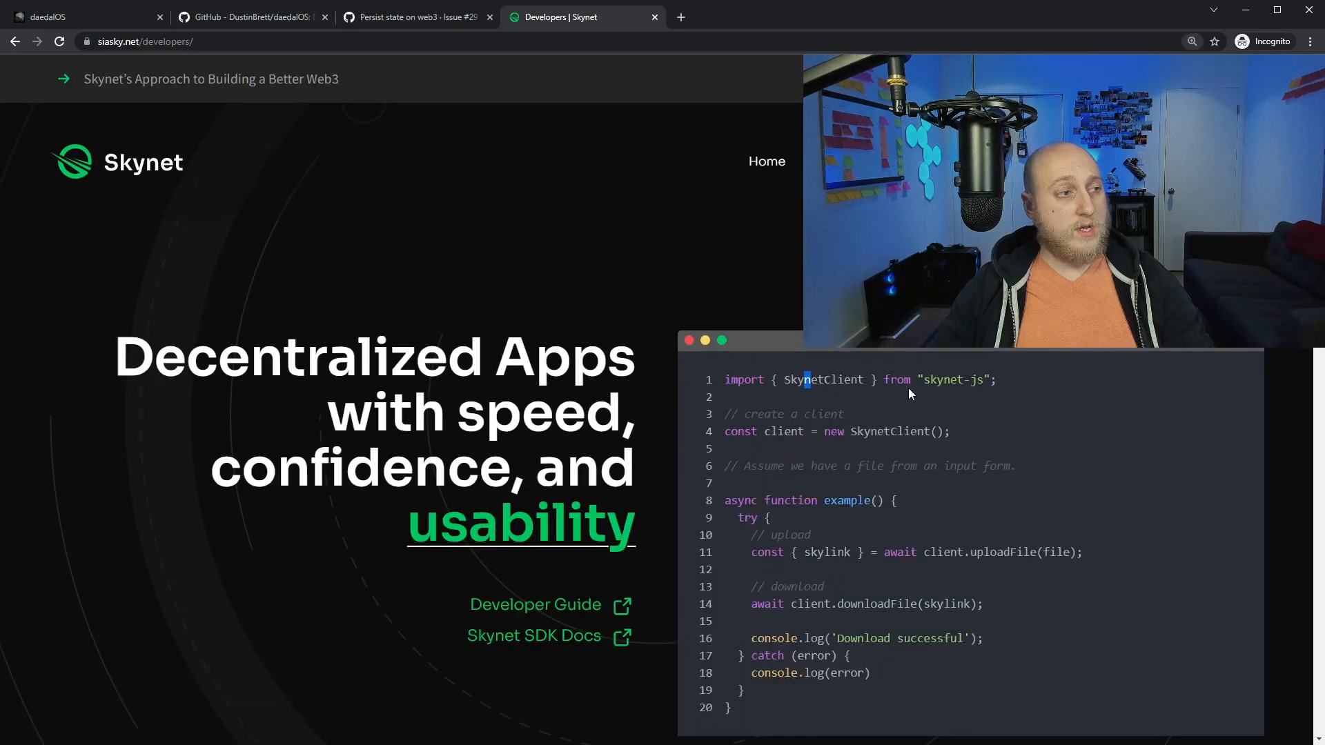
mouse_move(908, 450)
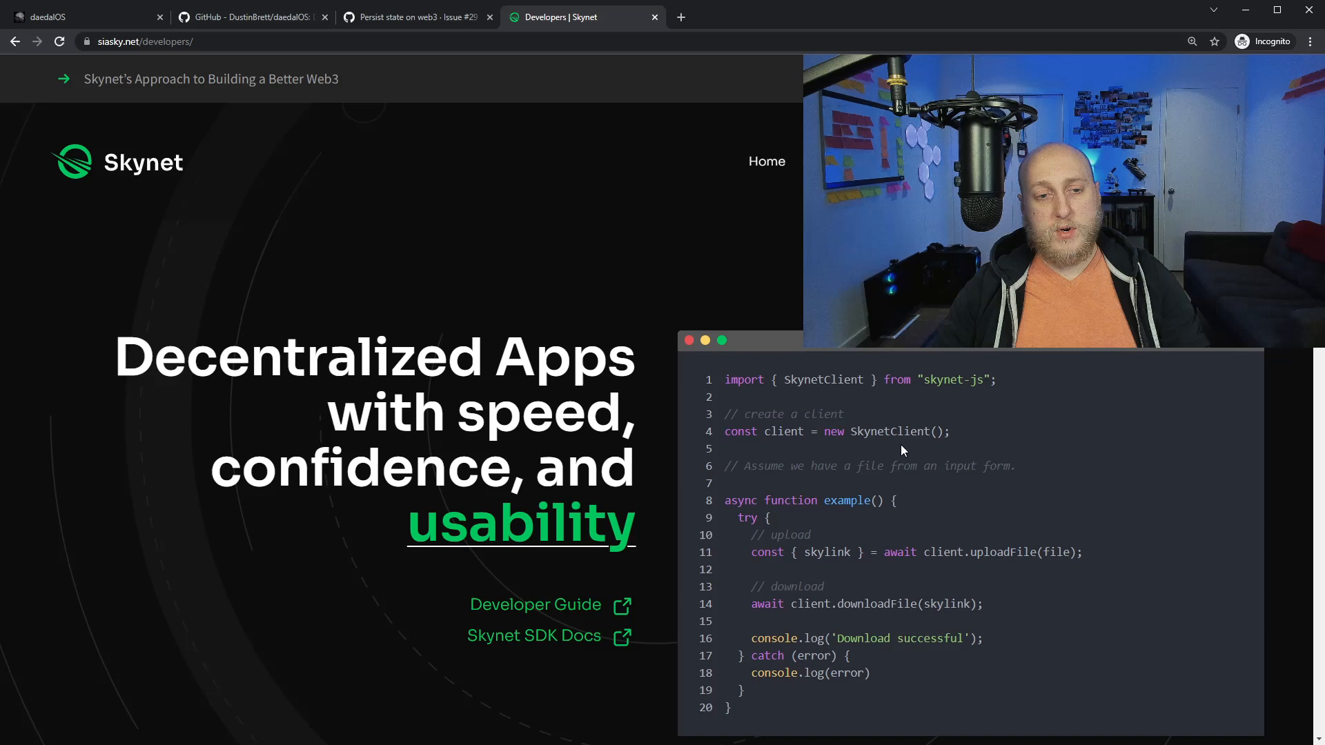
- Highlight skylink in Skynet's upload and download code sample, then scroll the page
scroll("down", 3)
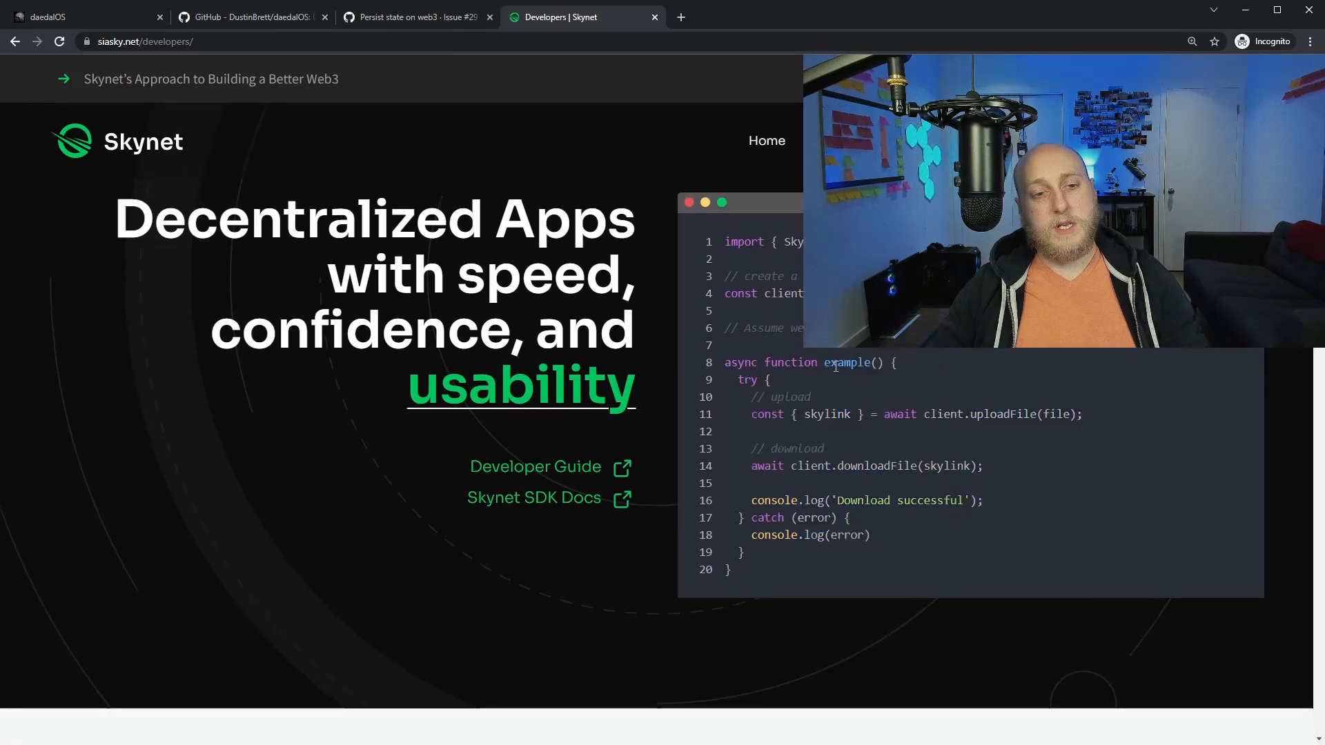
double_click(827, 414)
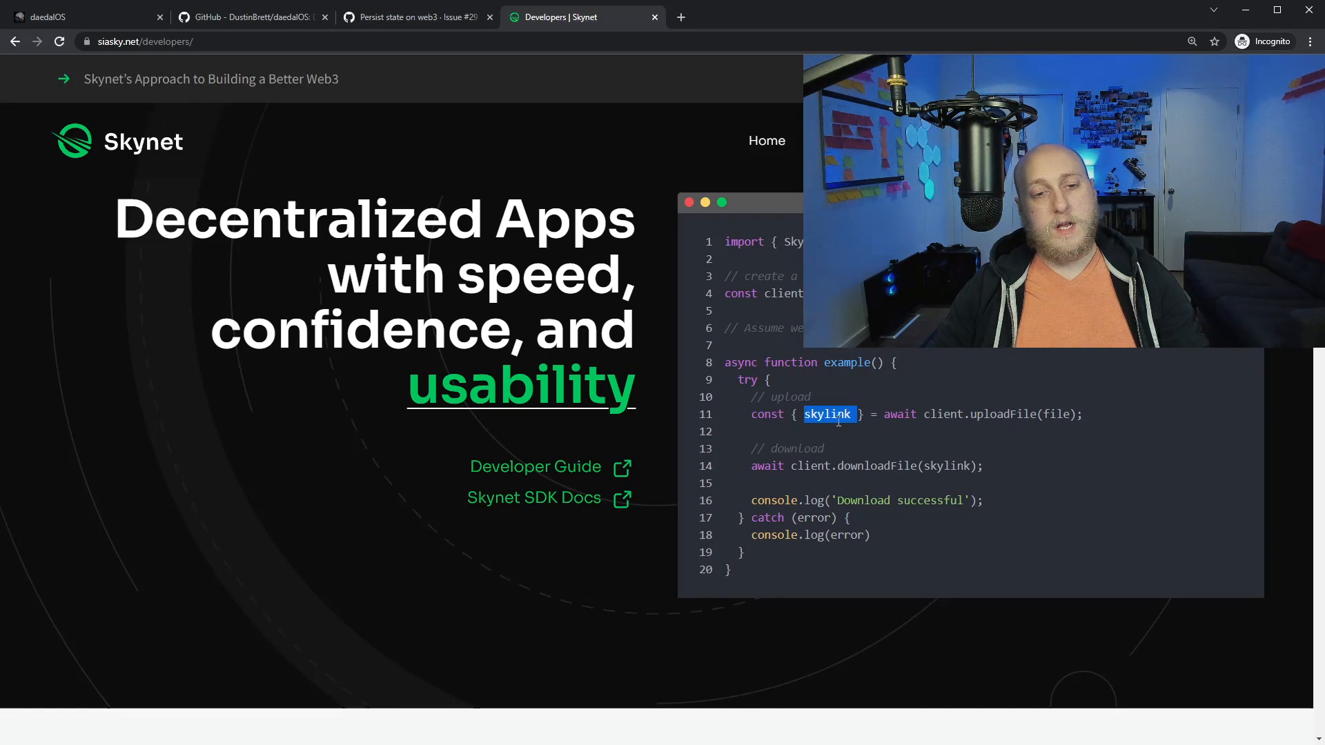
double_click(1003, 414)
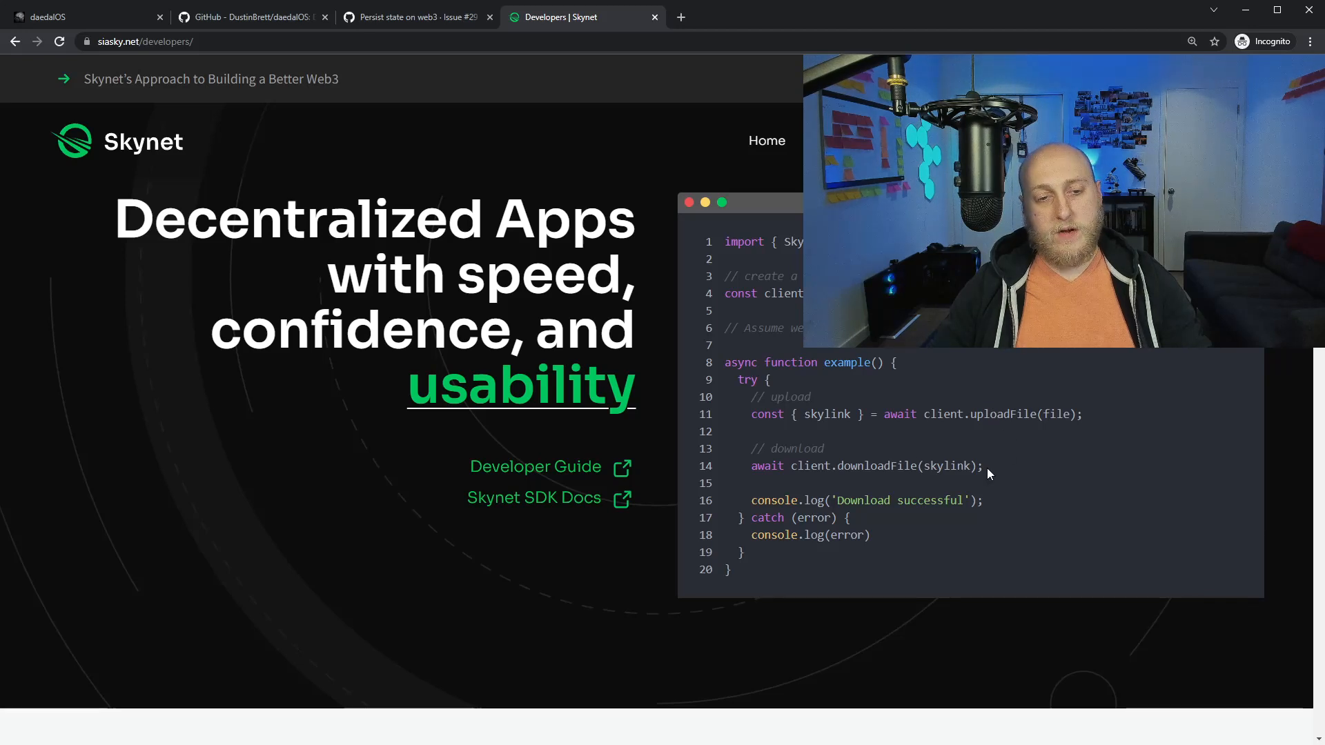
double_click(925, 465)
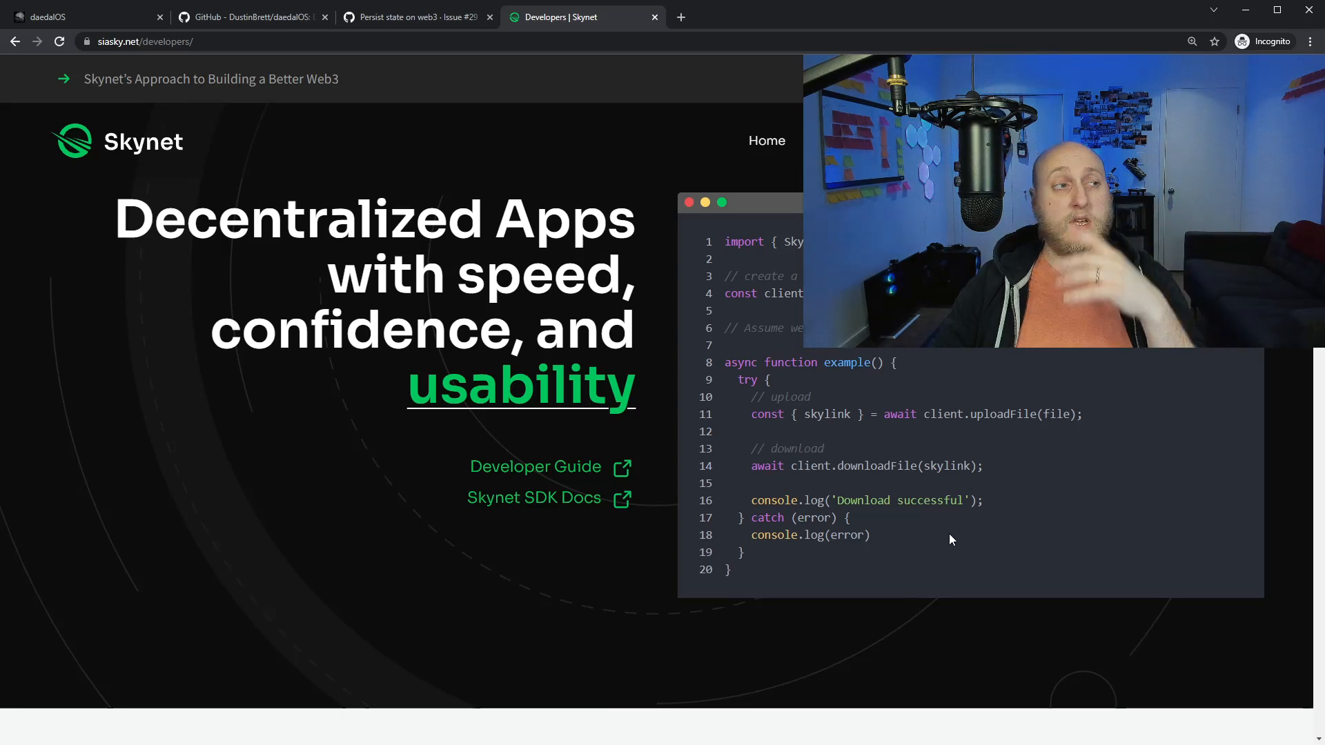
scroll("down", 3)
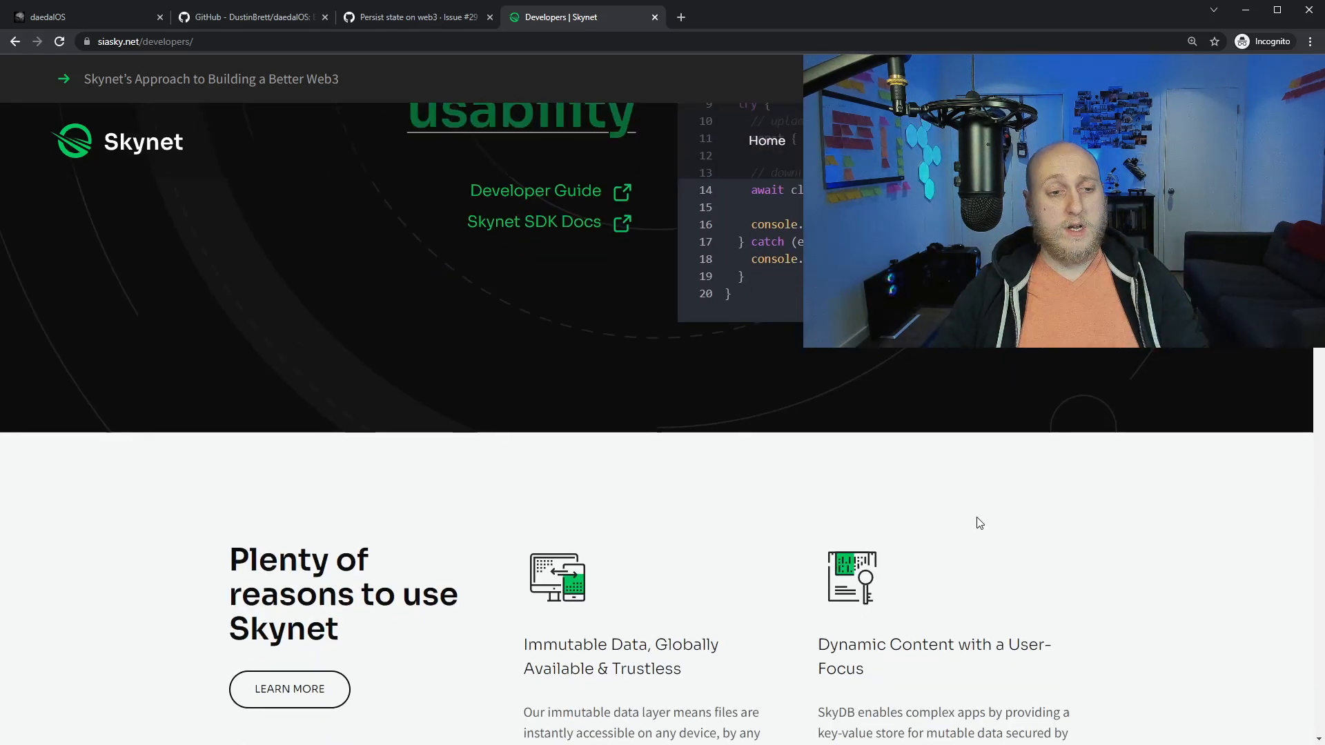
scroll("up", 3)
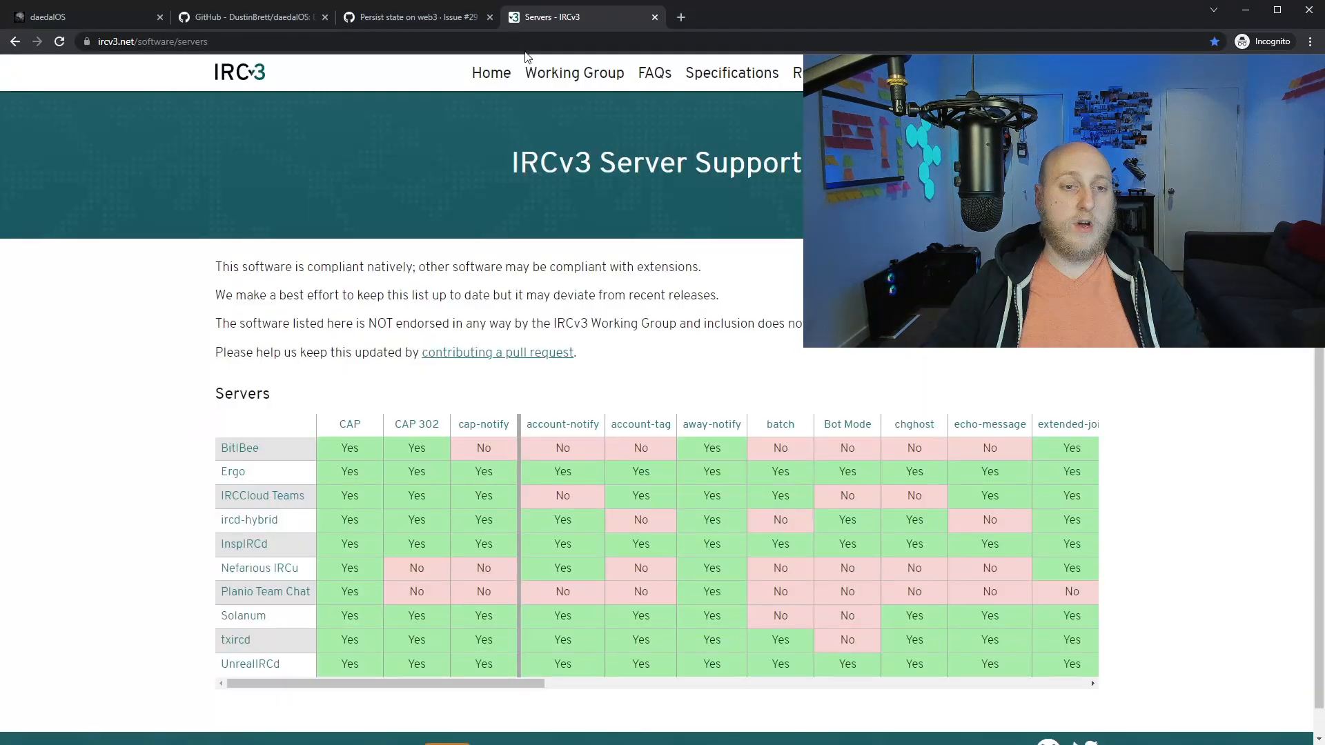
mouse_move(847, 472)
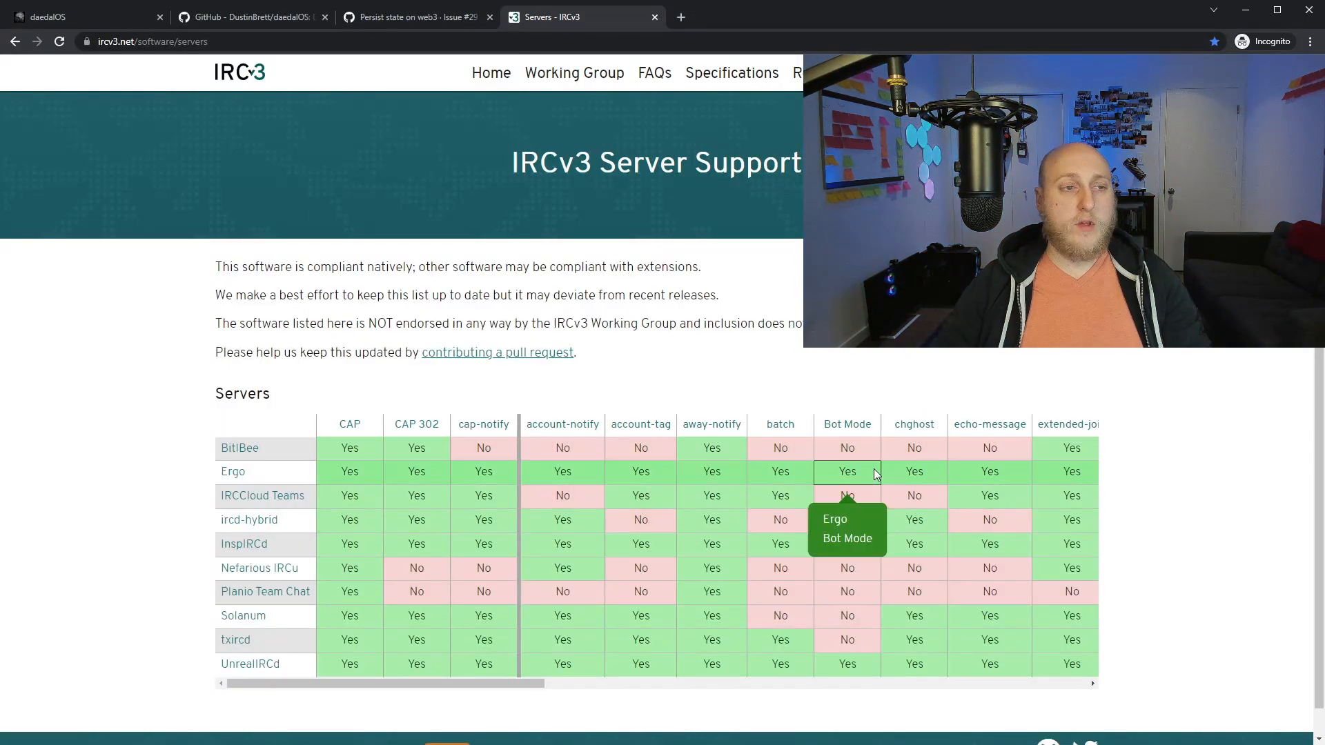
mouse_move(1164, 469)
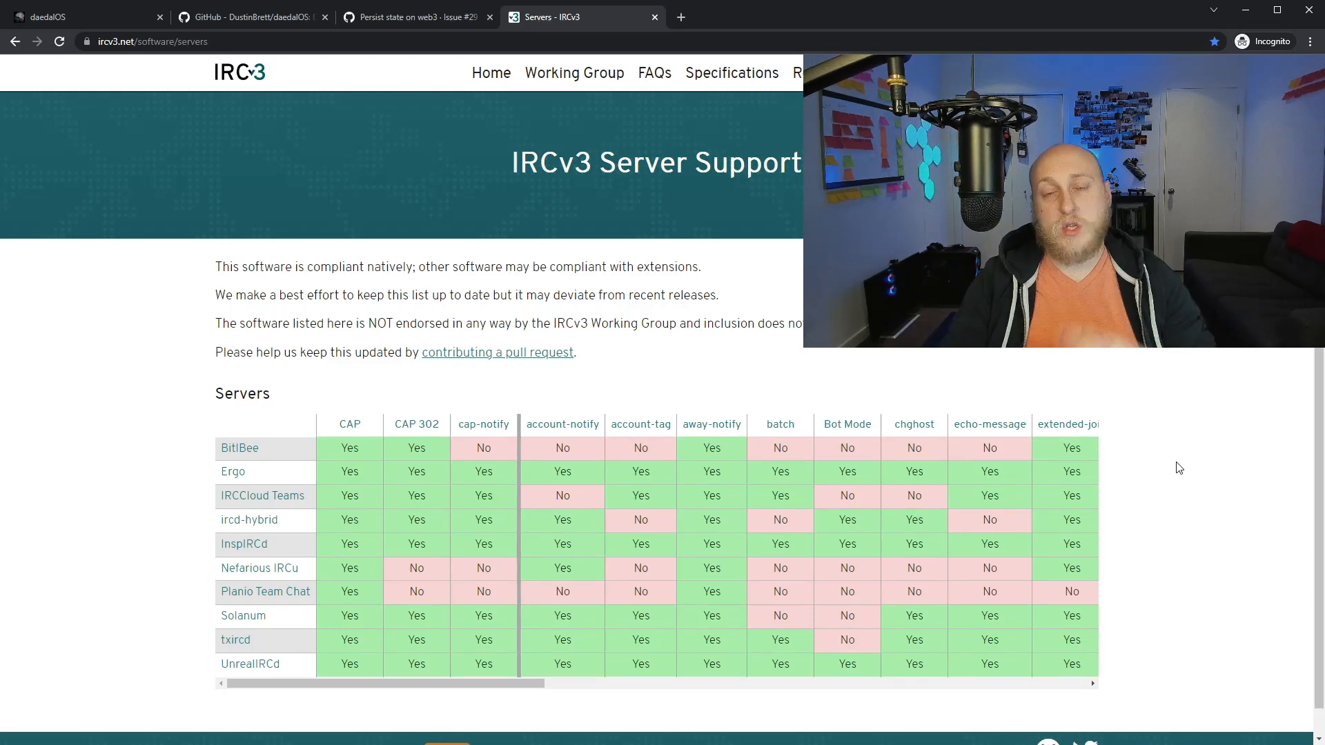
mouse_move(1234, 454)
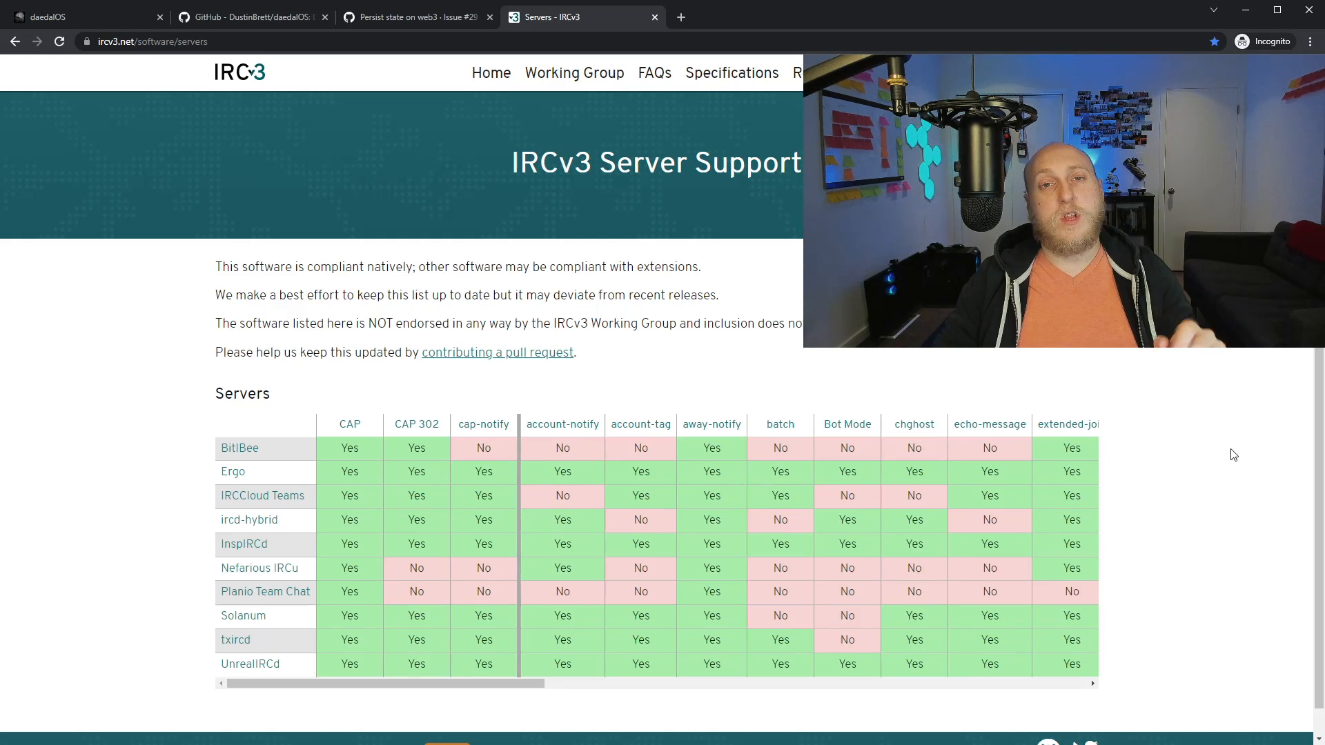
mouse_move(1231, 479)
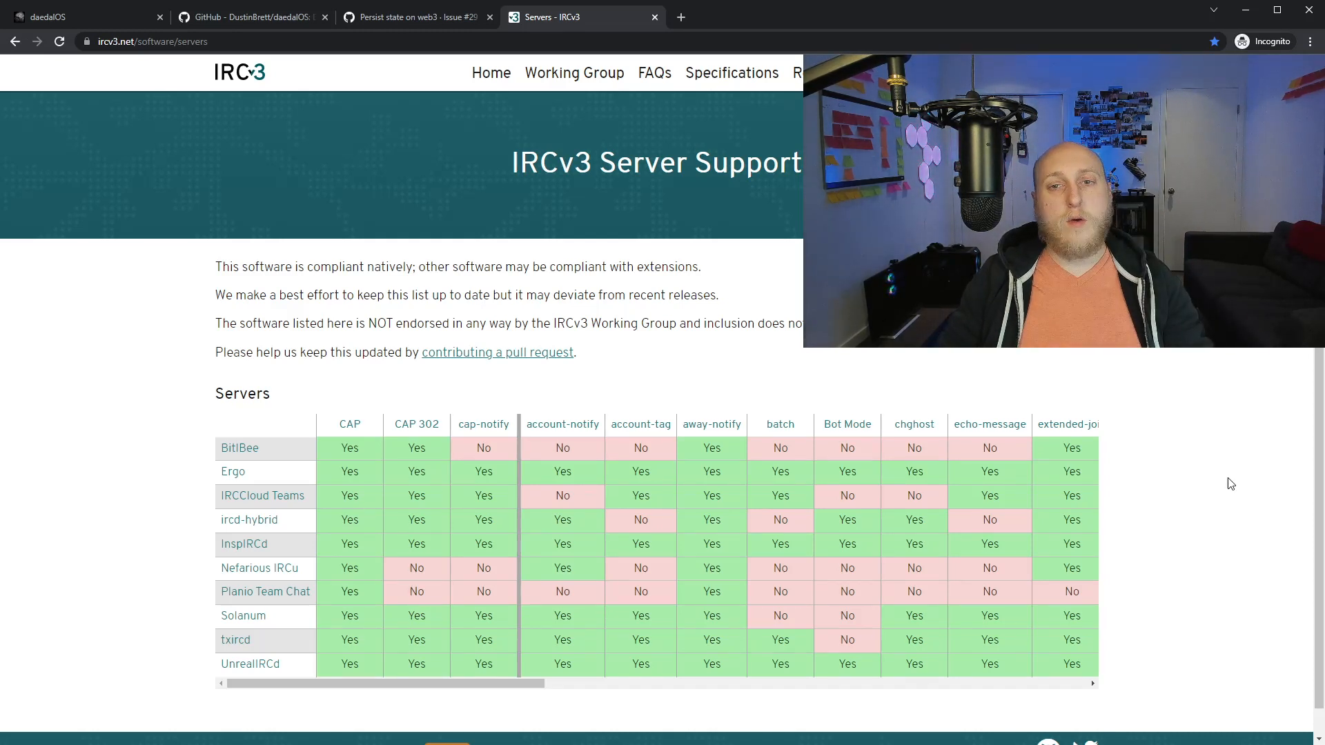
mouse_move(1242, 485)
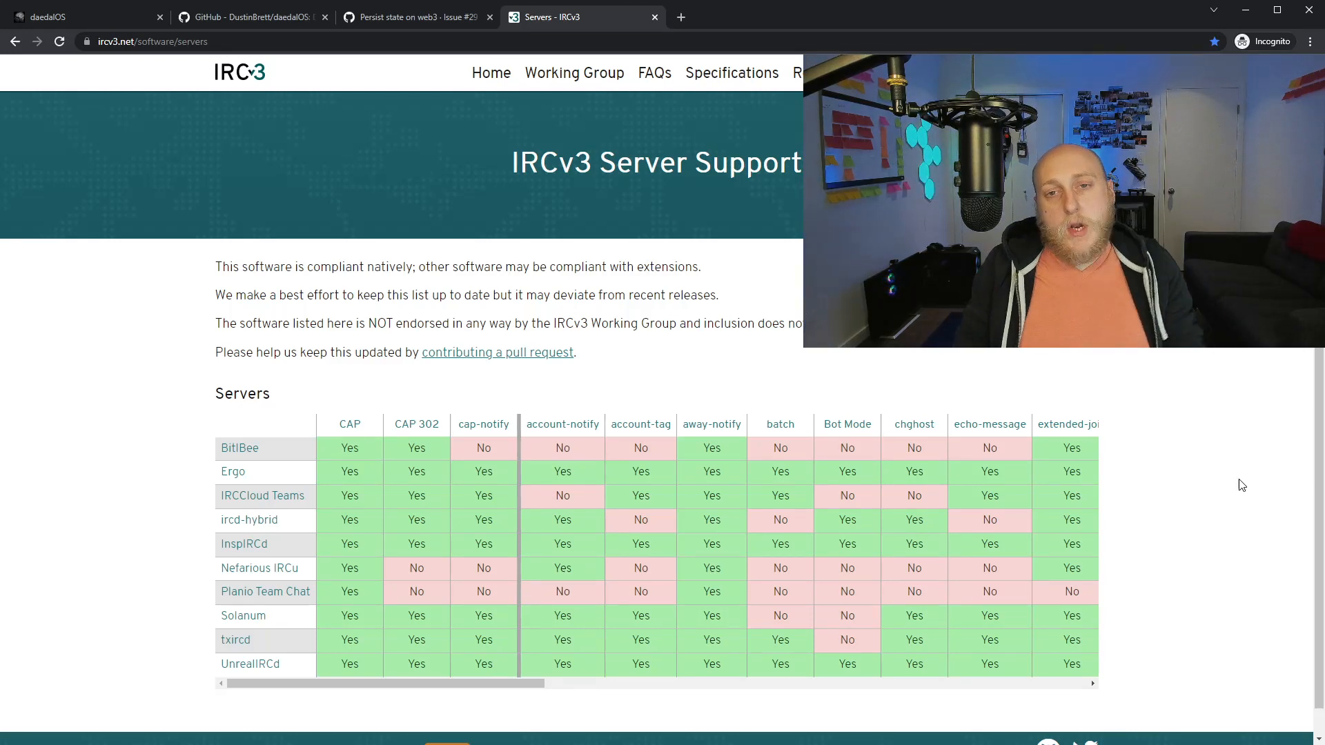
mouse_move(846, 568)
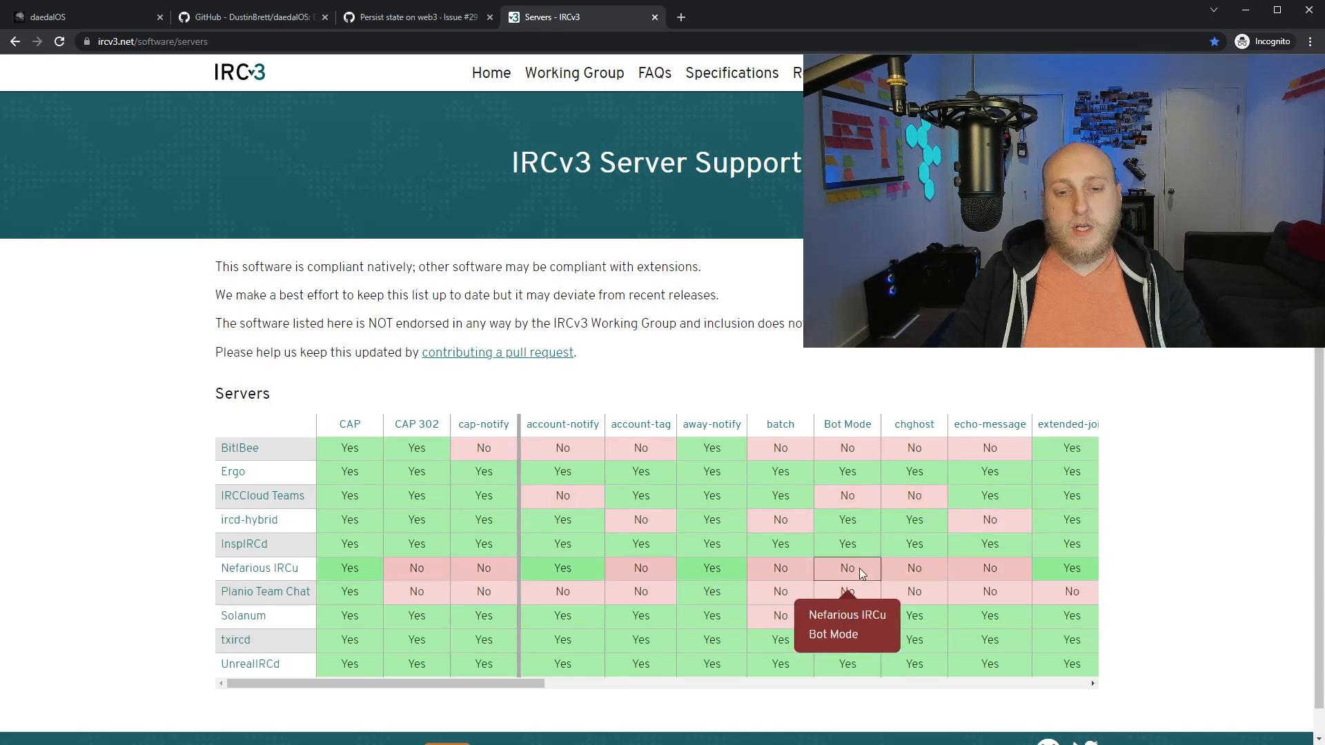
mouse_move(180, 140)
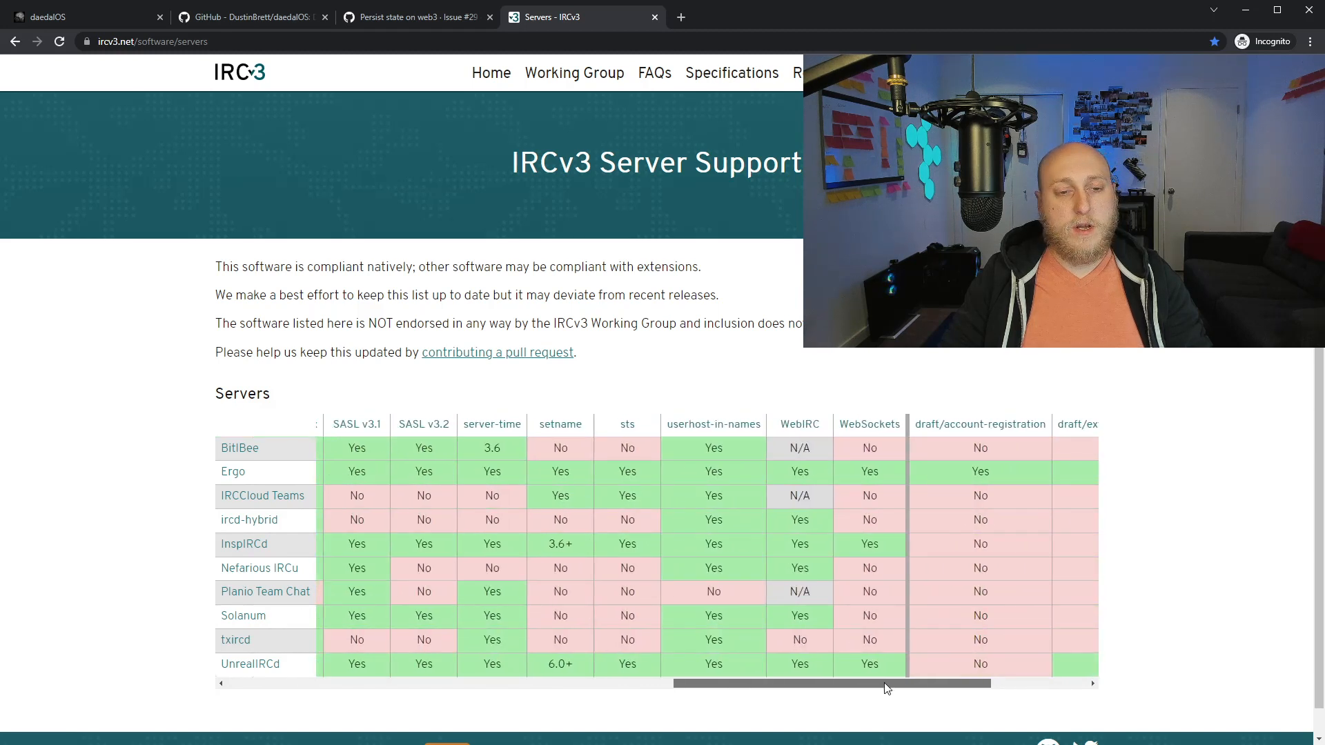
mouse_move(869, 430)
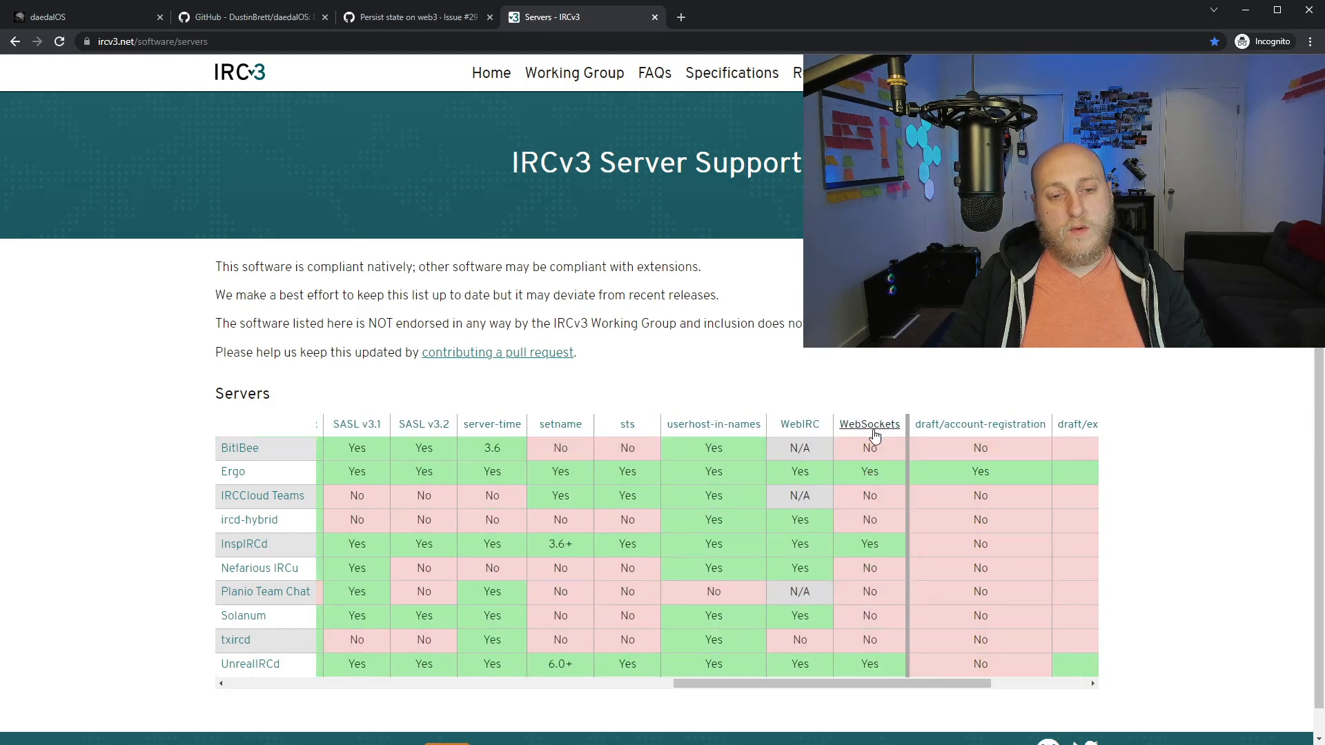
mouse_move(233, 471)
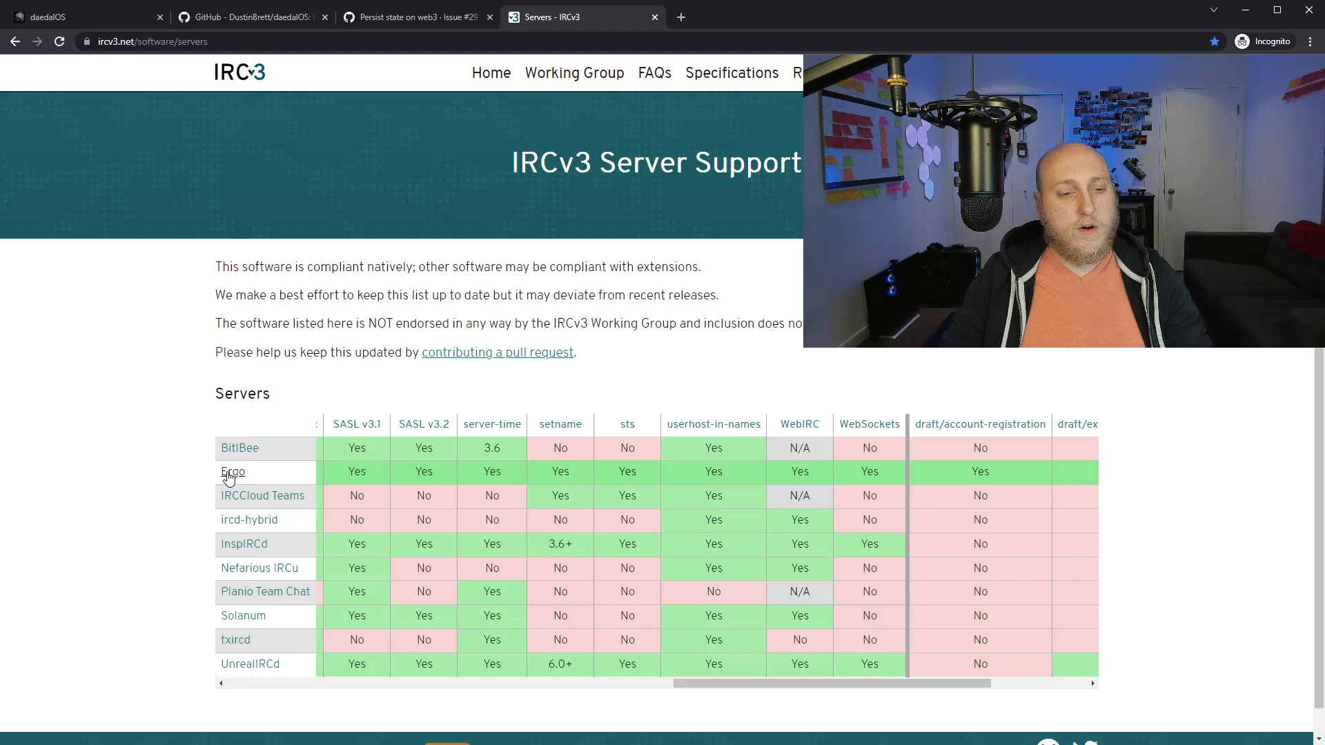
- Open the Ergo, InspIRCd and UnrealIRCd sites in tabs, then close the IRC tabs
left_click(232, 471)
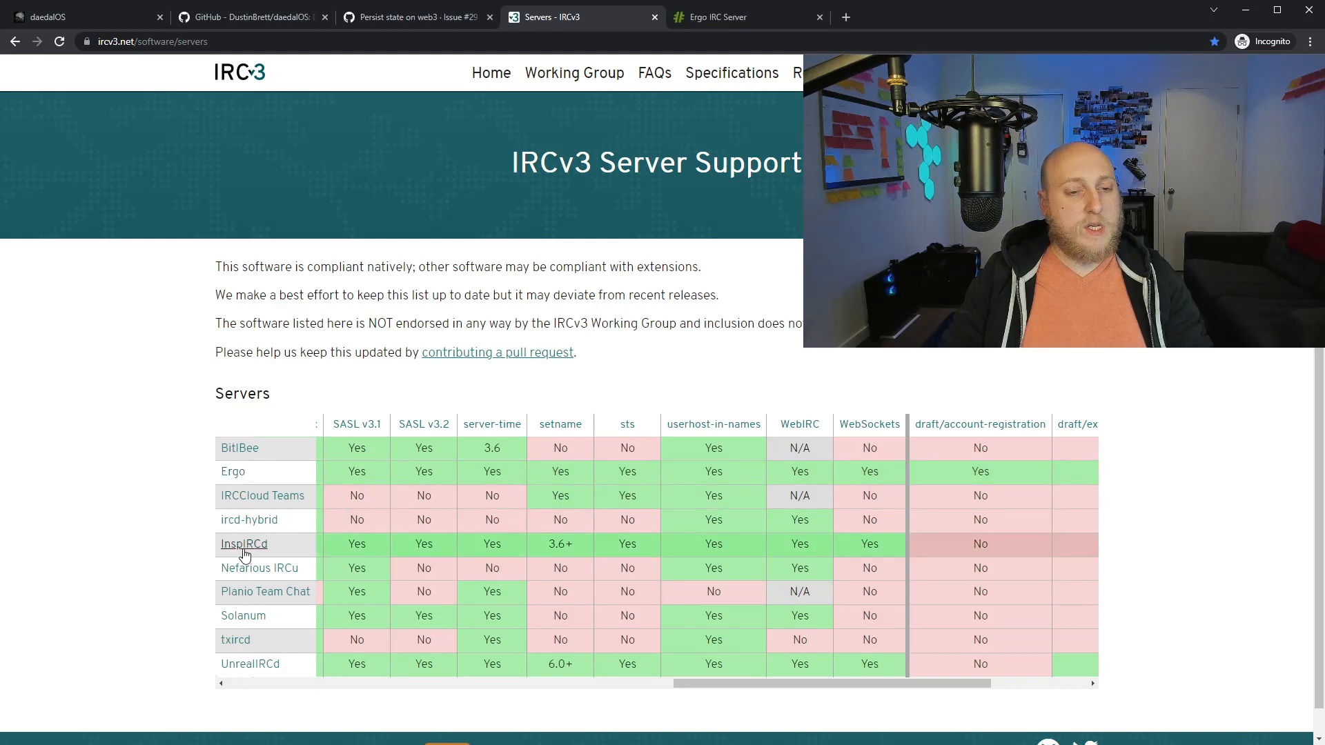
left_click(243, 543)
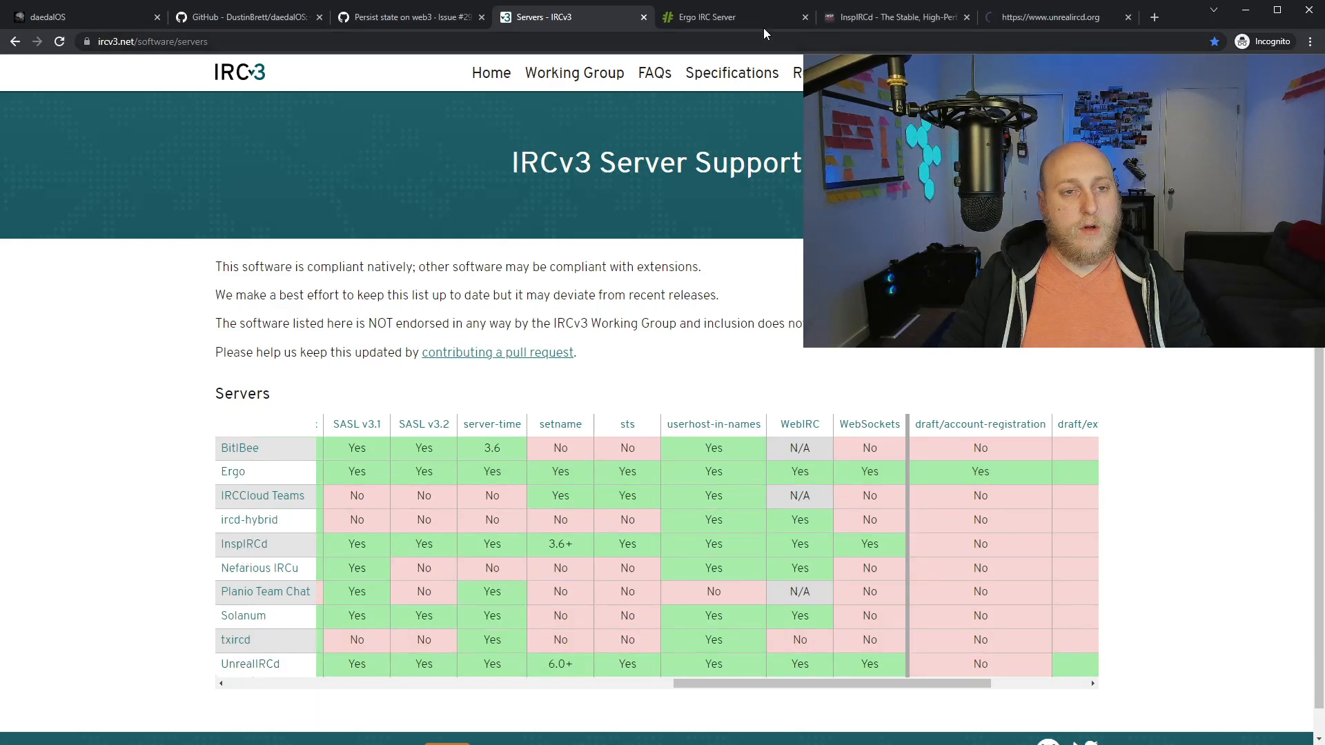
left_click(730, 17)
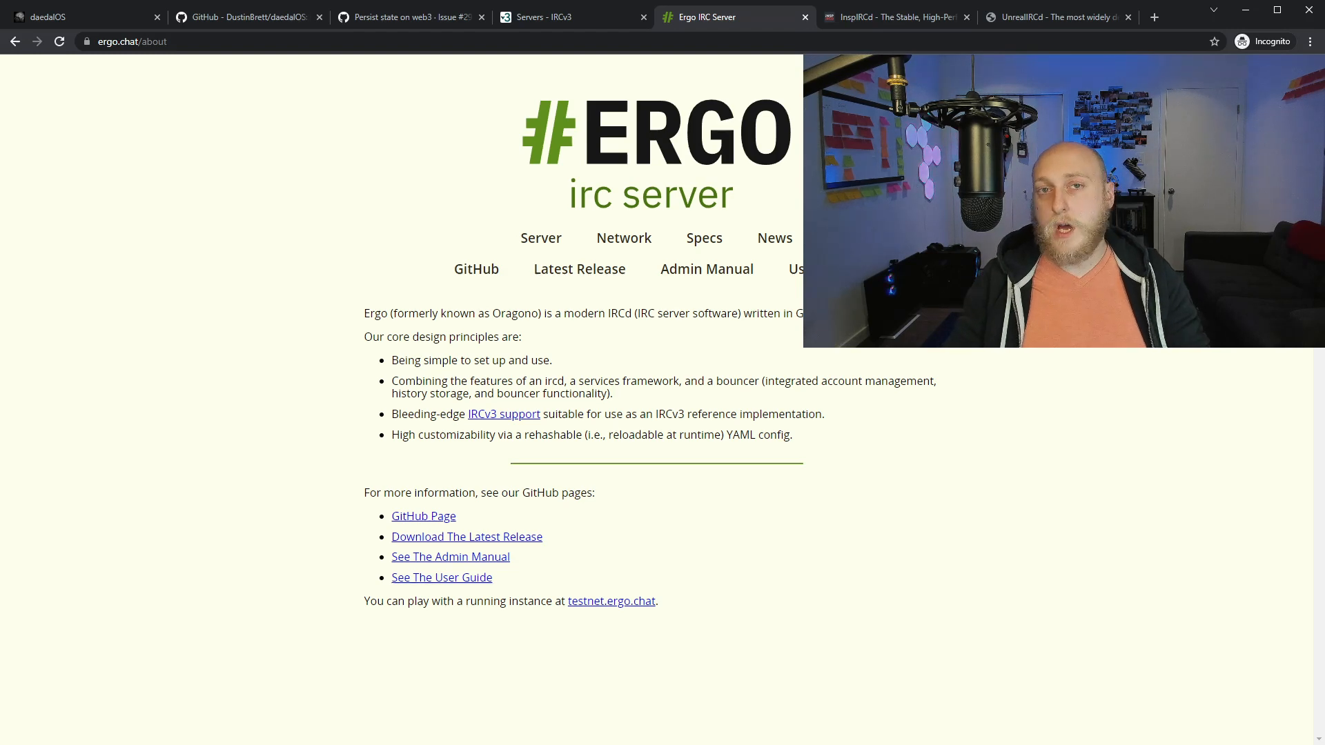
left_click(892, 17)
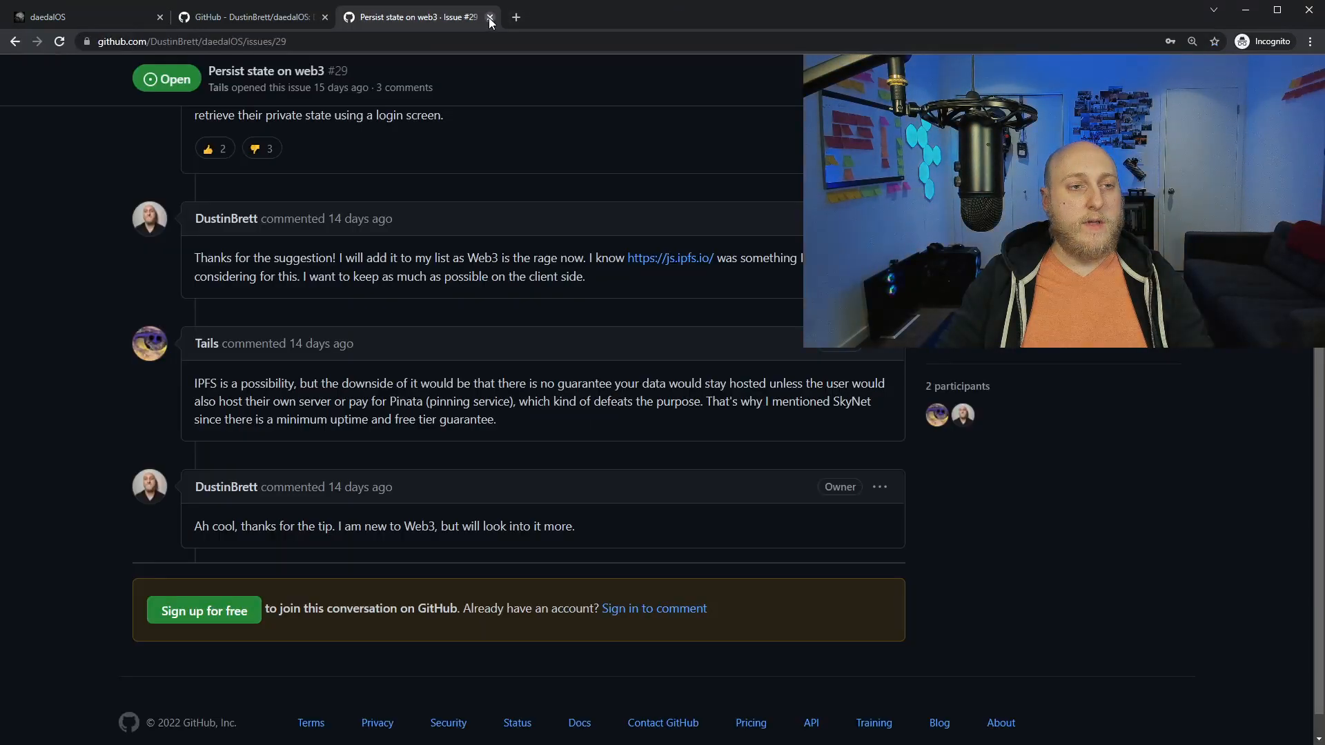
- Close the web3 issue tab, load ffmpegwasm.netlify.app, and skim its codec libraries list
left_click(488, 17)
type("ffmpegwasm.netlify.app")
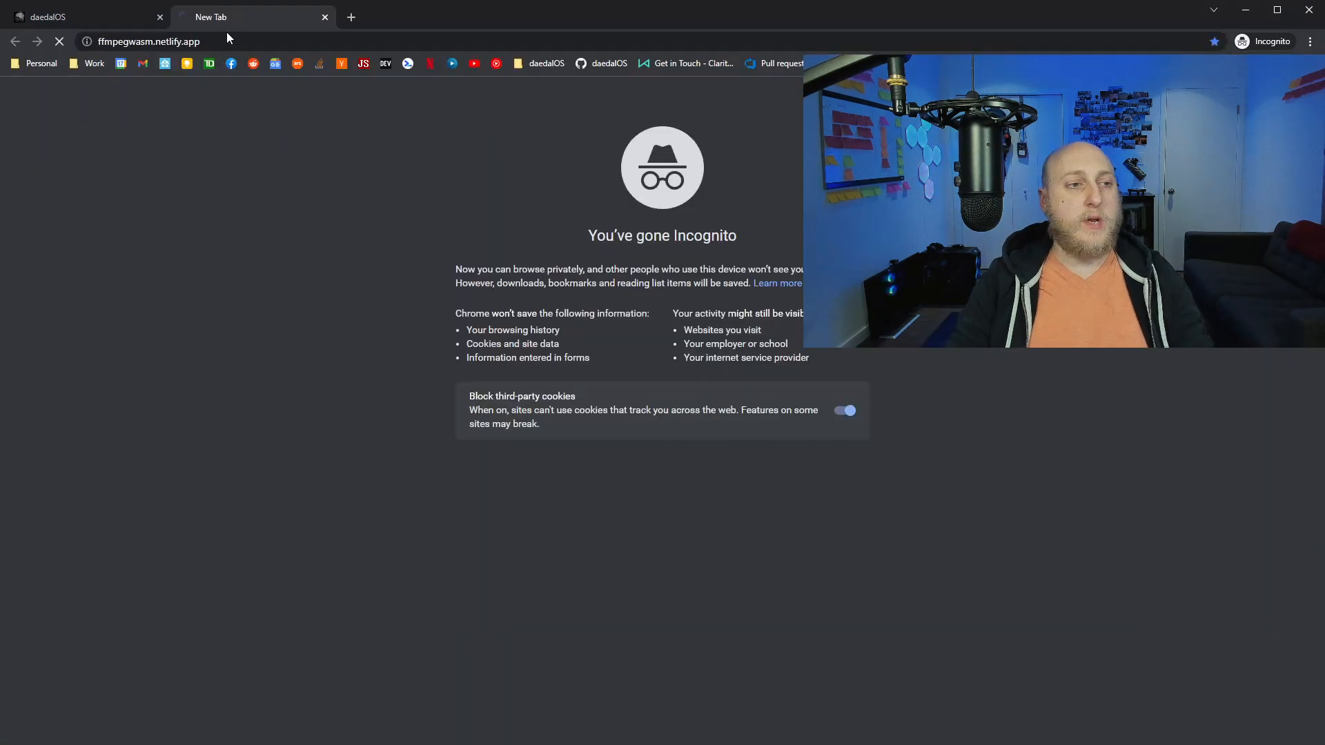
key("Return")
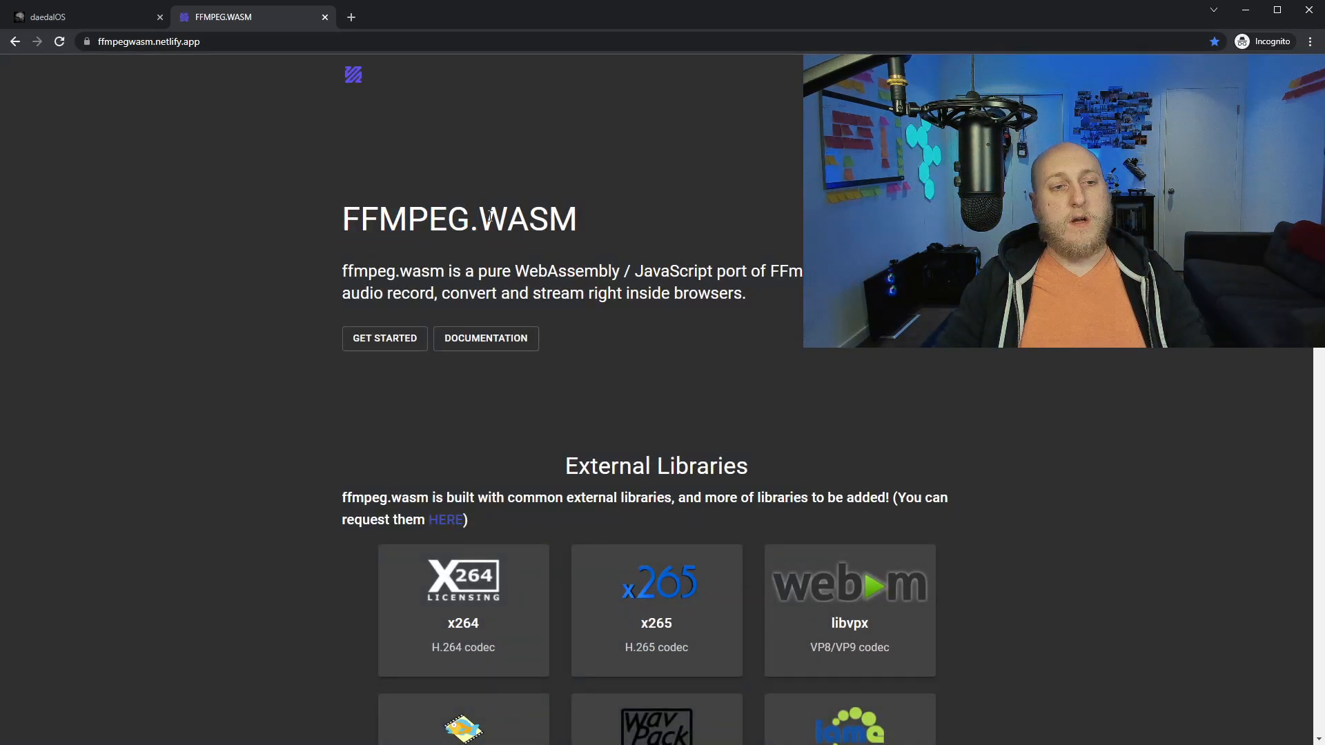
mouse_move(715, 276)
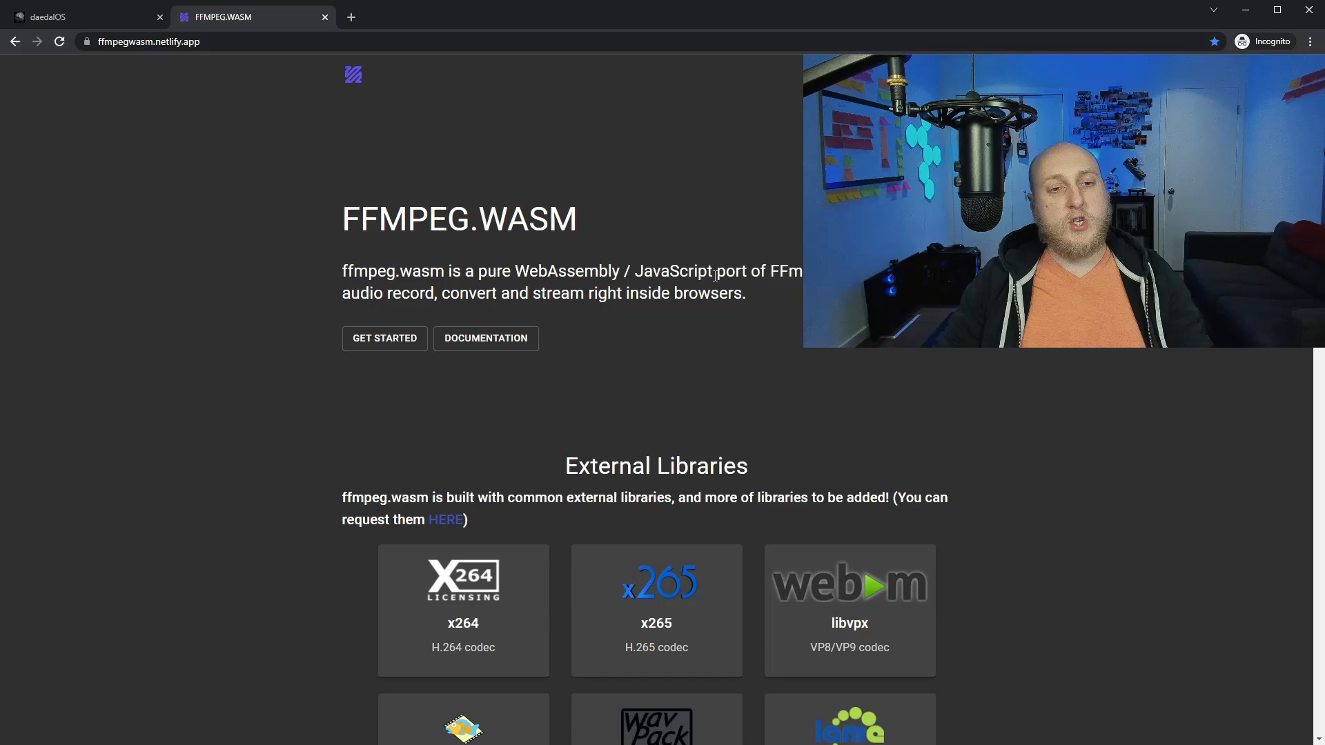
scroll("down", 3)
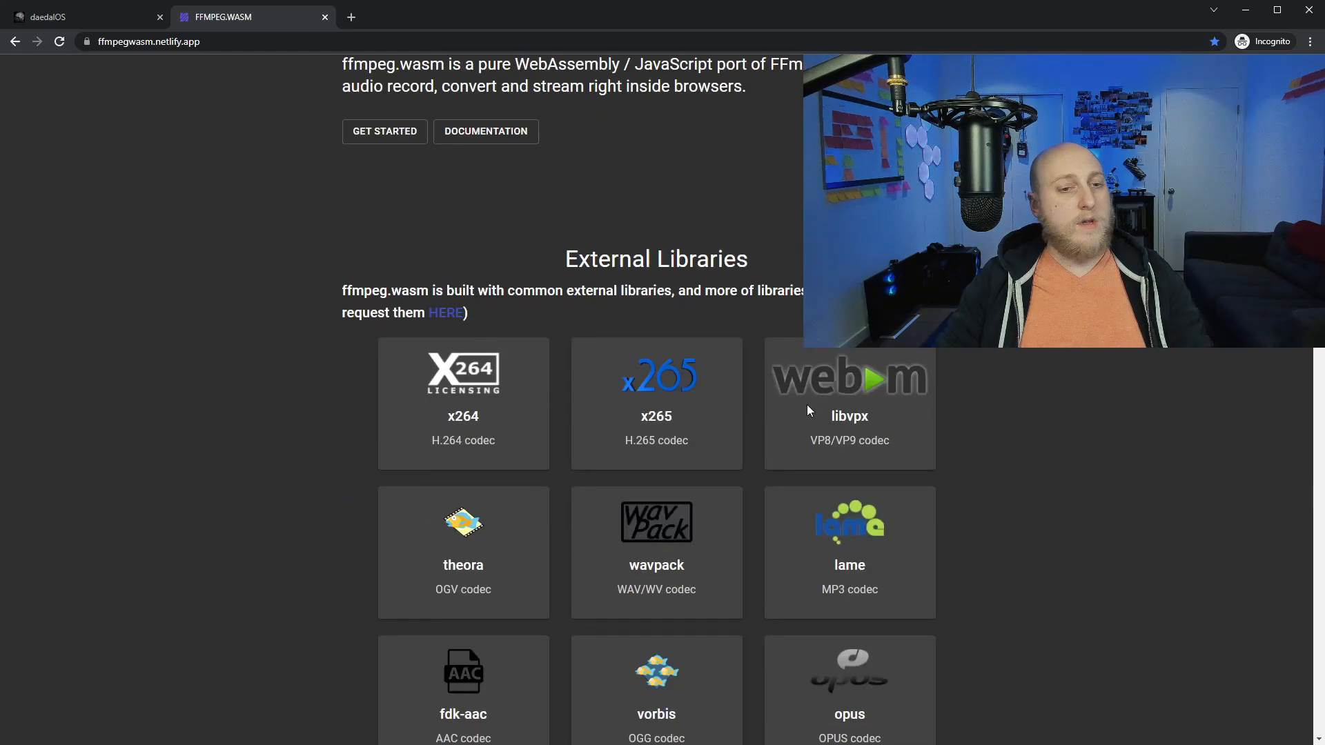
scroll("up", 3)
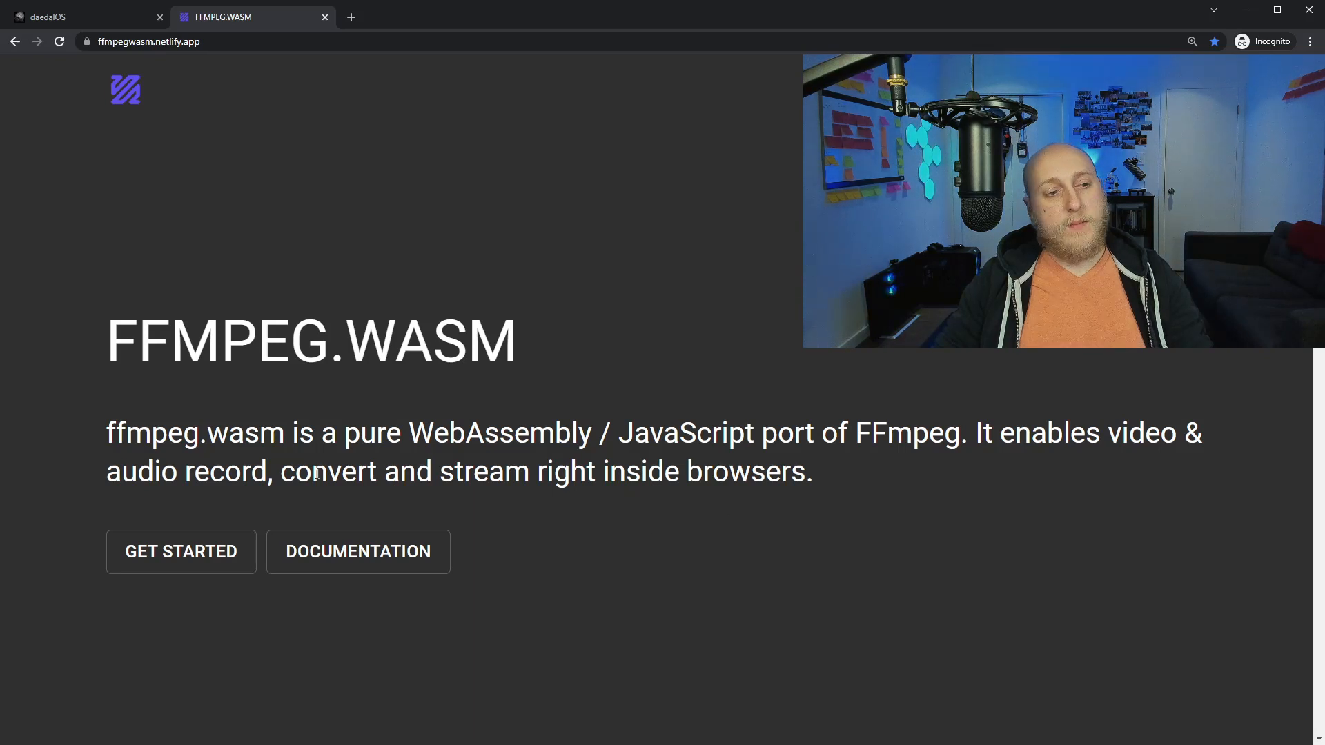
mouse_move(753, 511)
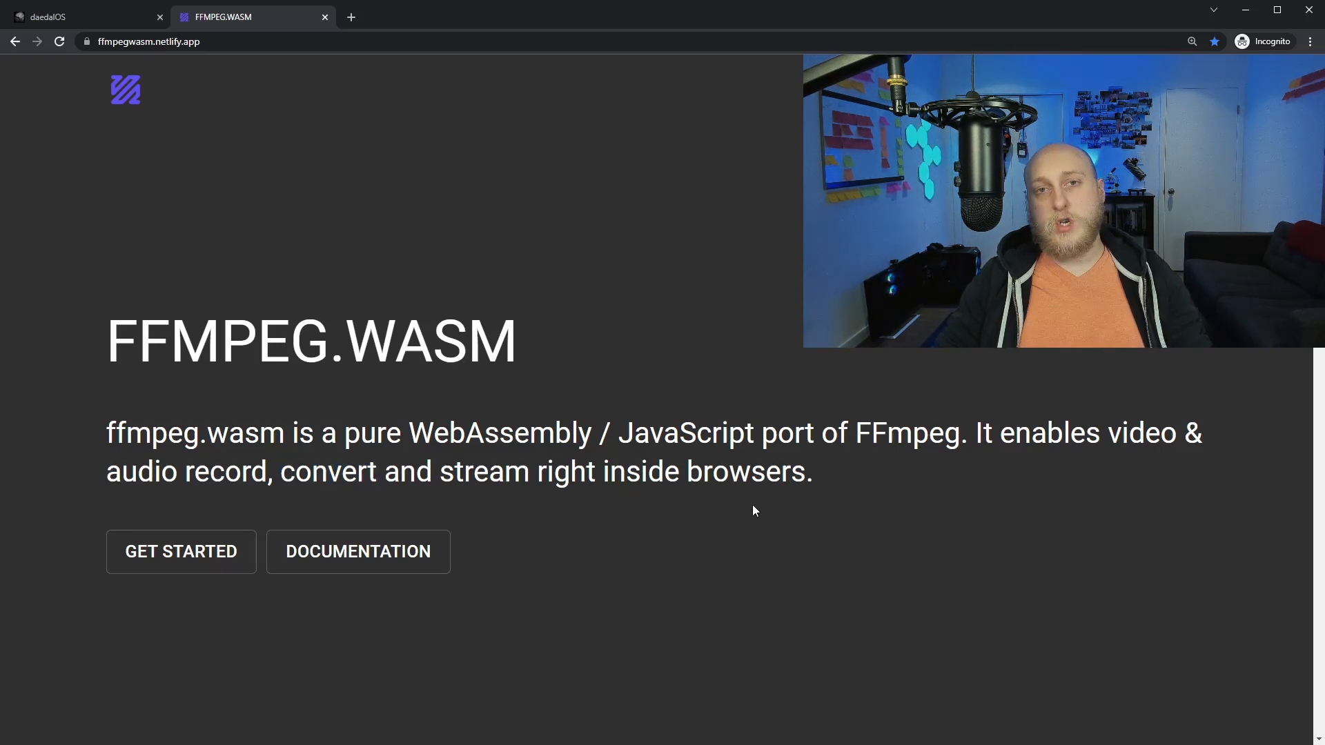
mouse_move(712, 494)
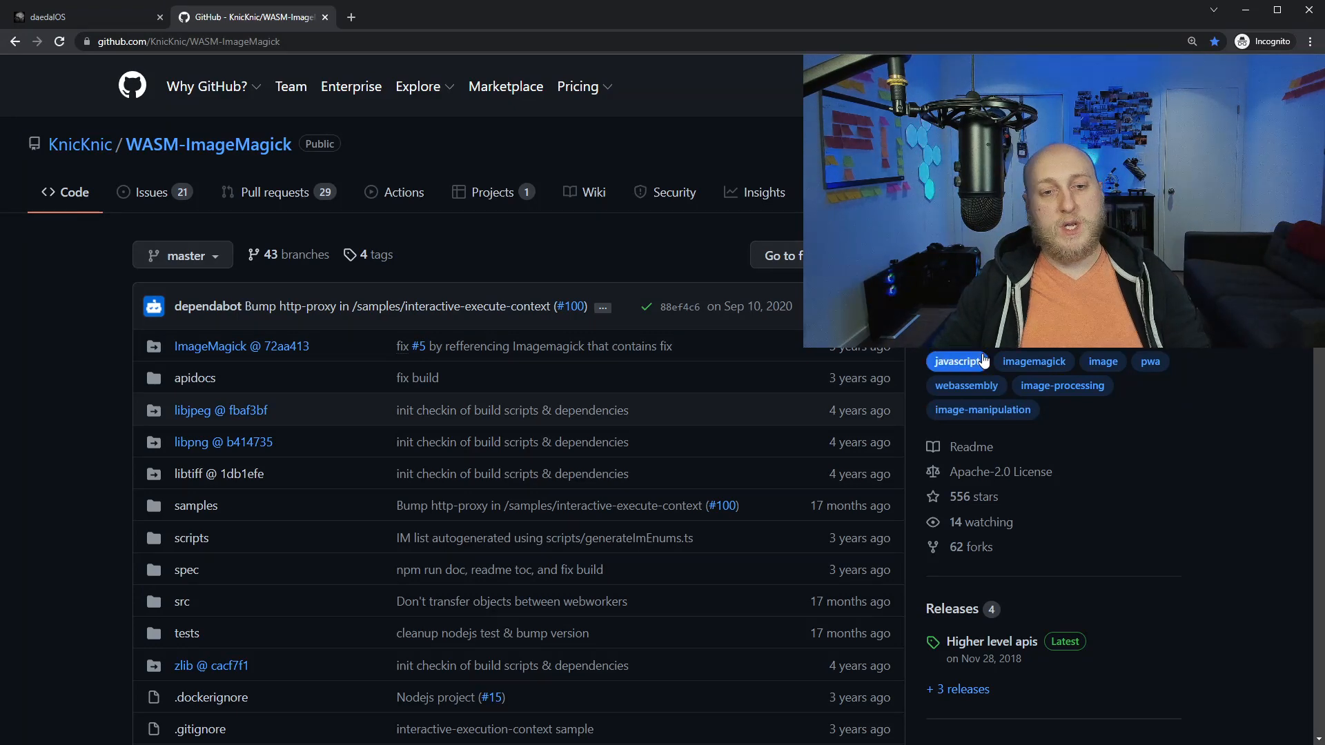
mouse_move(1028, 471)
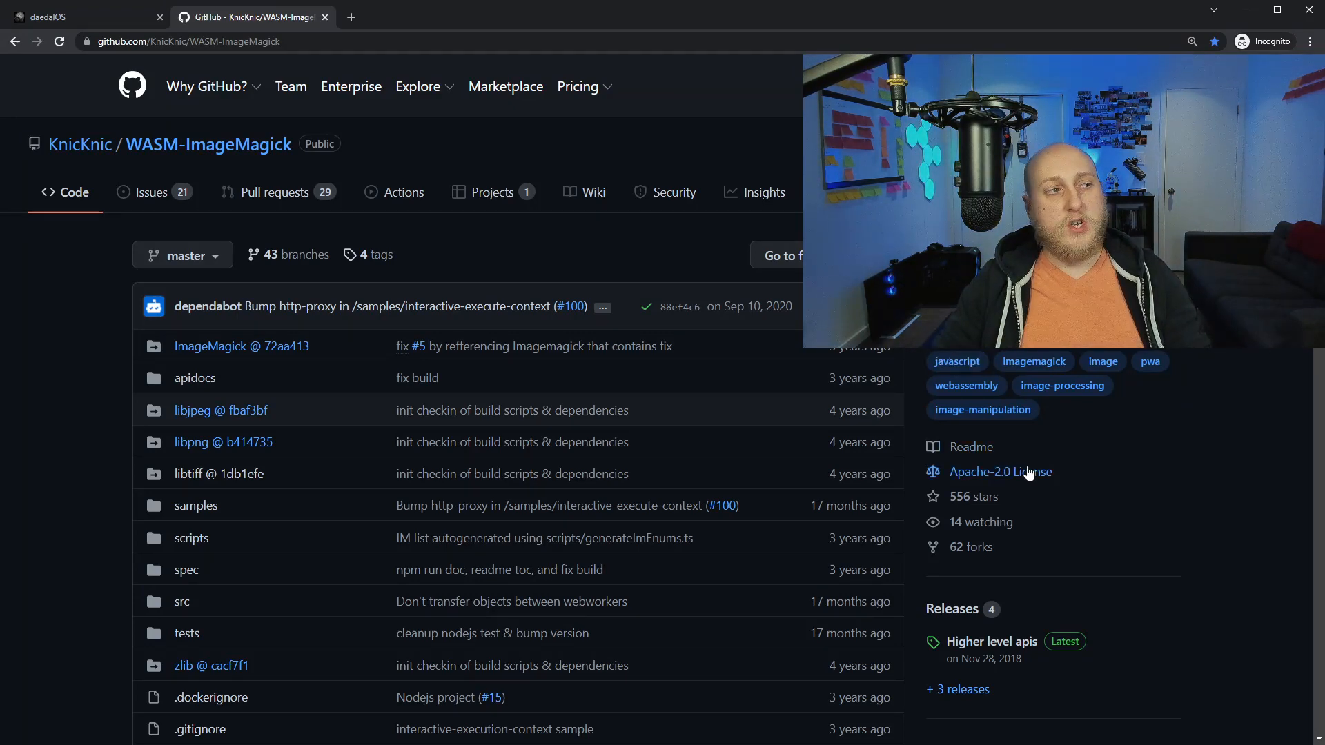
- Skim the WASM-ImageMagick readme, then go to github.com/Wizcorp/byuu-web
scroll("down", 3)
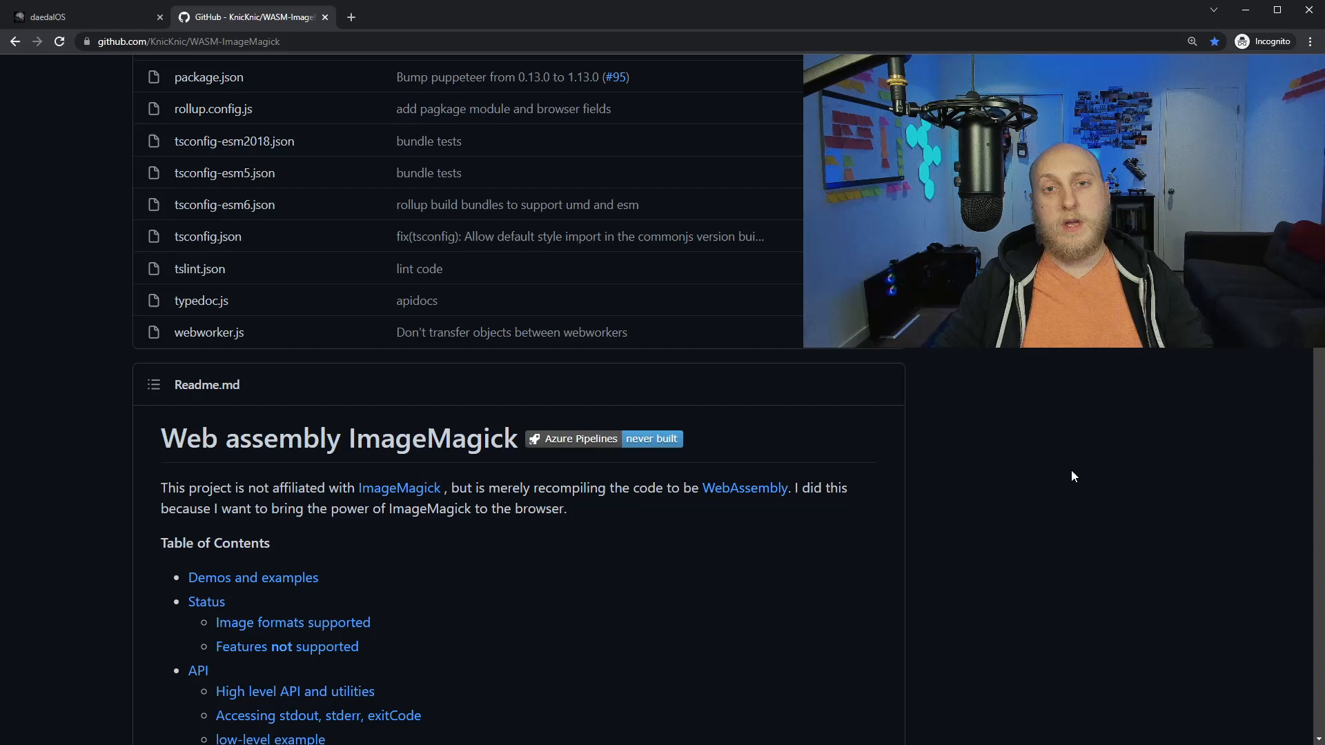
mouse_move(1068, 484)
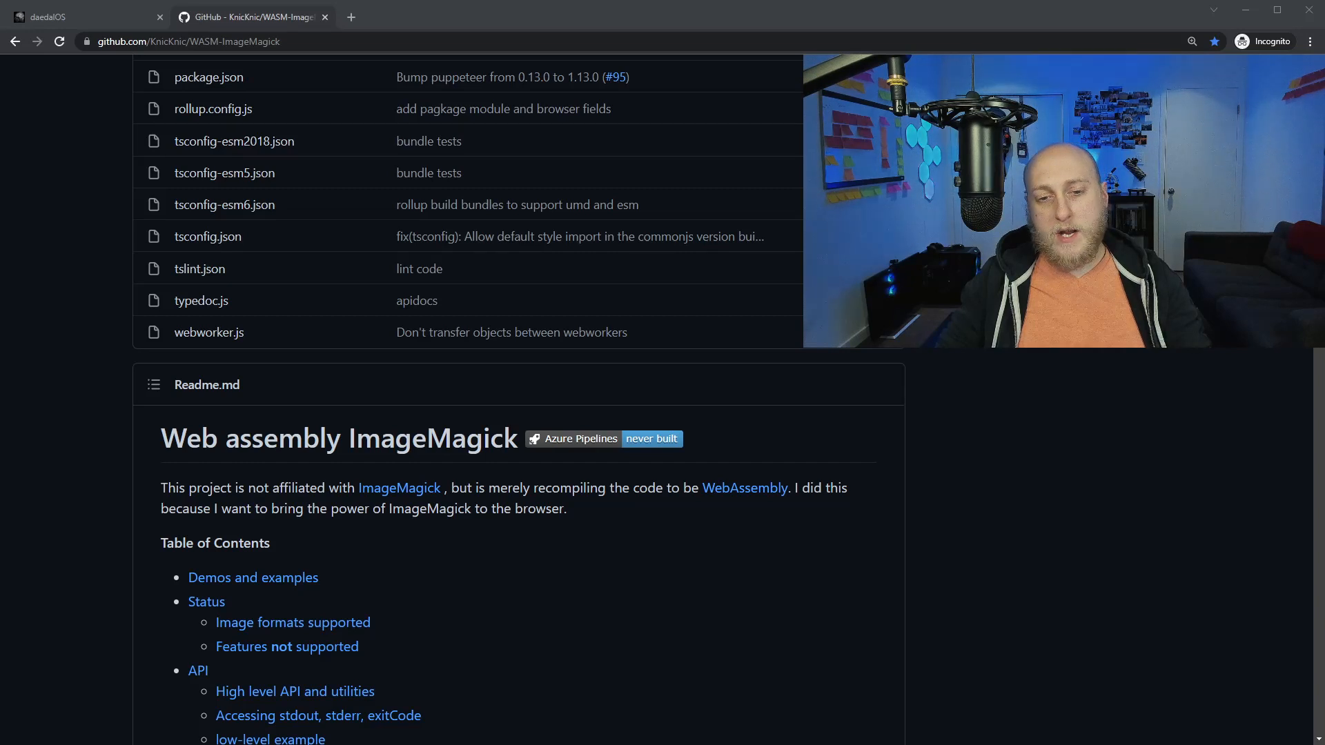
type("https://github.com/Wizcorp/byuu-web")
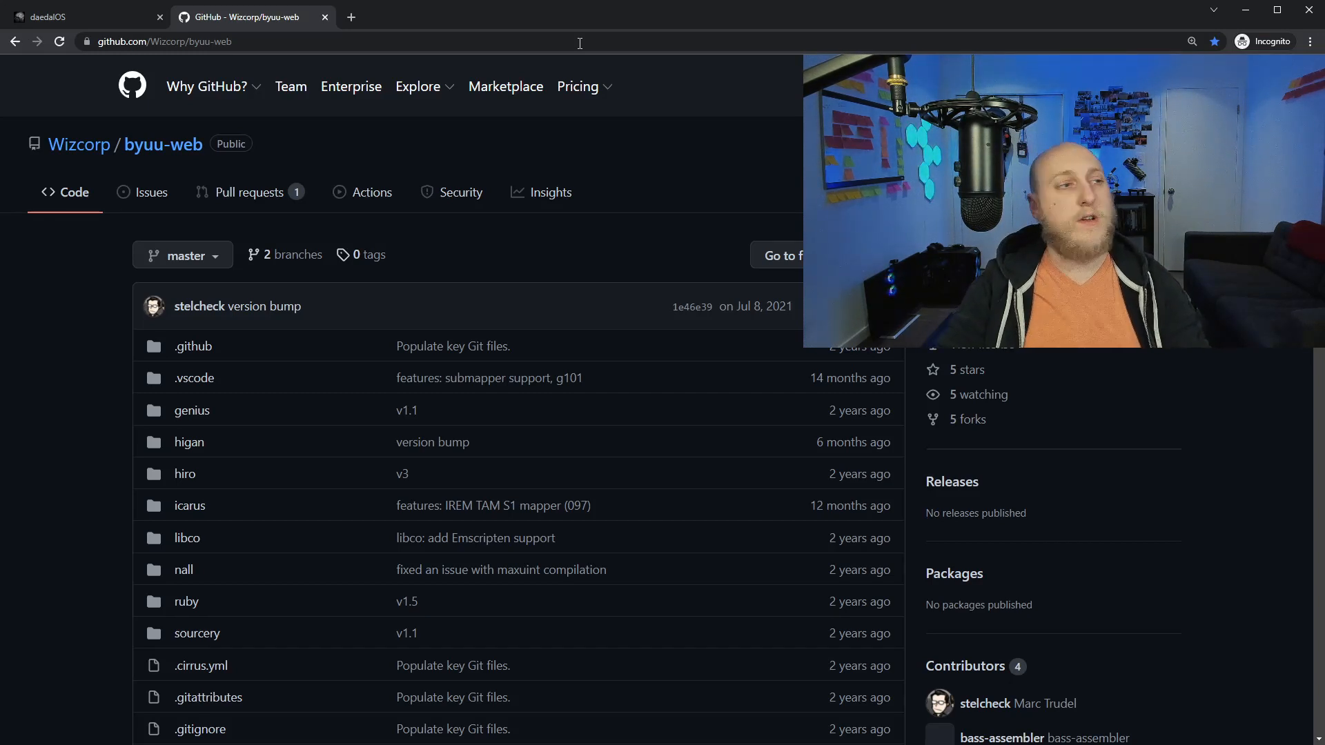
- Read the byuu-web README down to Usage and launch wizcorp.github.io/byuu-web
left_click(578, 86)
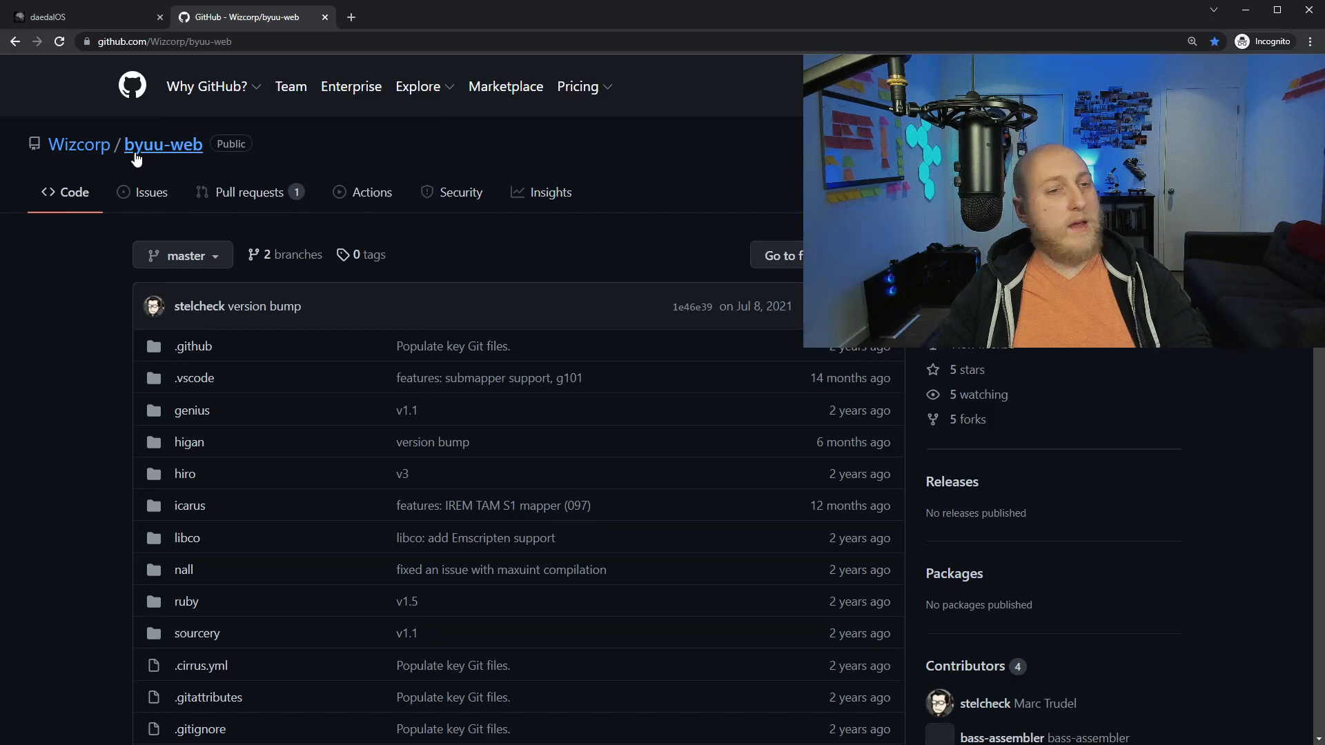
scroll("down", 3)
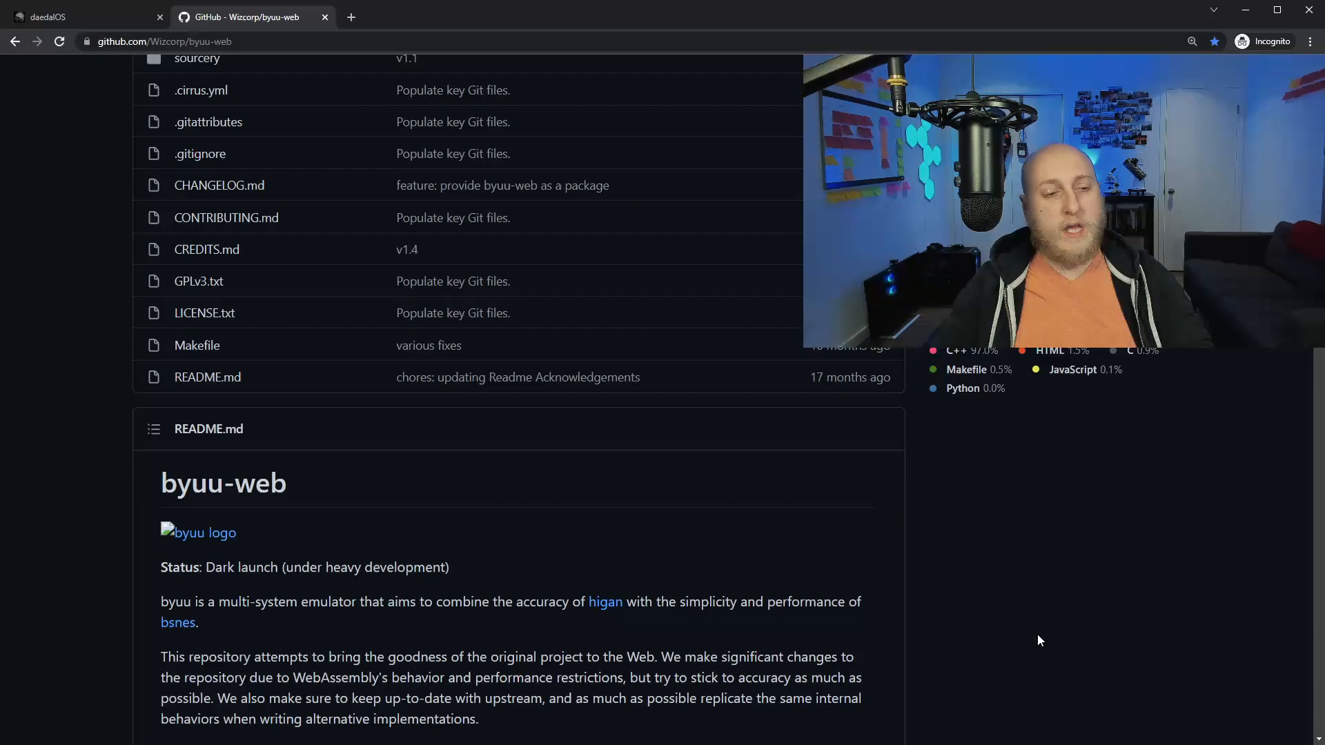
scroll("down", 3)
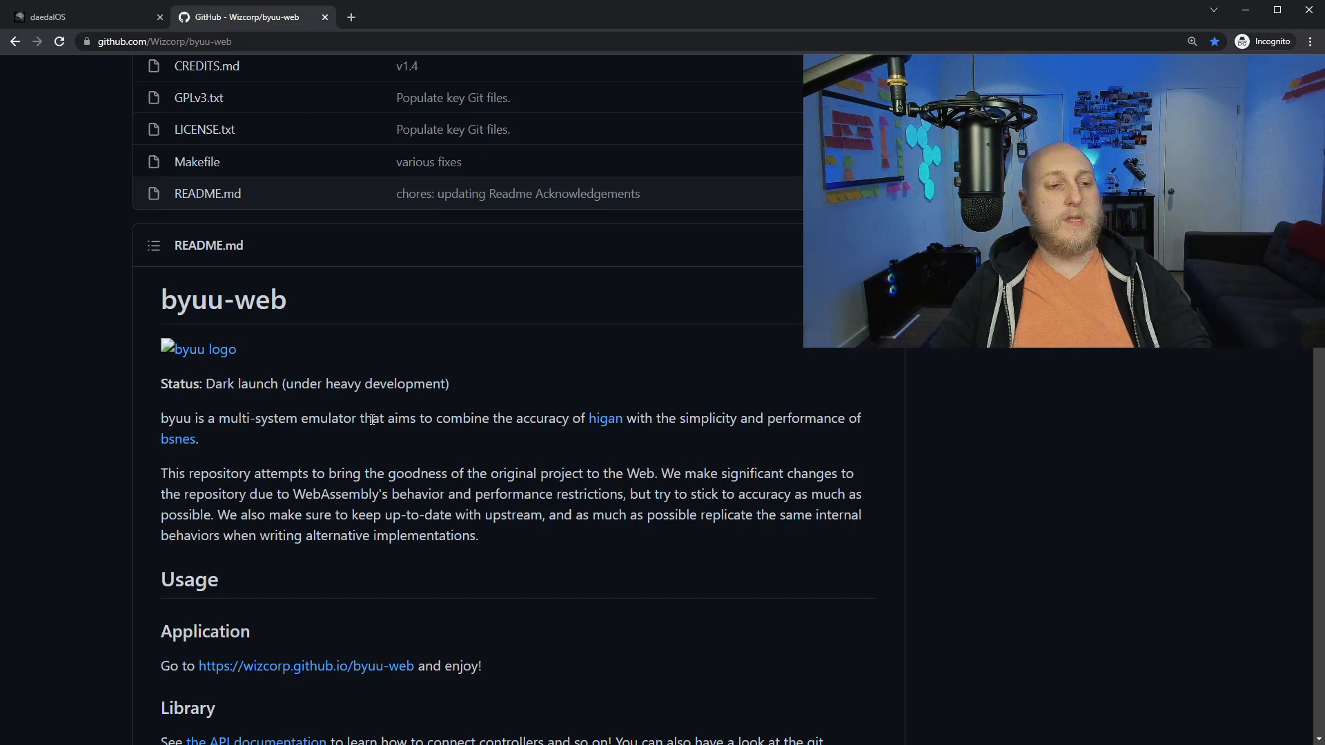
mouse_move(605, 418)
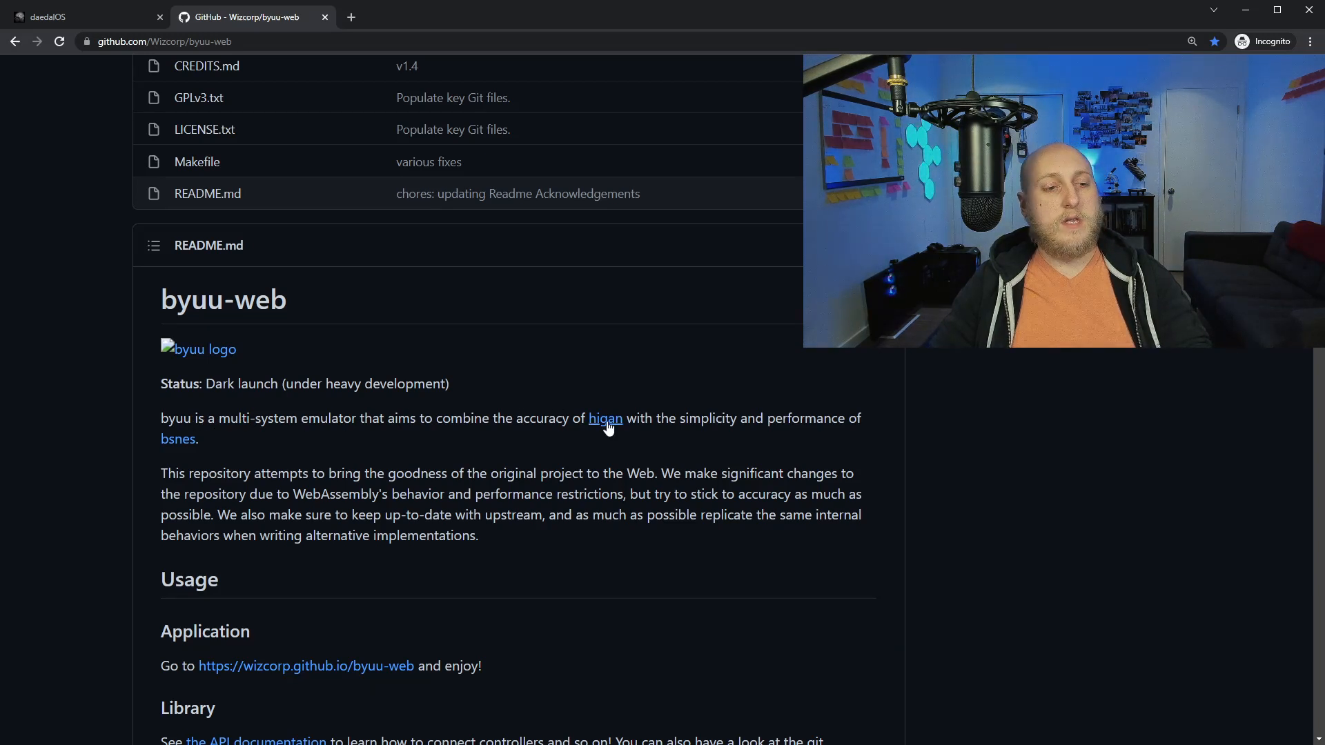
mouse_move(530, 449)
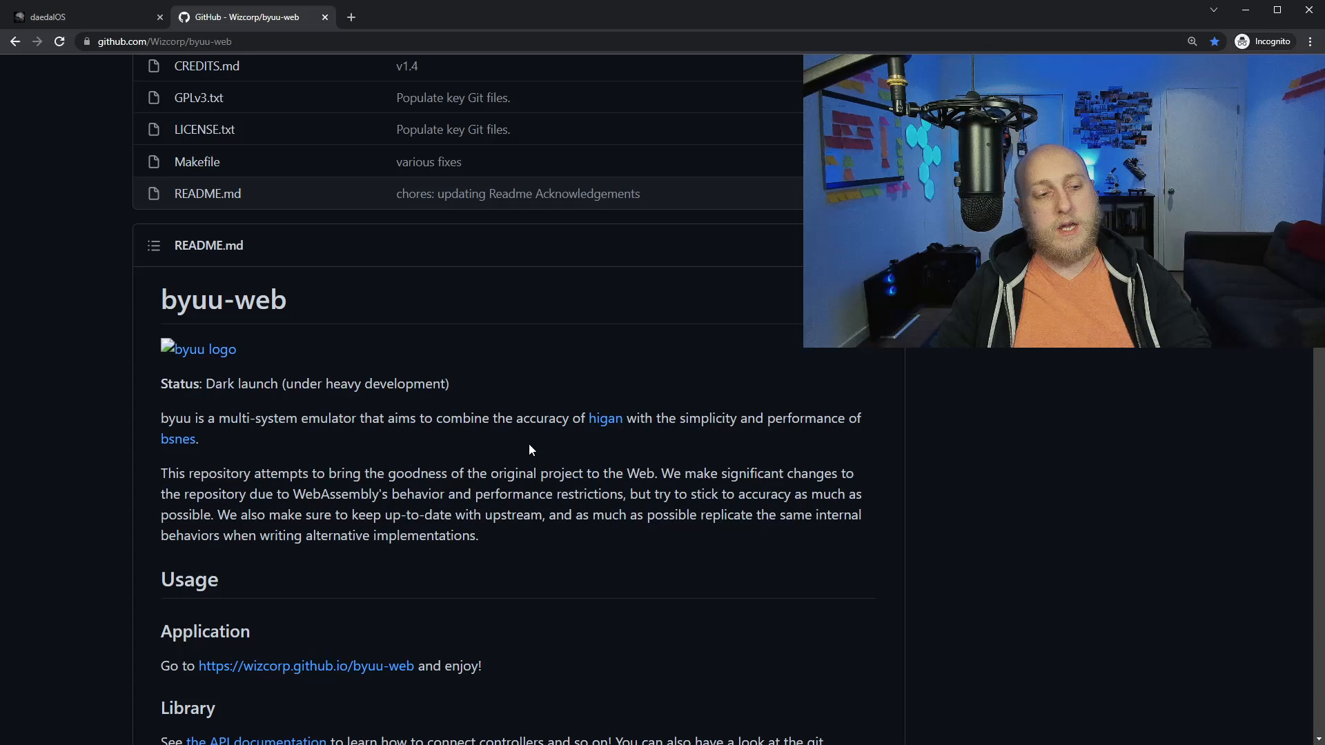
scroll("down", 3)
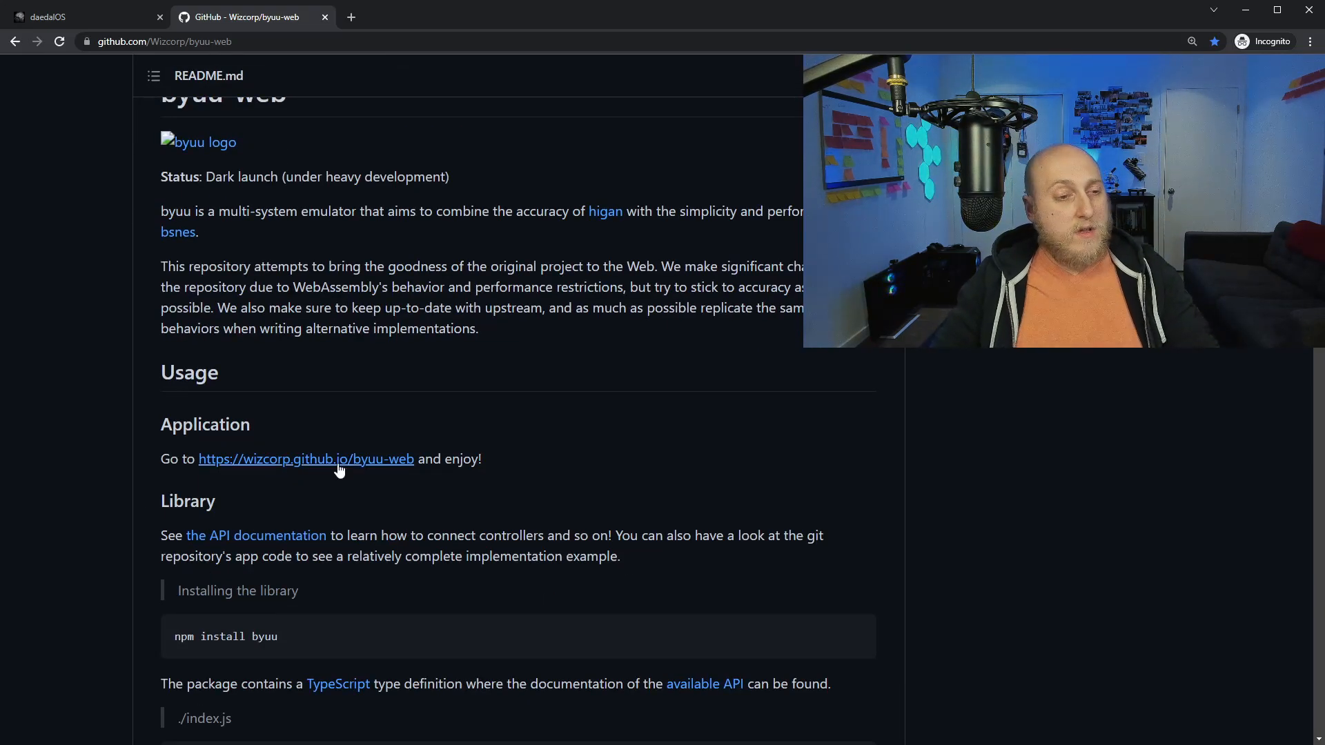
left_click(305, 459)
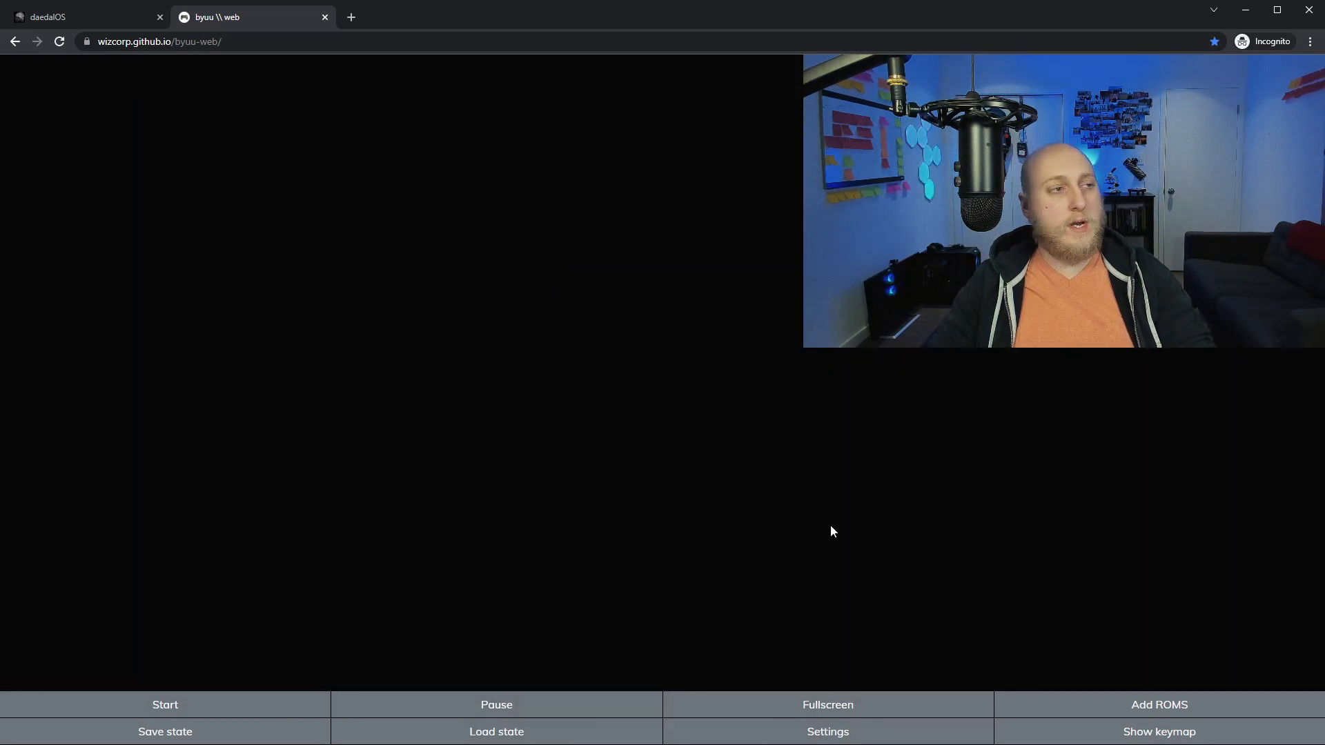
mouse_move(753, 538)
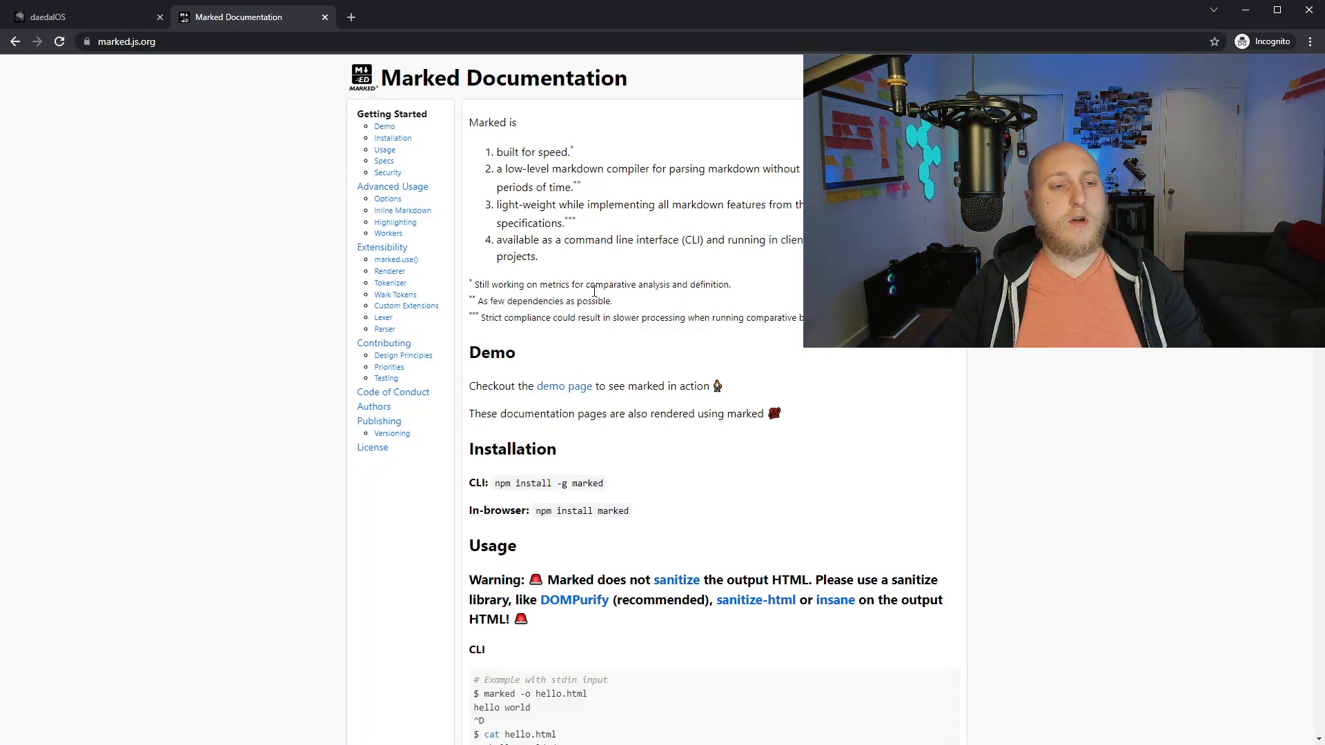
- Open the Marked live demo page, then switch back to the daedalOS tab
left_click(564, 386)
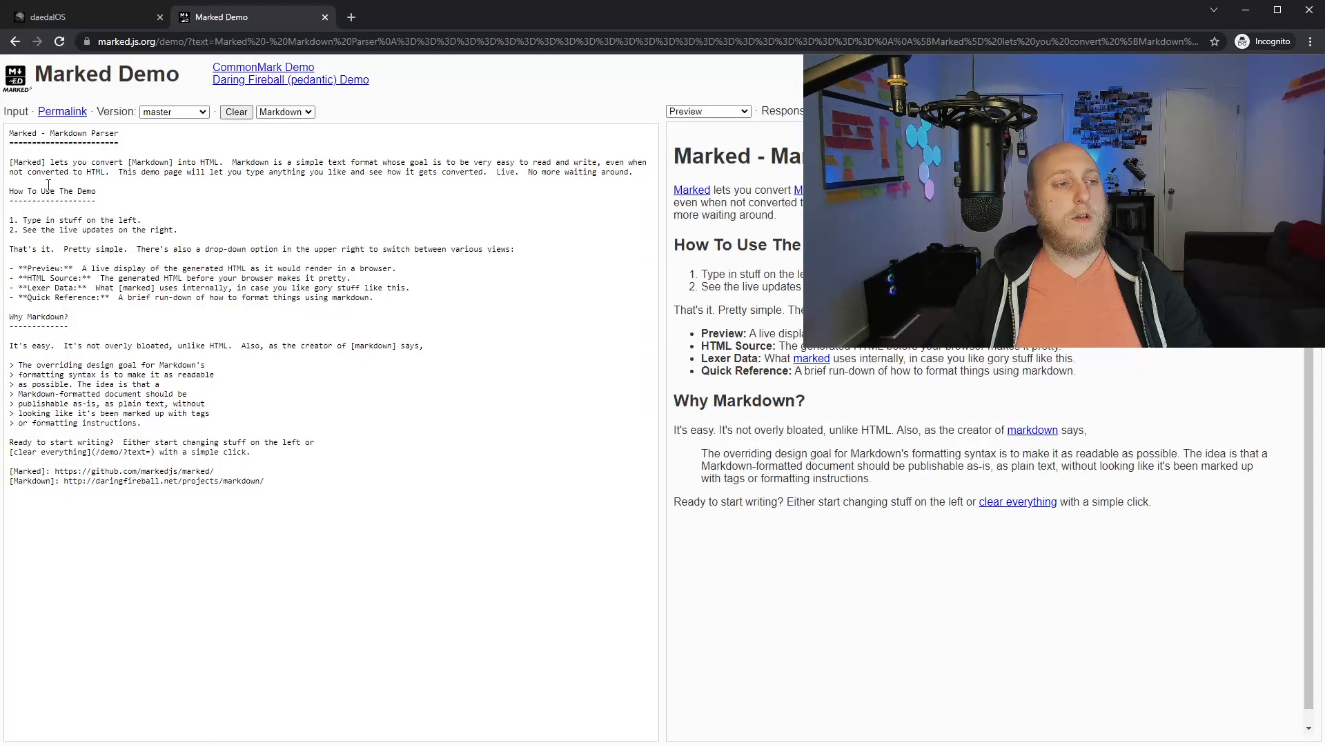
left_click(68, 17)
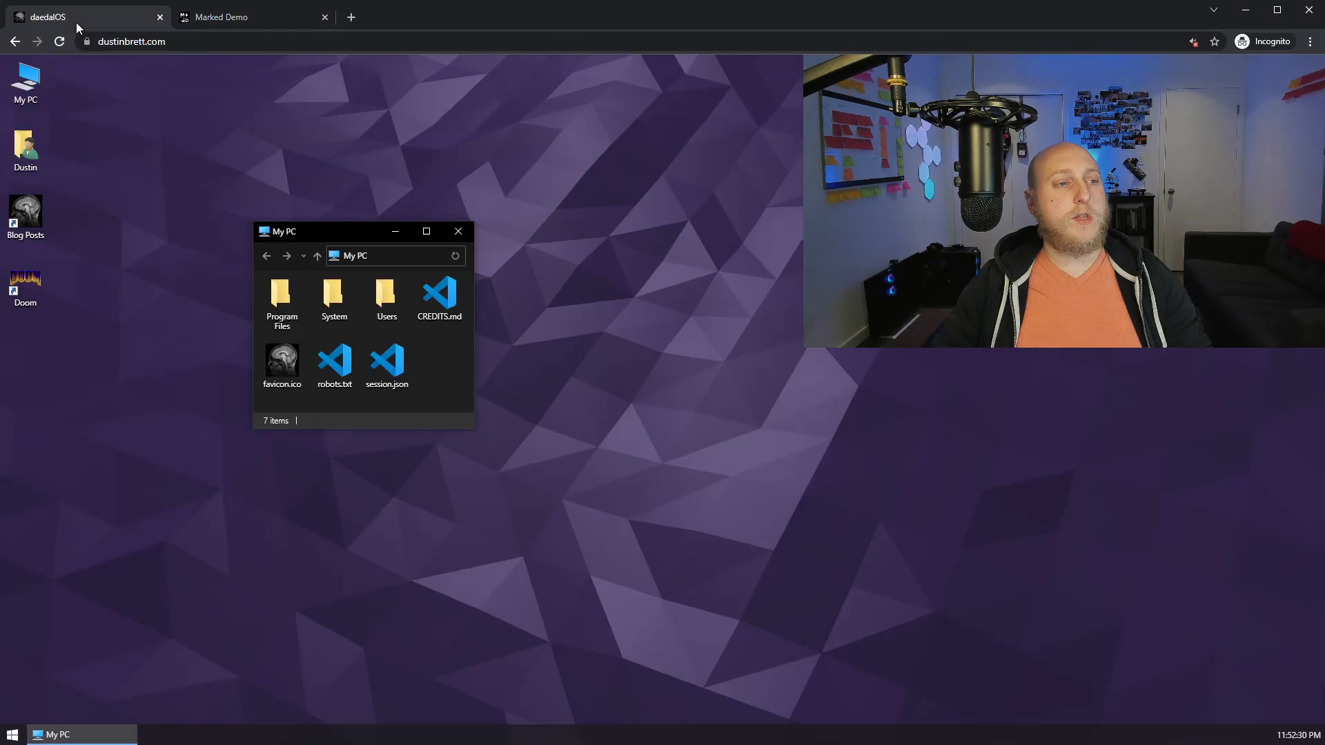
- Open CREDITS.md from My PC in Monaco Editor, then switch to the Marked Demo tab
double_click(439, 298)
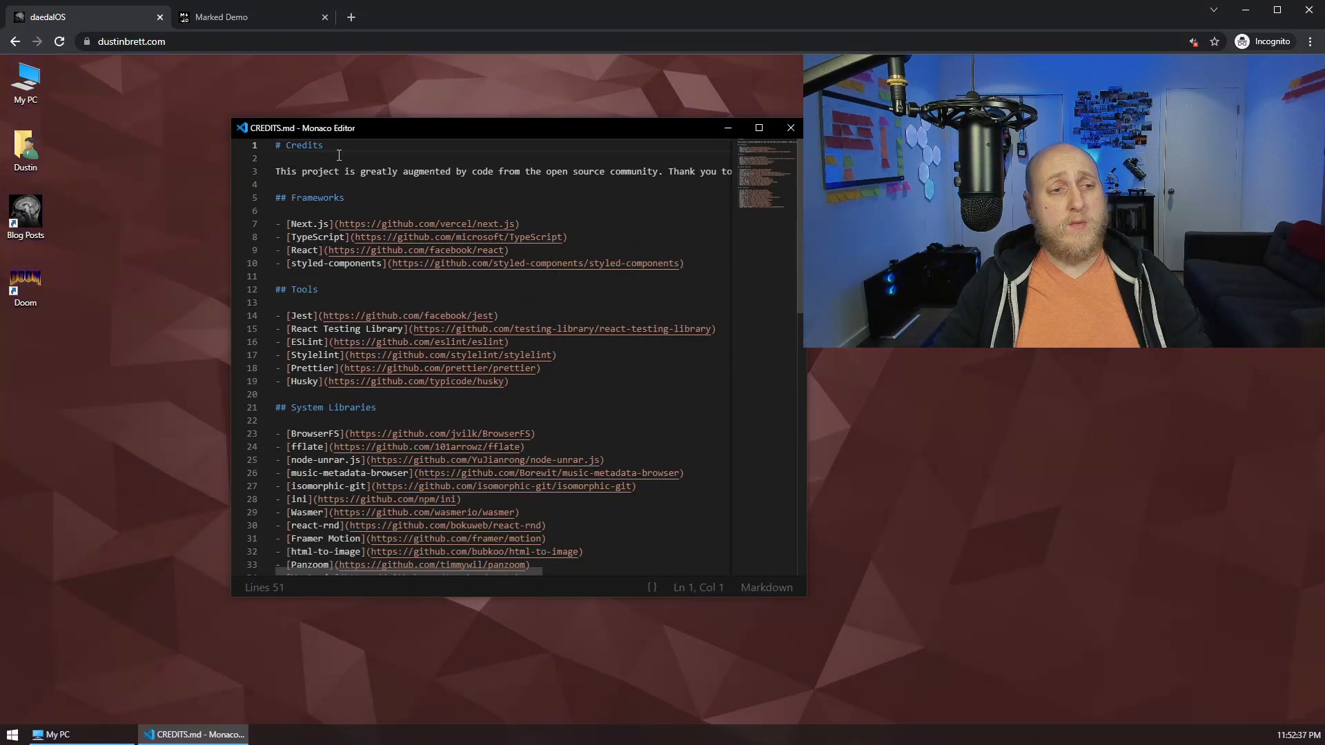
left_click(221, 16)
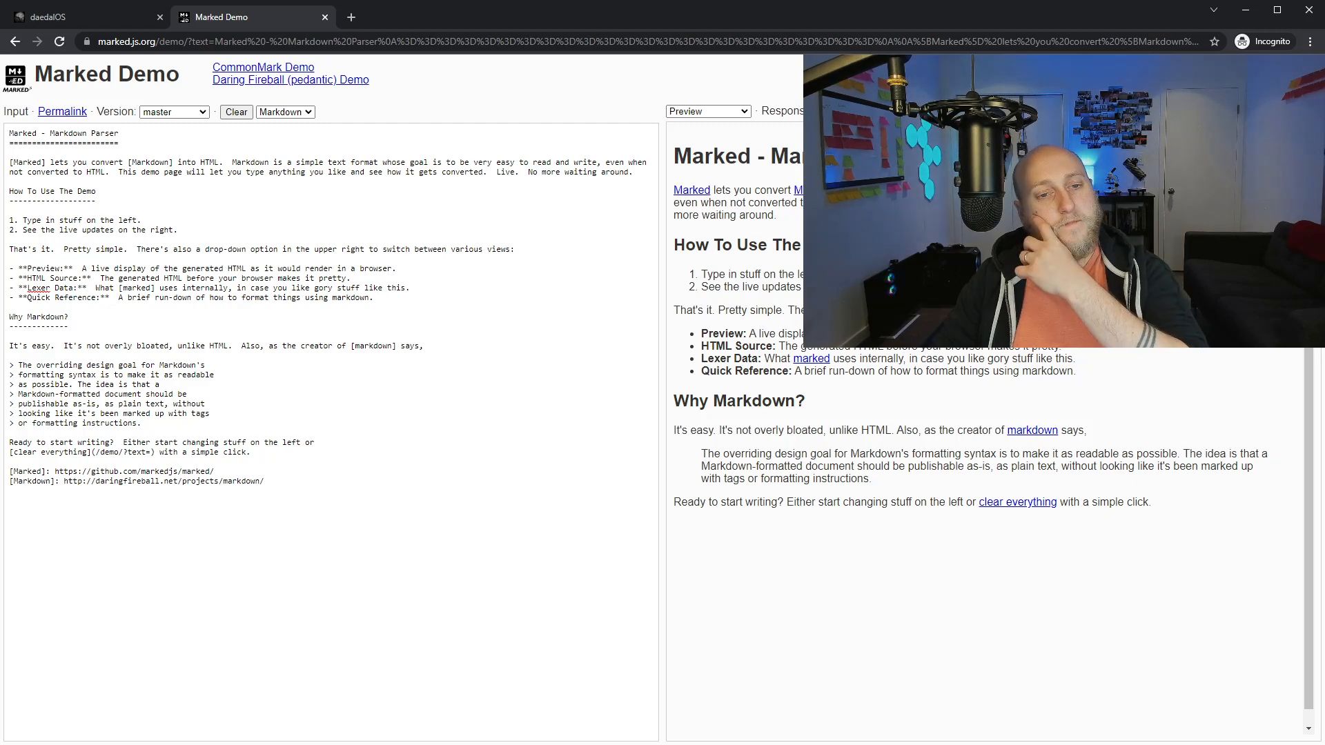
- Glance at the daedalOS tab, then switch to the mswjs.io tab
left_click(76, 16)
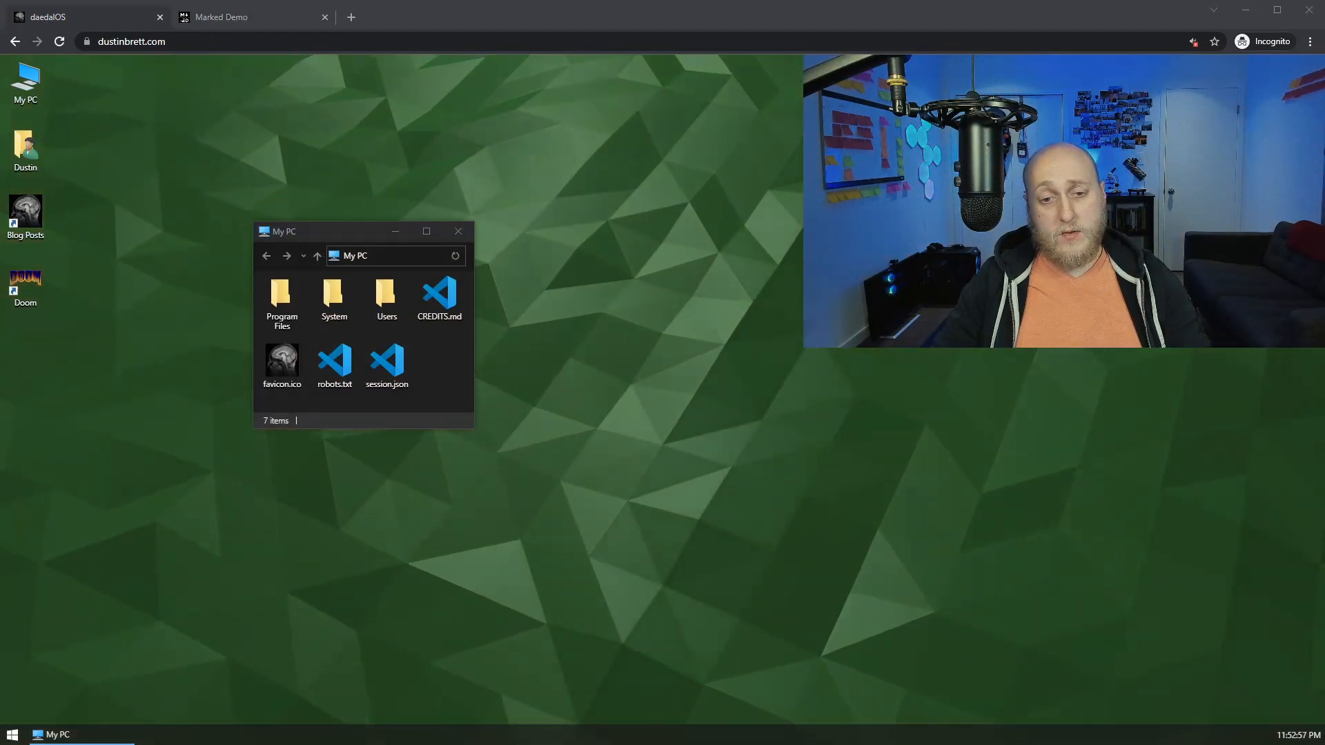
left_click(222, 17)
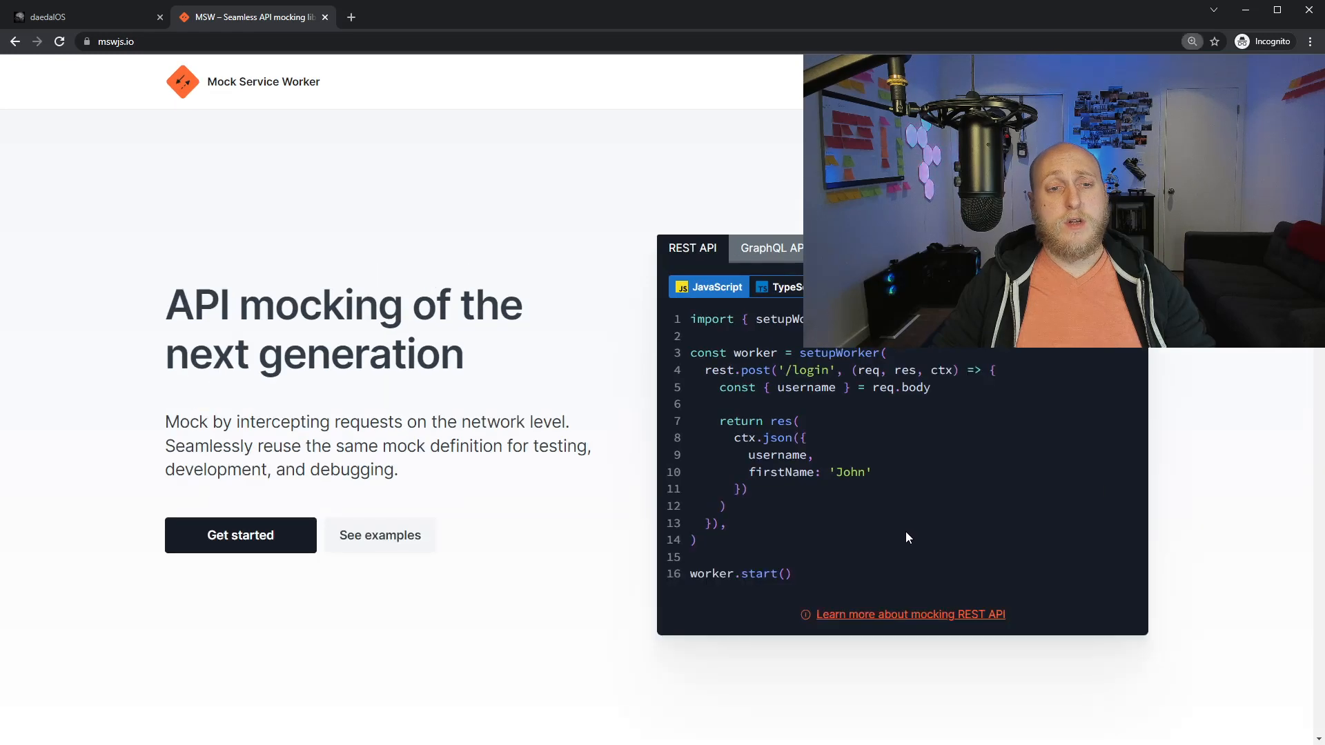
scroll("down", 3)
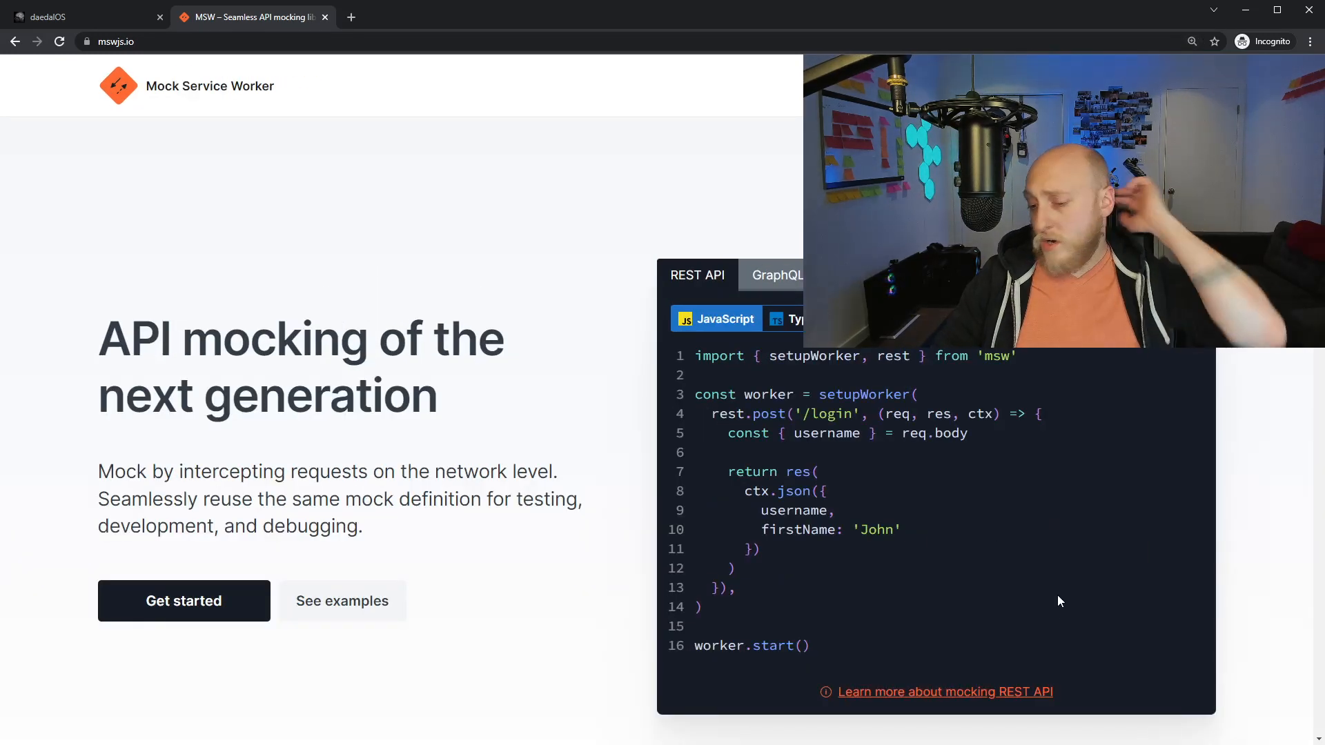
mouse_move(1068, 605)
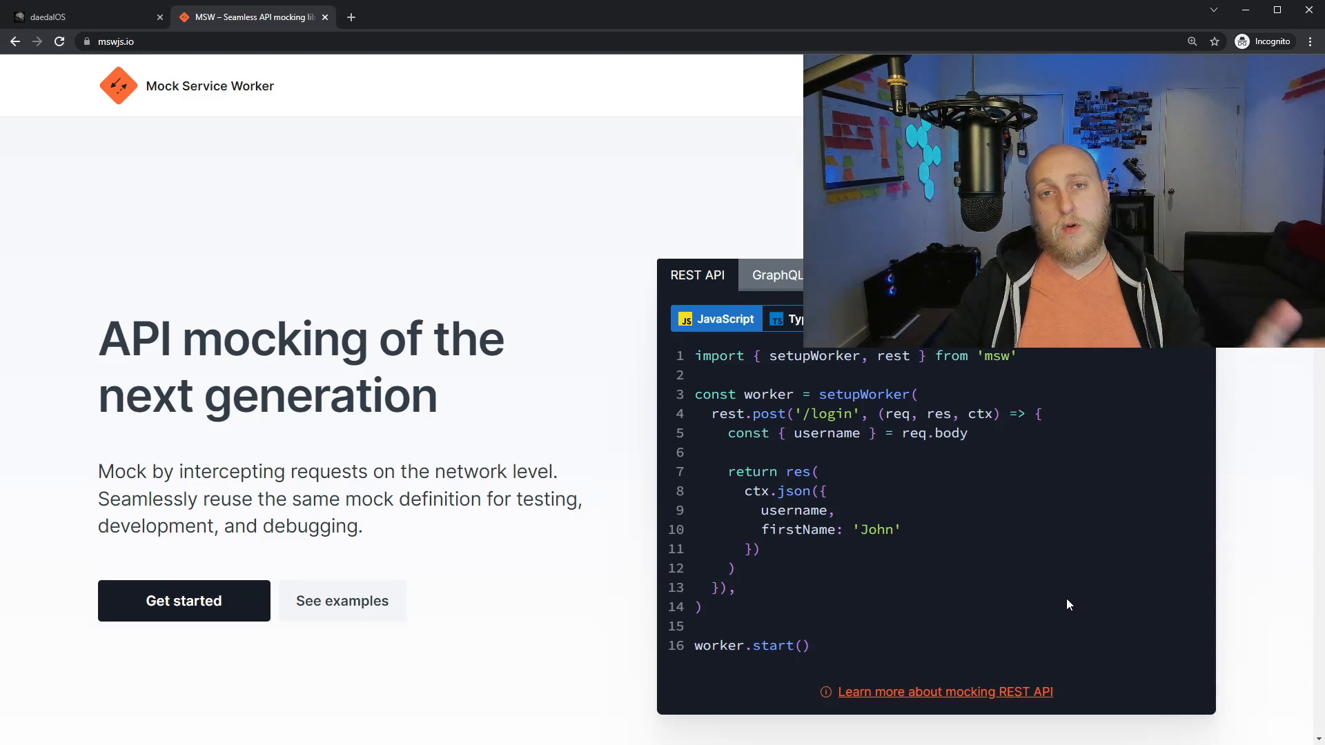
mouse_move(1052, 582)
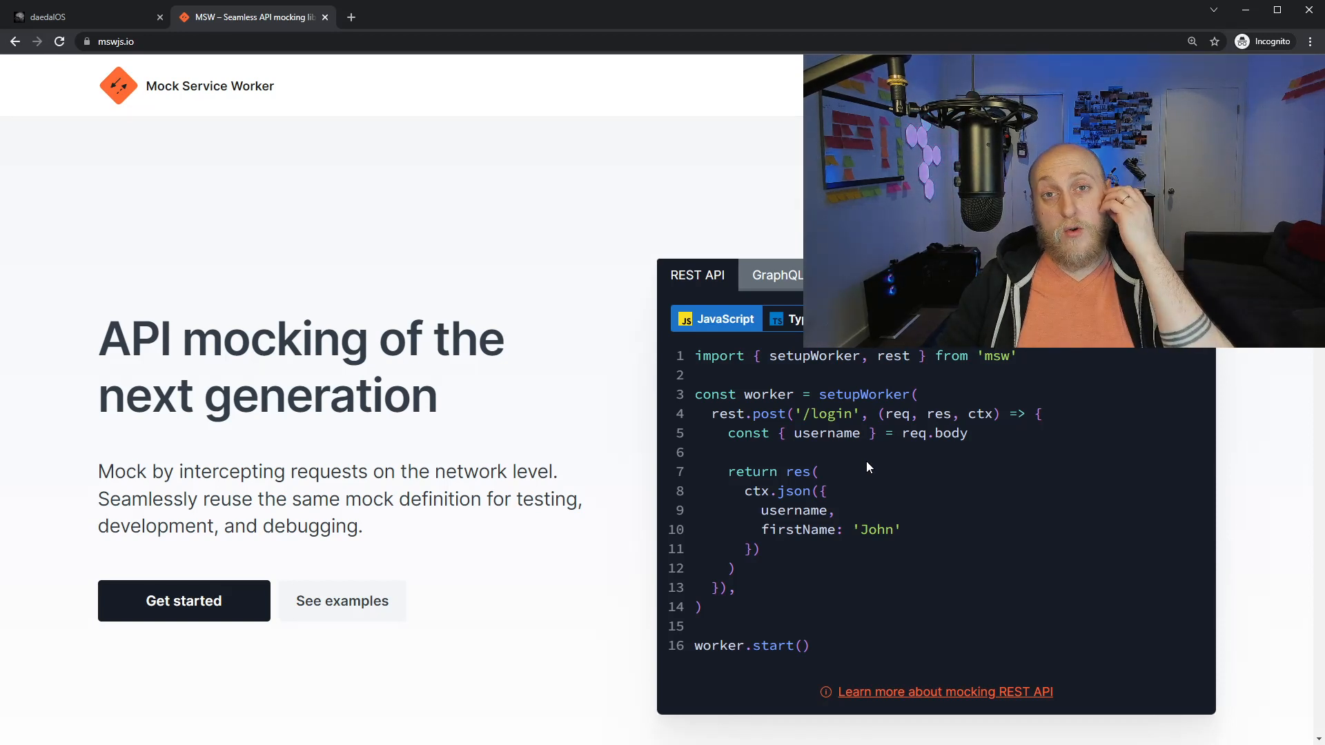
mouse_move(870, 493)
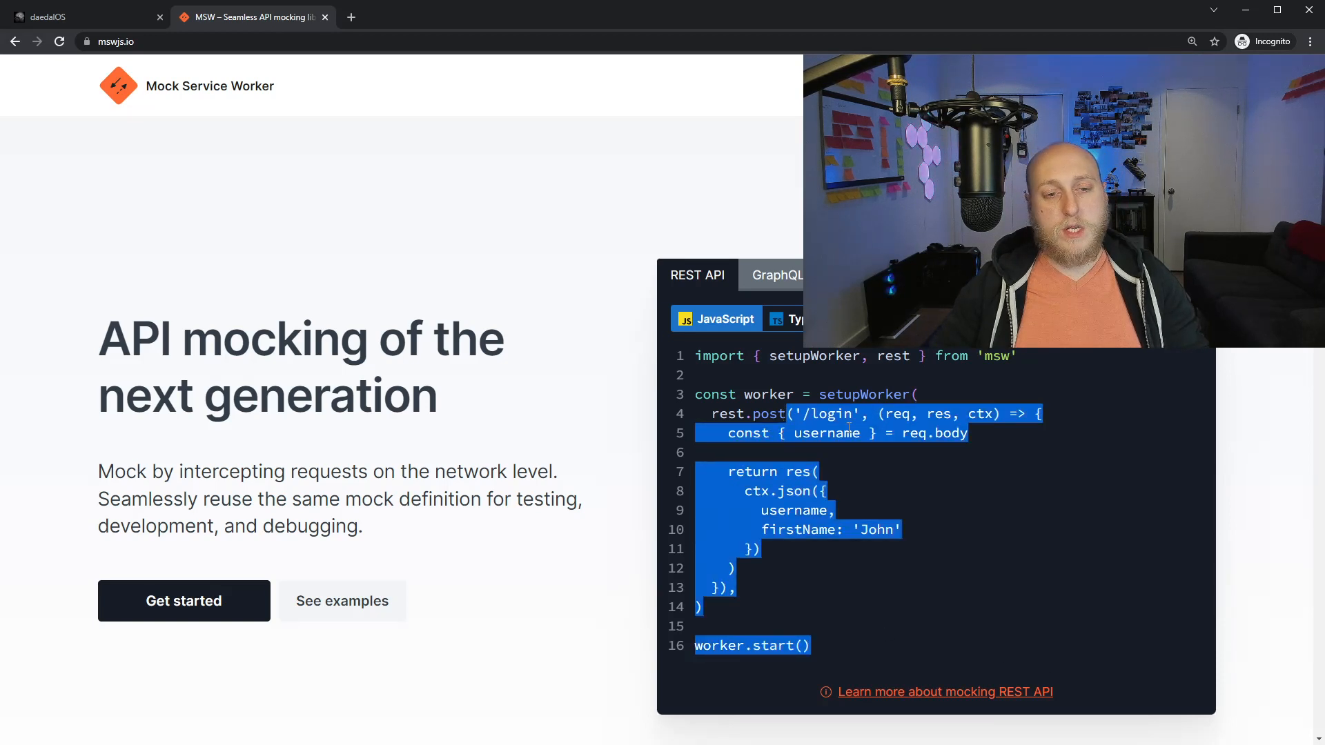
left_click(876, 509)
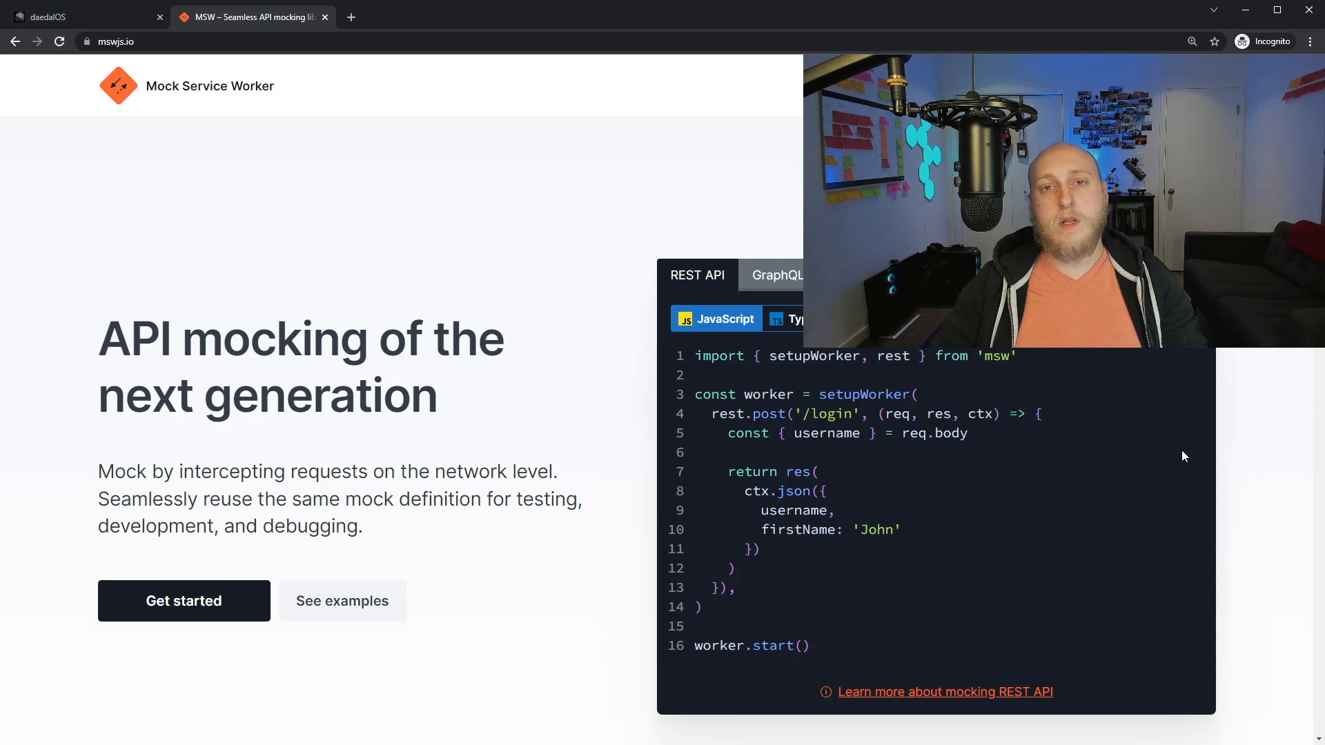
mouse_move(1137, 460)
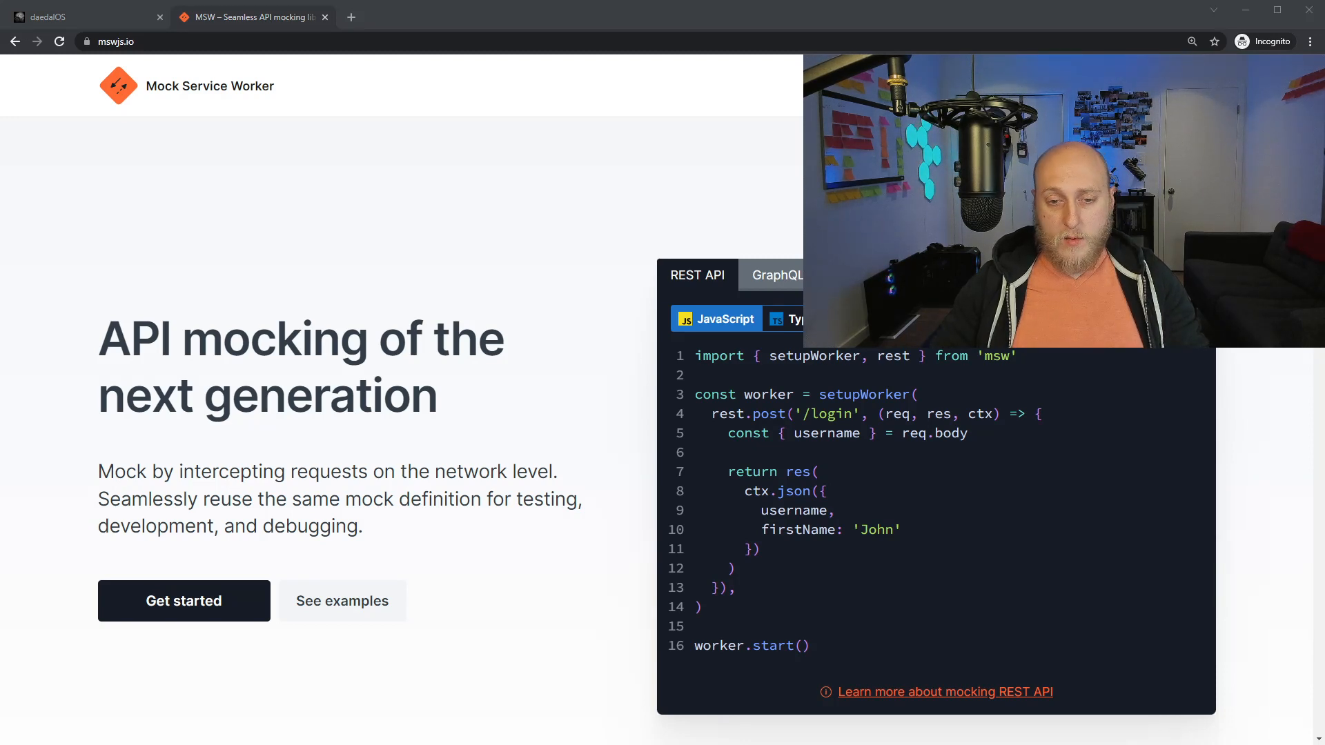
type("https://www.smore.com/clippy-js")
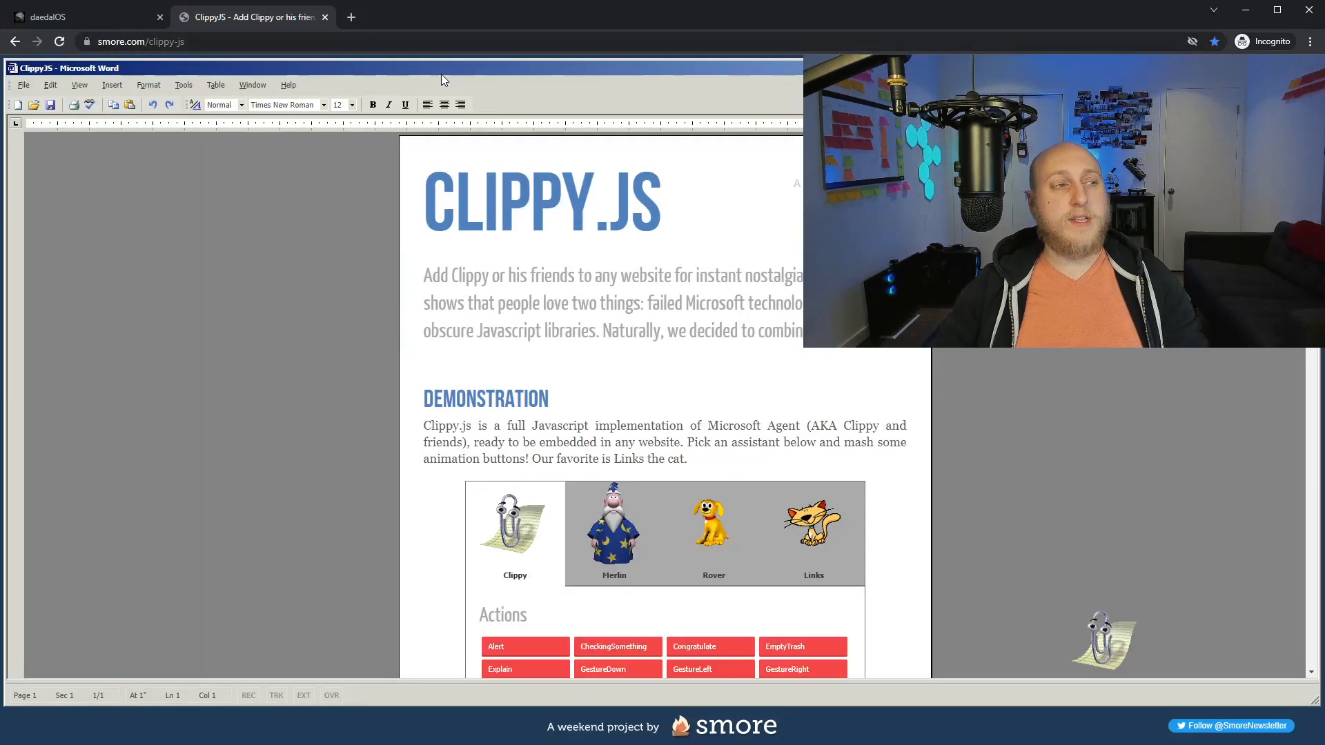
mouse_move(634, 243)
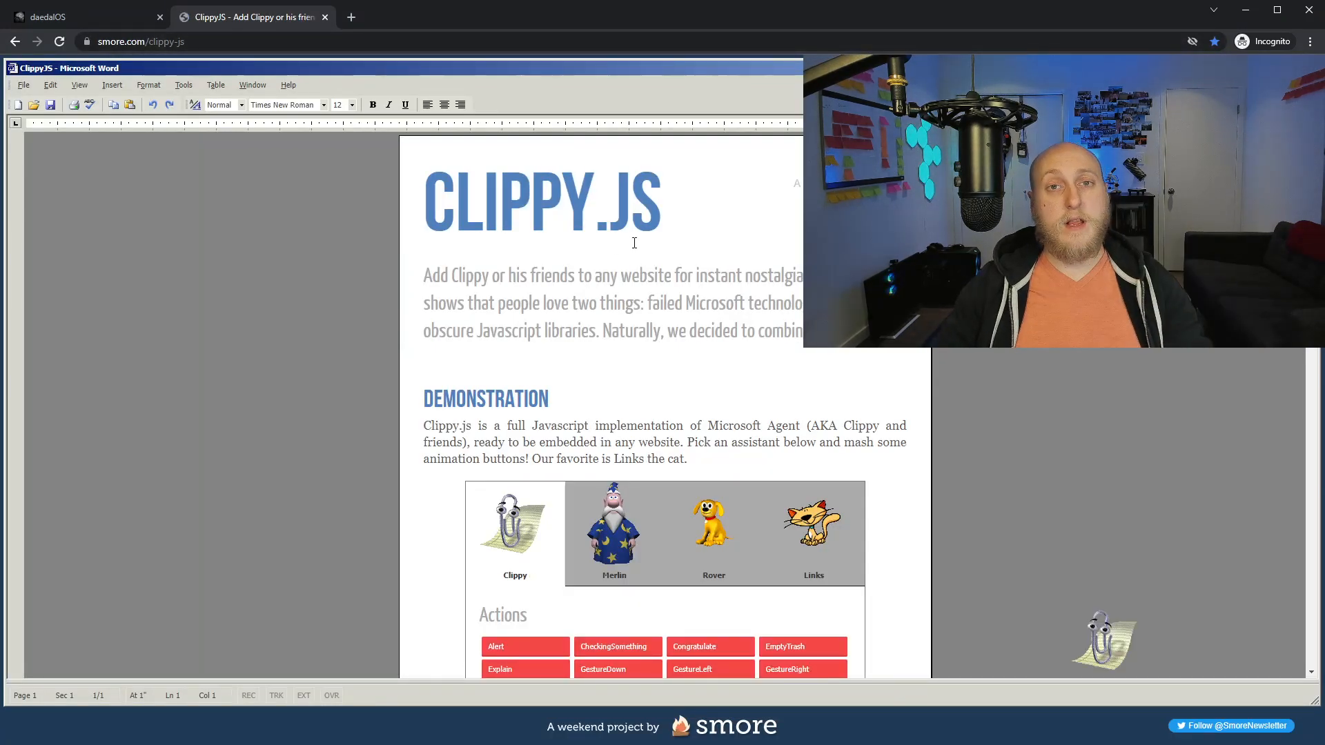
- Scroll to the Demonstration section and pick the Merlin assistant
scroll("down", 3)
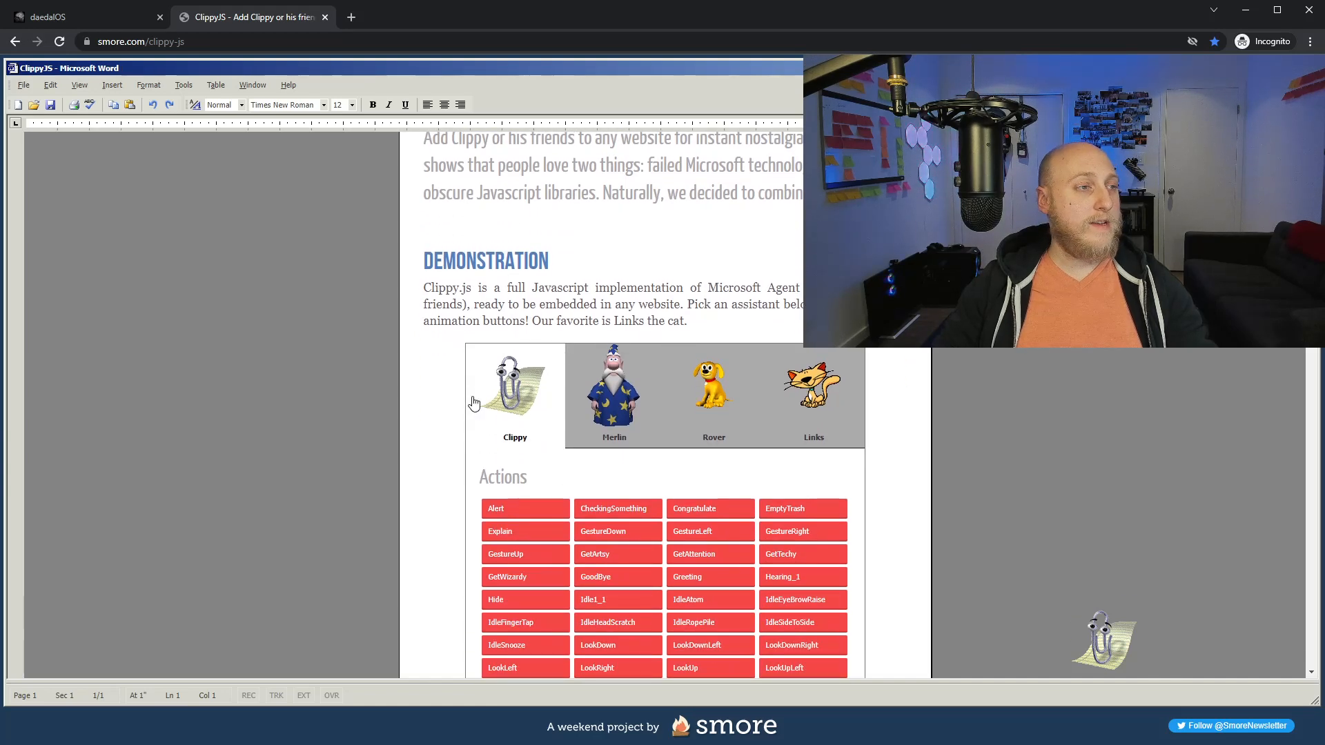
left_click(614, 388)
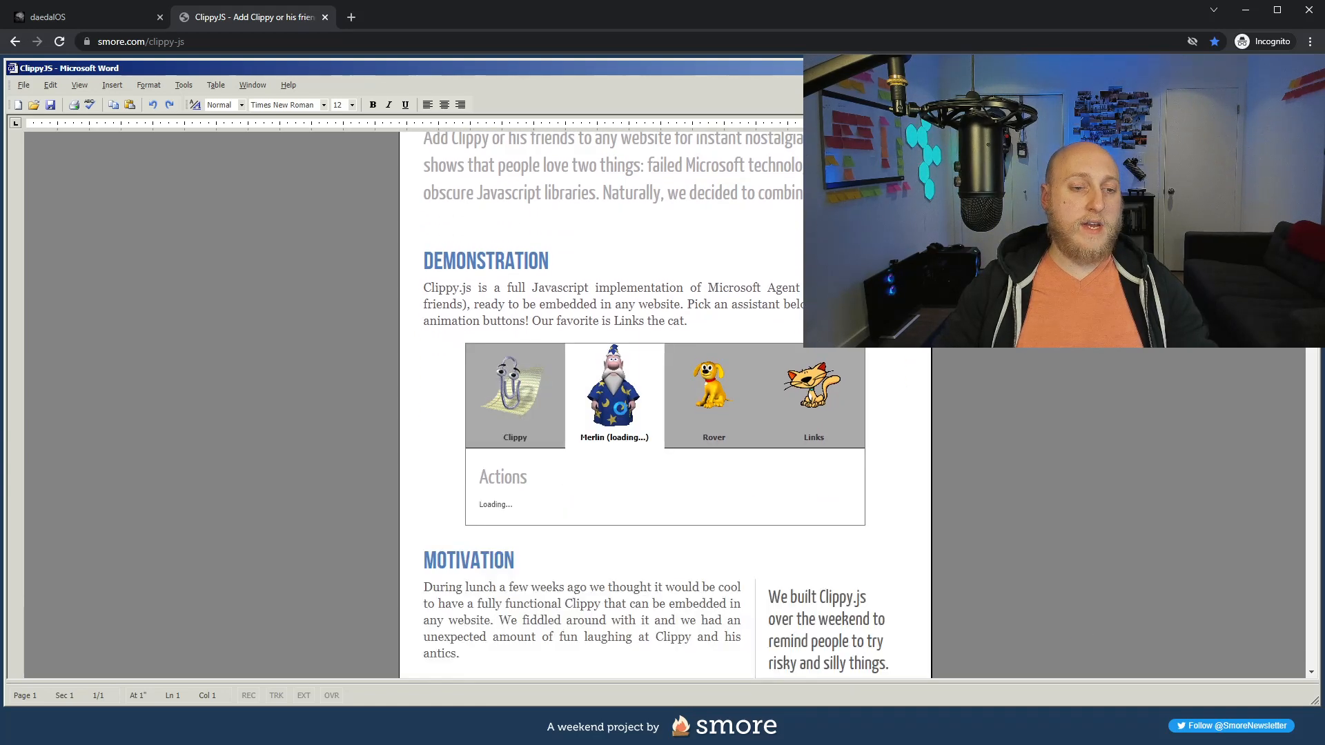
left_click(613, 388)
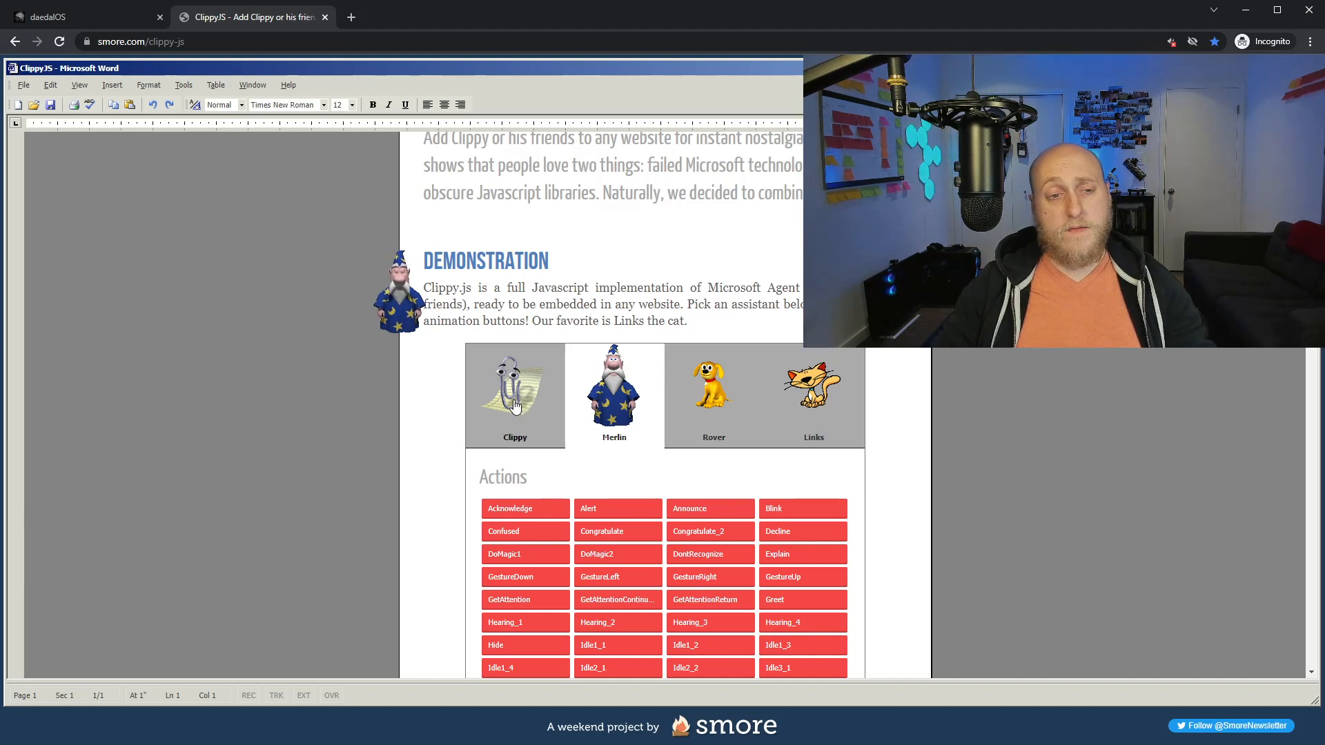
mouse_move(828, 498)
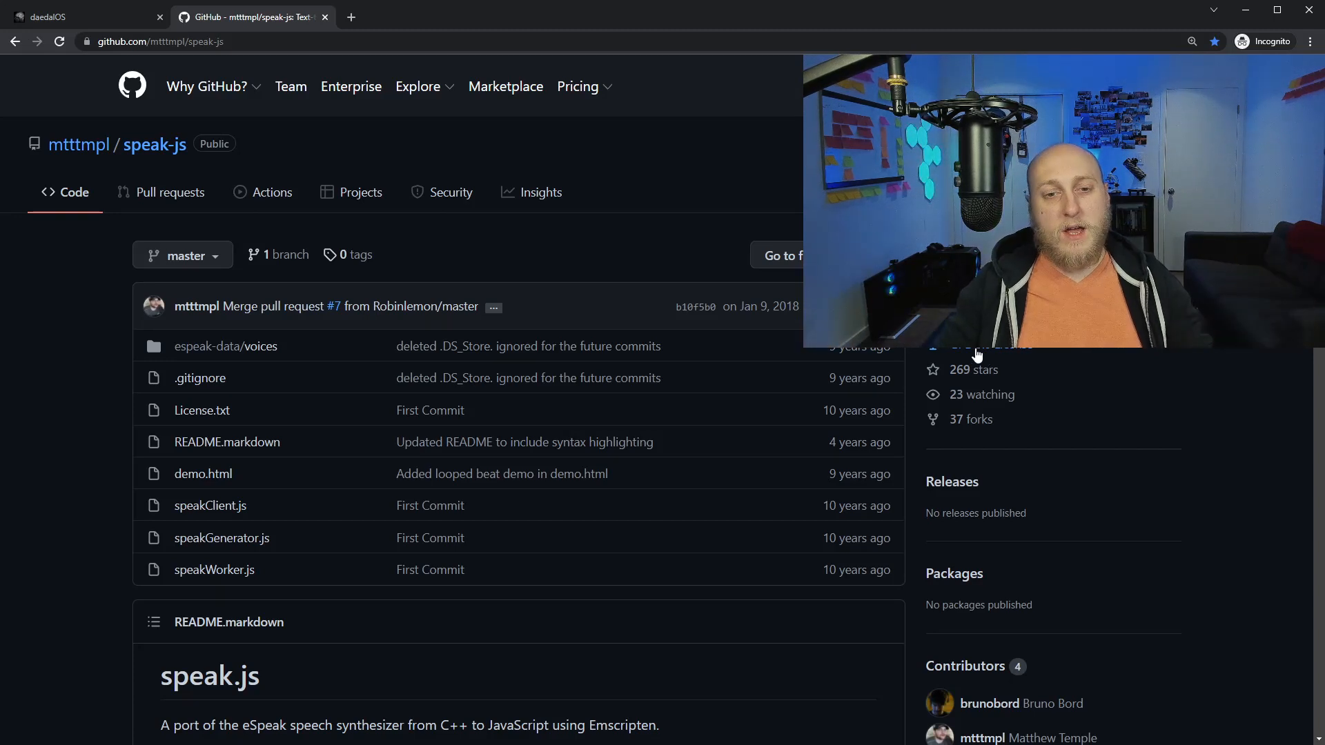
mouse_move(1208, 523)
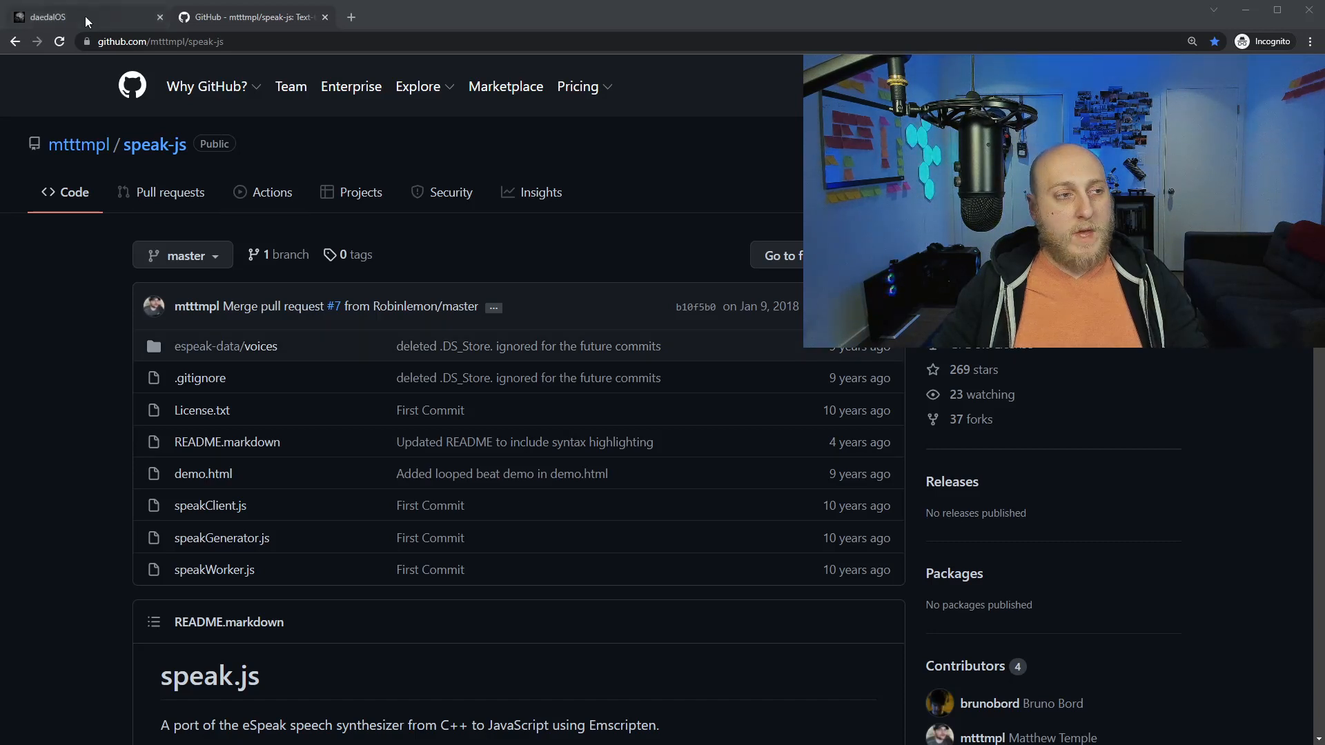
- Glance at the daedalOS tab, then return to the daedalOS GitHub issues tab
left_click(50, 16)
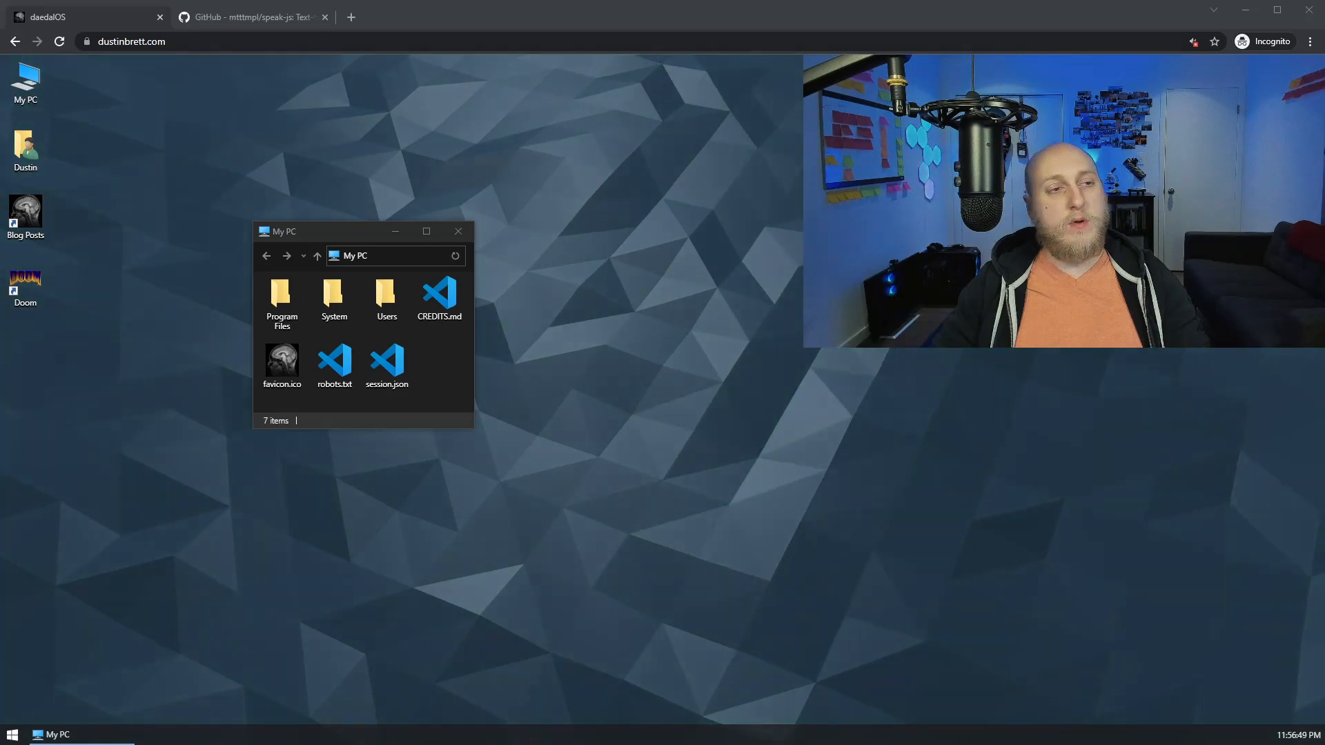
left_click(245, 17)
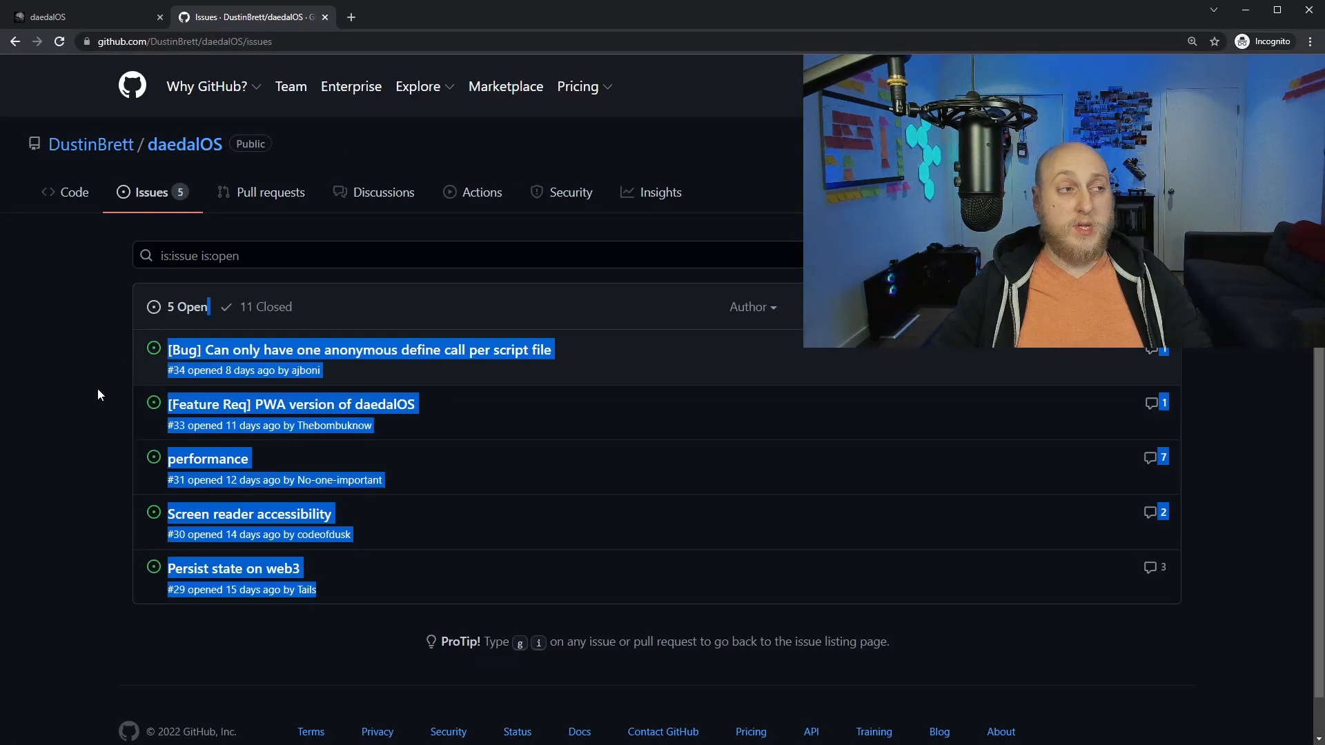
mouse_move(271, 517)
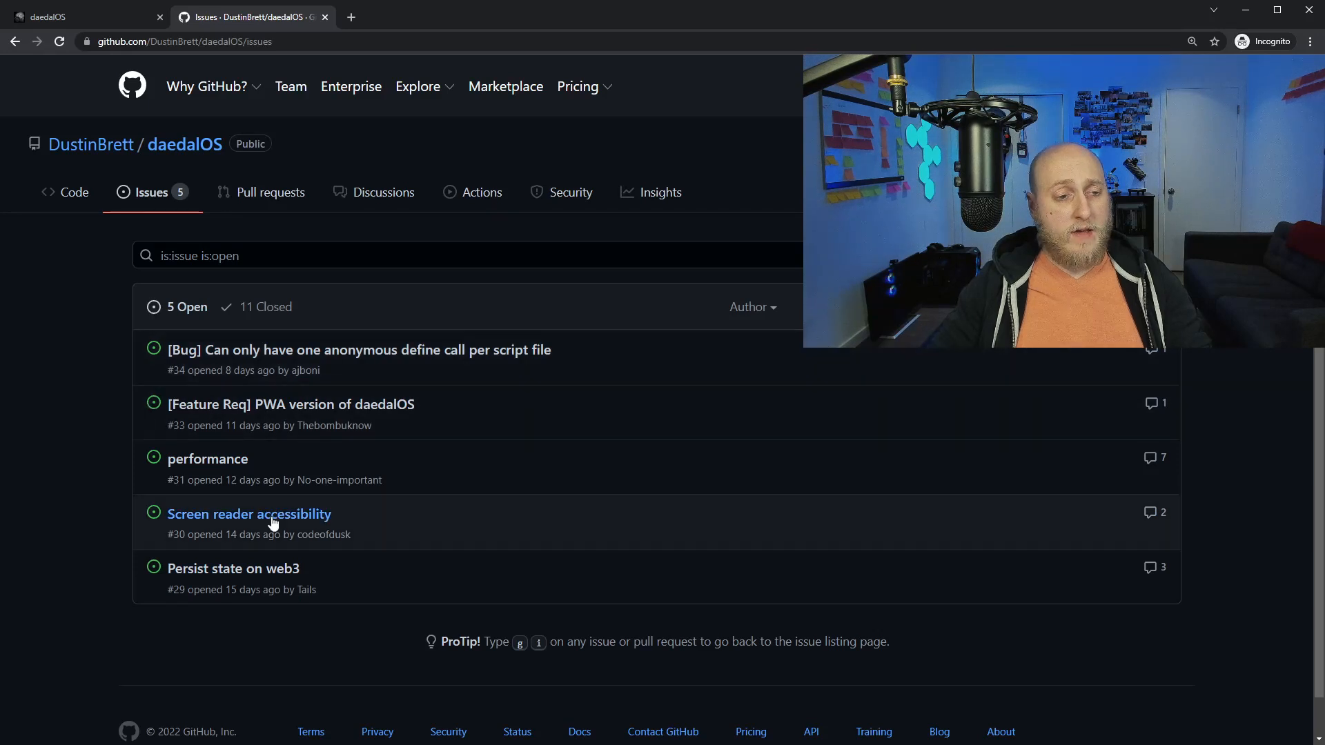
mouse_move(363, 524)
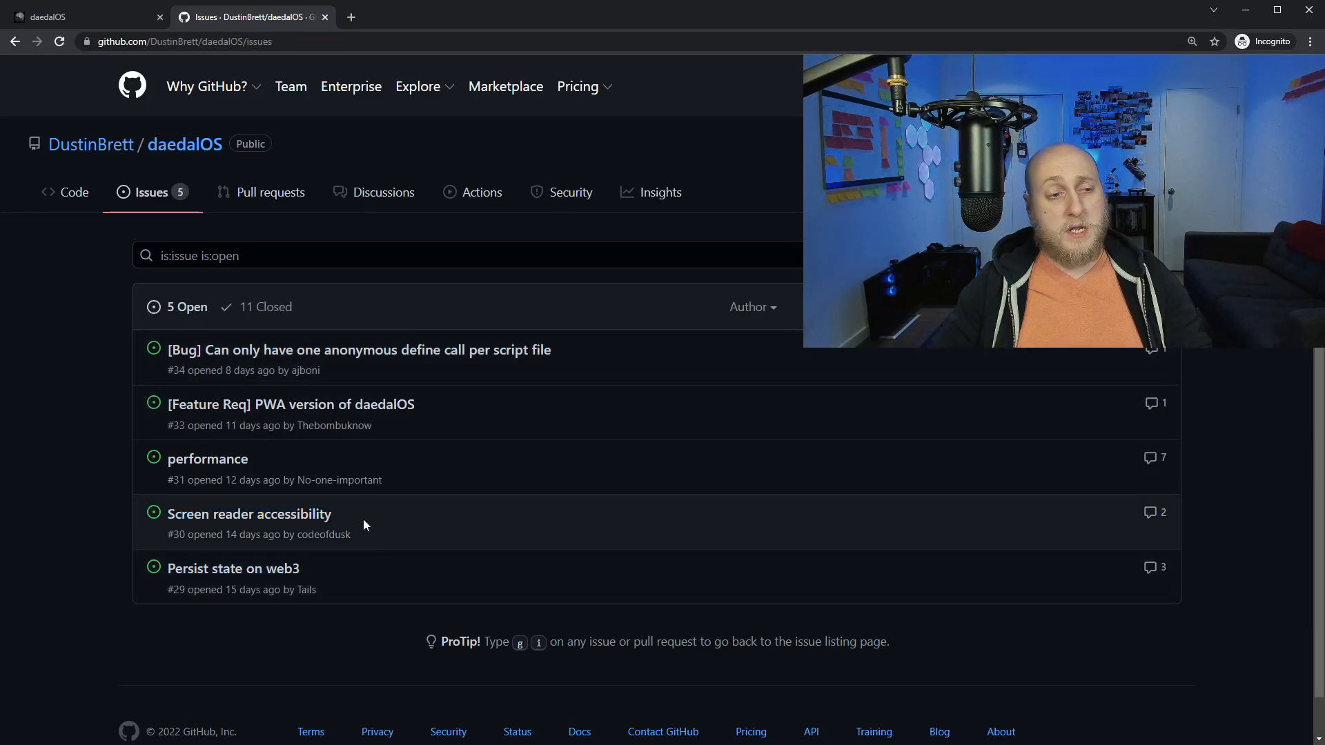
double_click(207, 458)
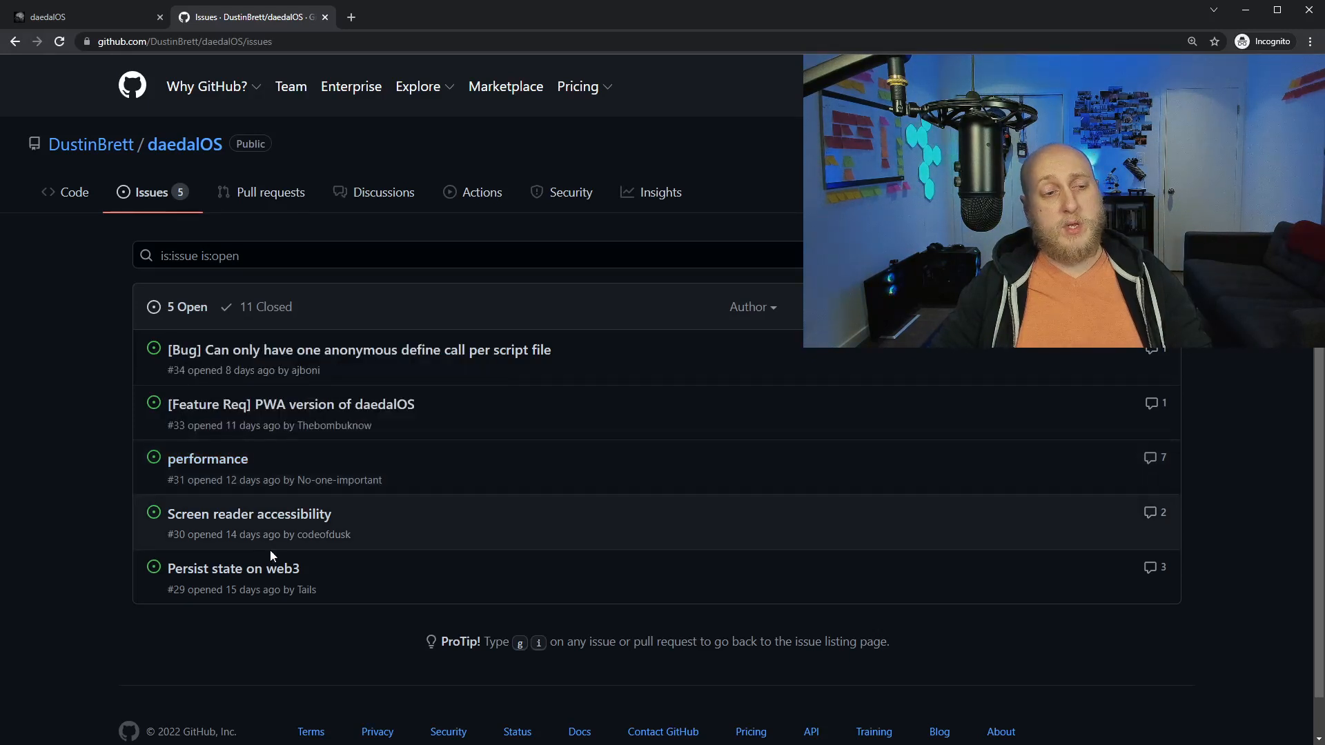
mouse_move(320, 438)
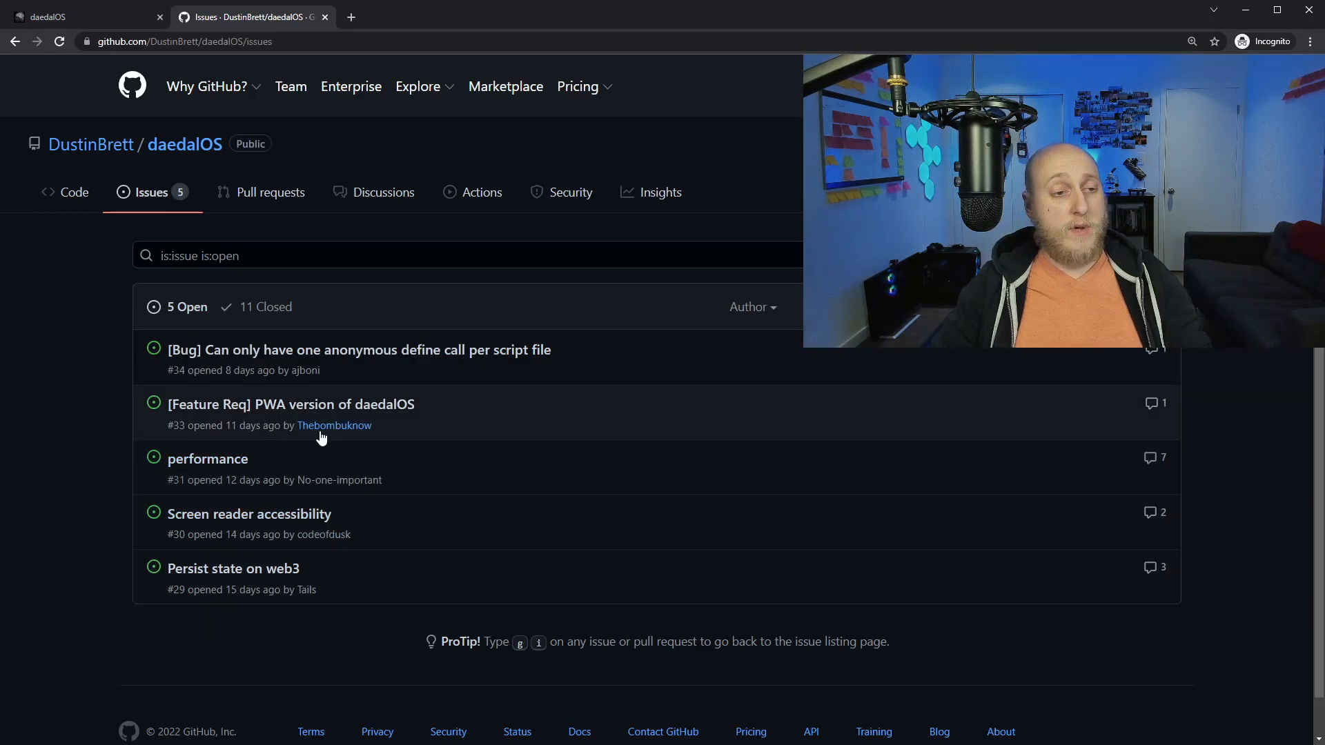
mouse_move(264, 408)
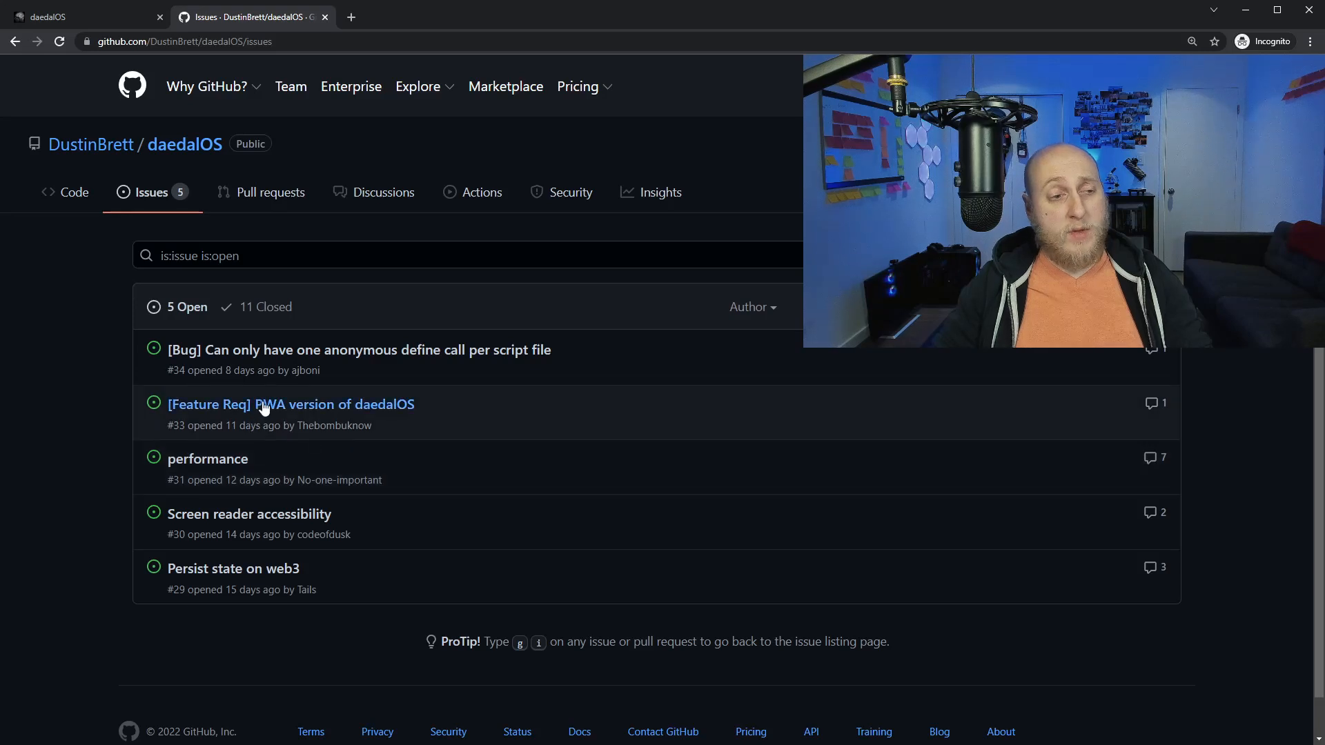
mouse_move(302, 445)
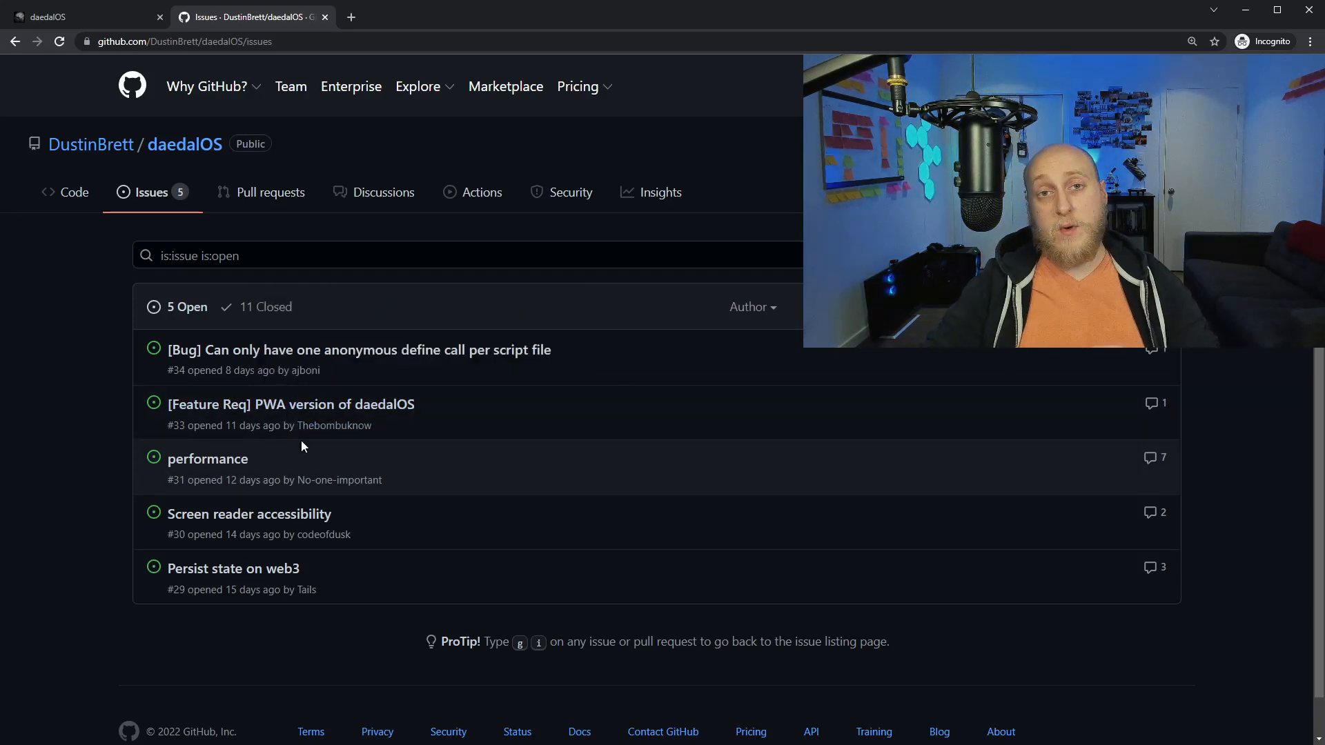